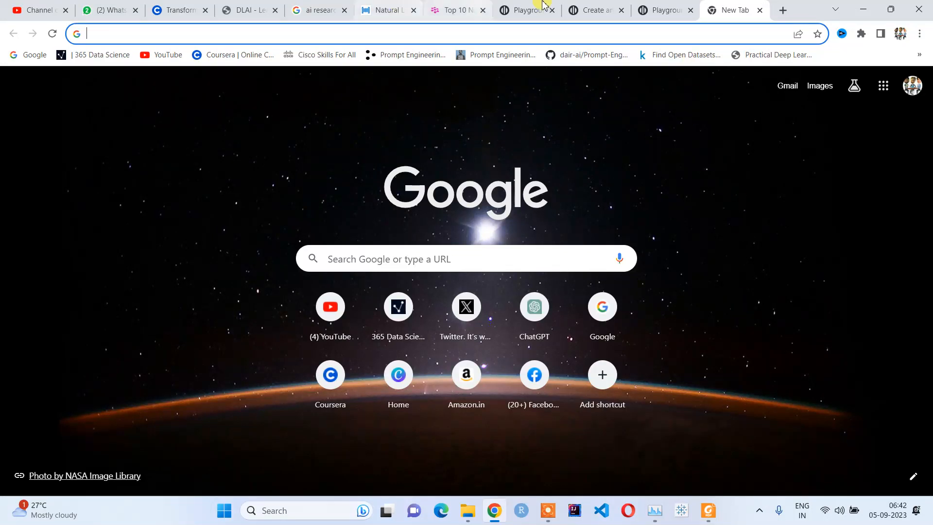
Step: Switch to the playgroundai.com page and browse the Rising feed of community images
left_click(661, 10)
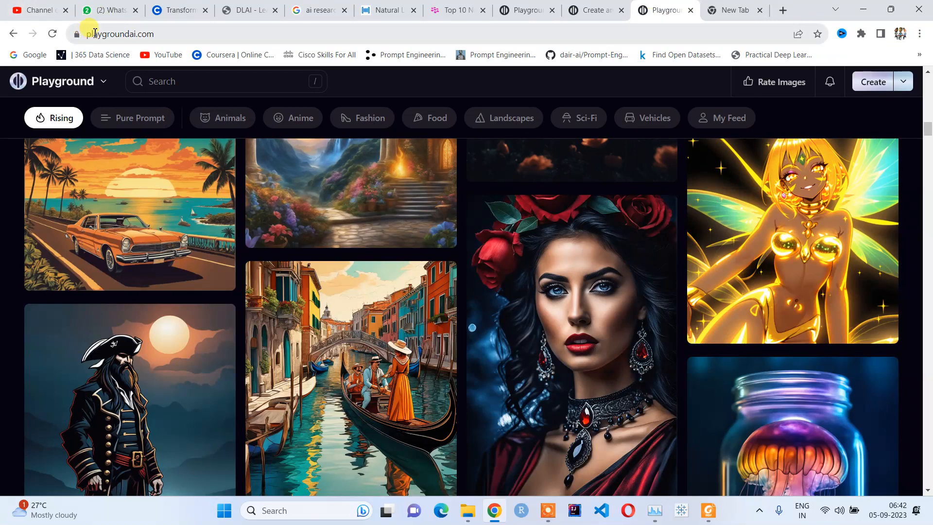
left_click(119, 34)
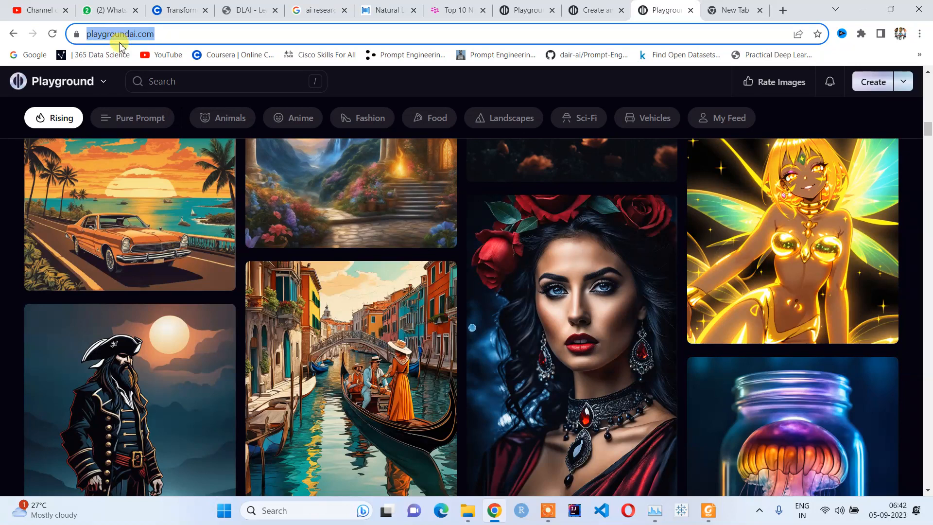
mouse_move(160, 30)
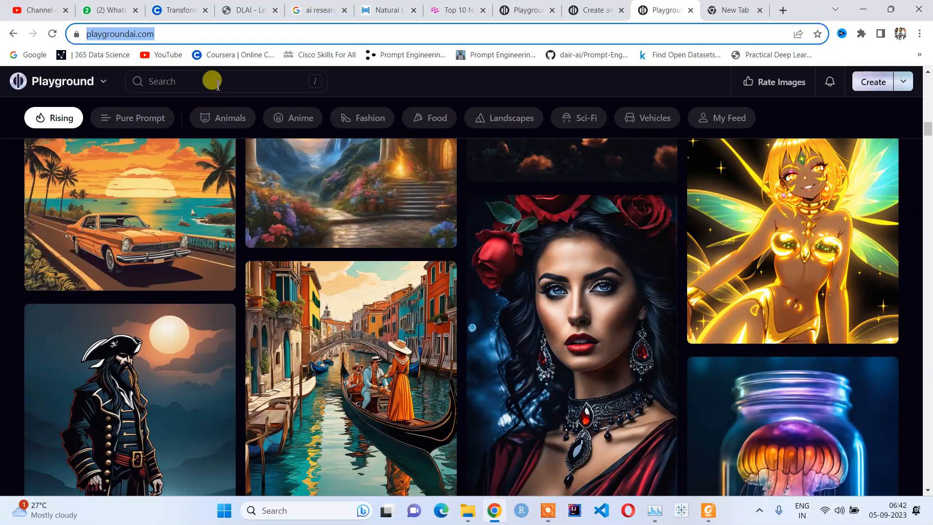
mouse_move(731, 100)
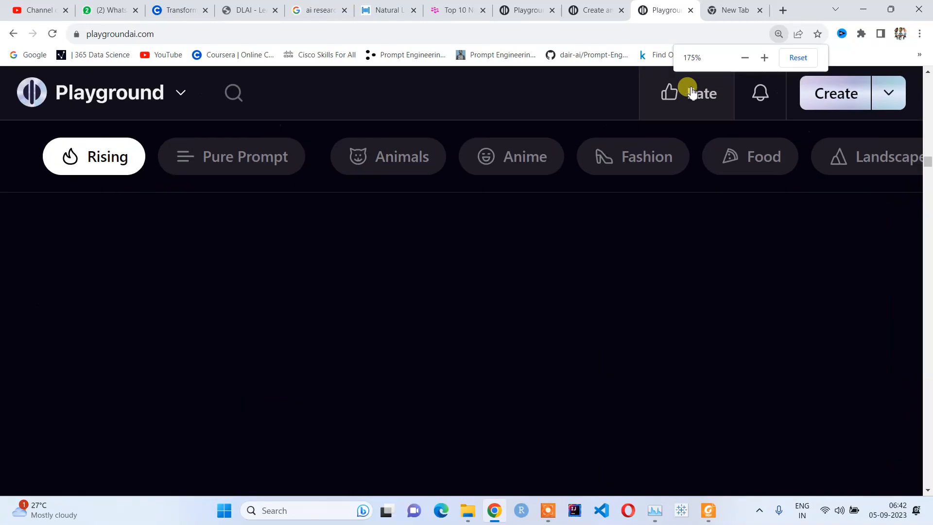
left_click(744, 57)
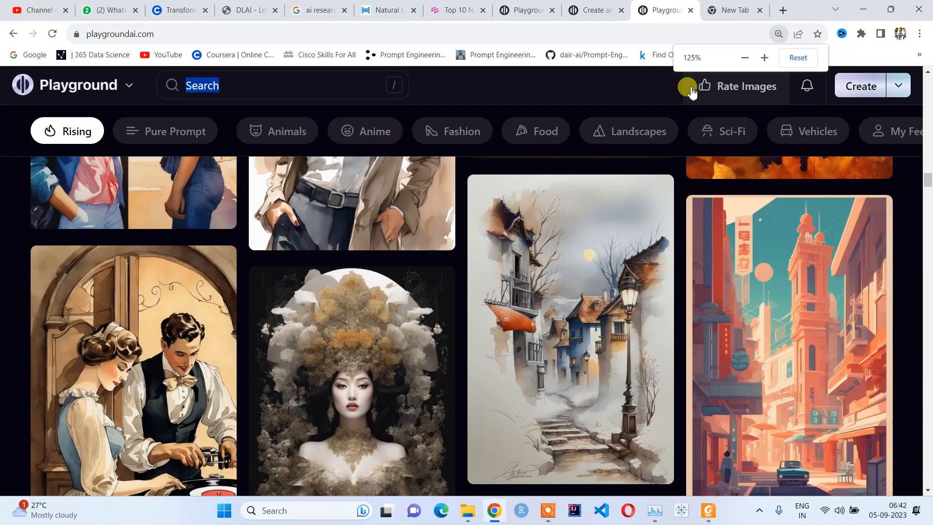
left_click(744, 58)
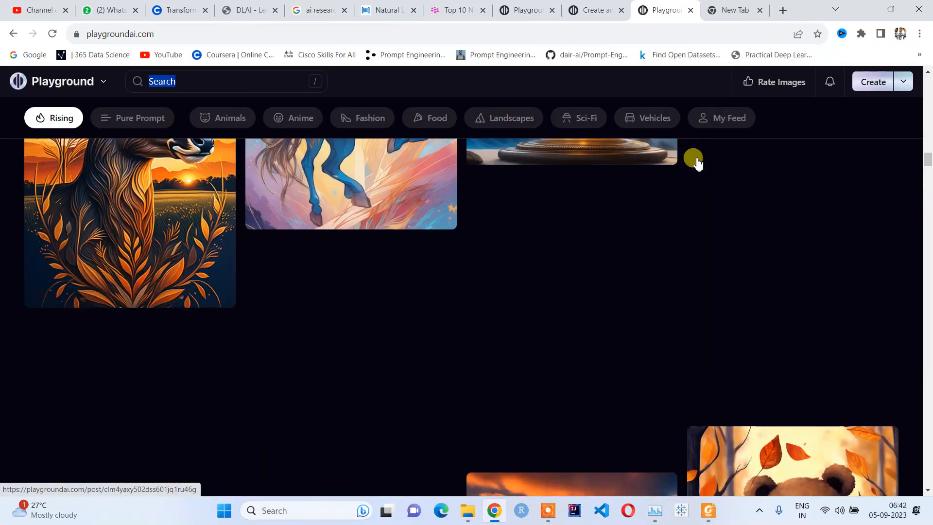
scroll("up", 3)
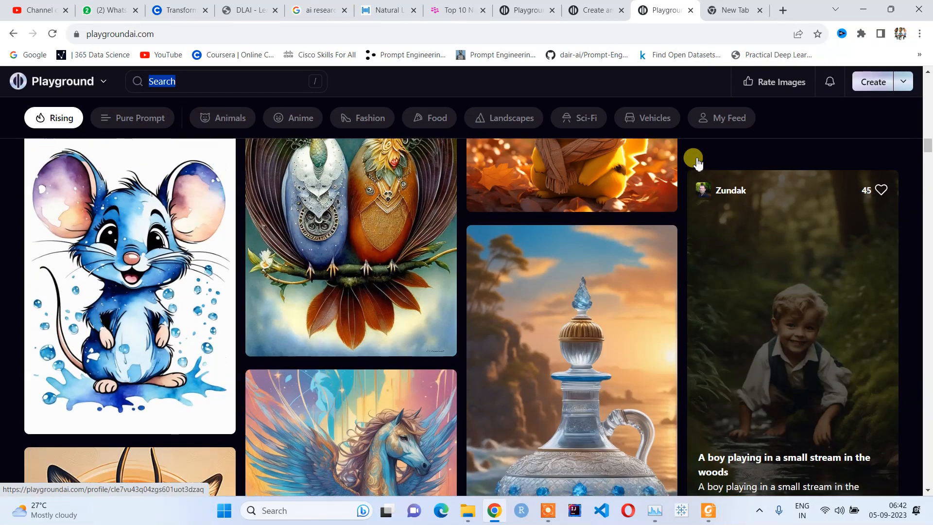
scroll("down", 3)
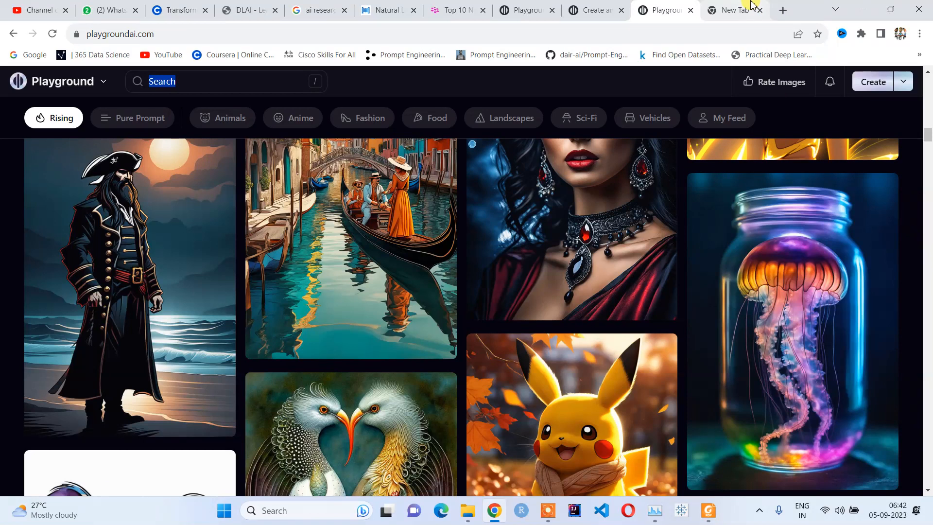
left_click(729, 10)
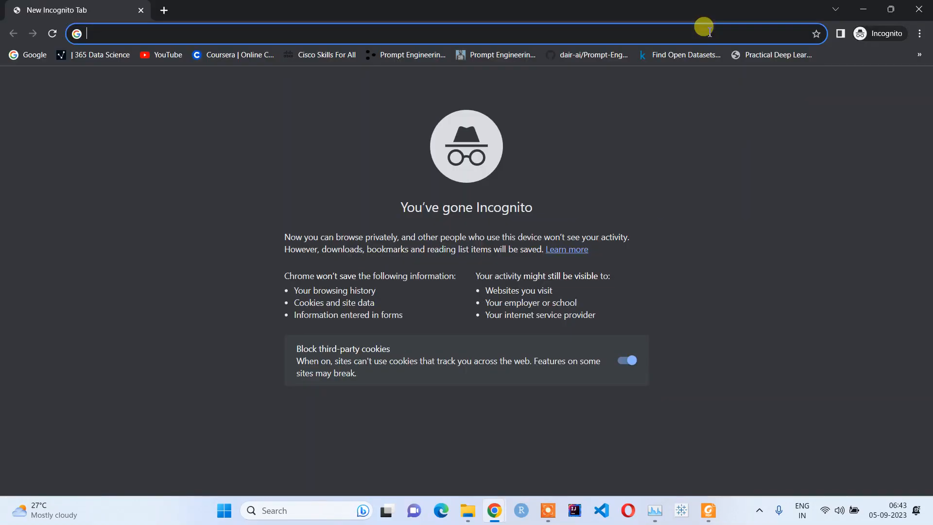
type("https://playgroundai.com/")
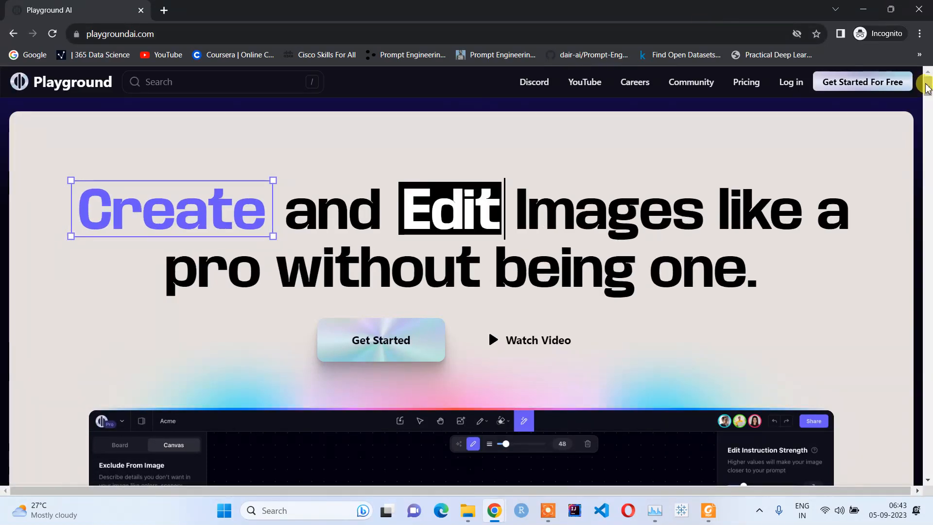
mouse_move(888, 88)
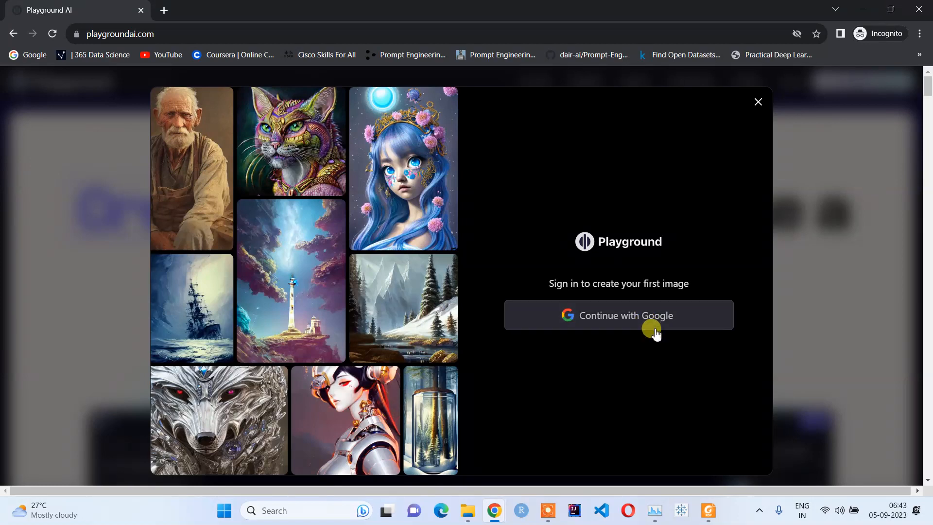
mouse_move(664, 288)
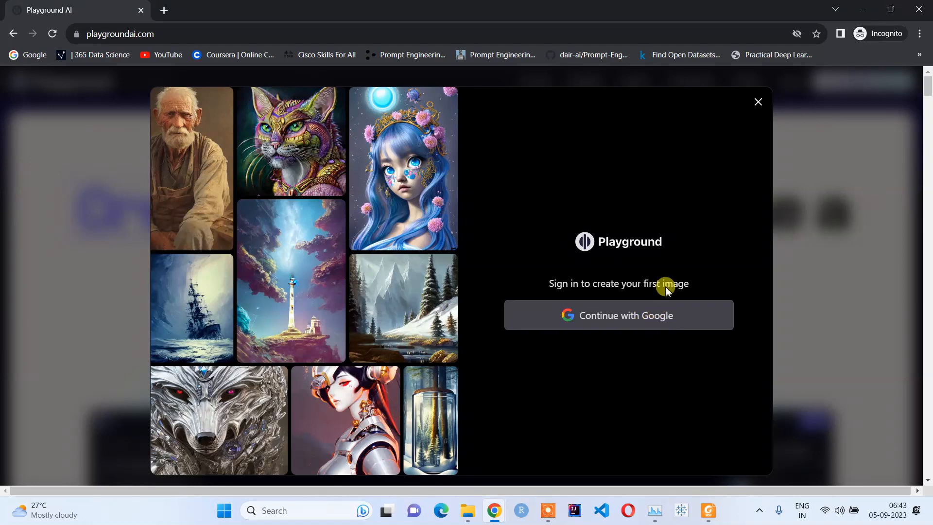
left_click(618, 315)
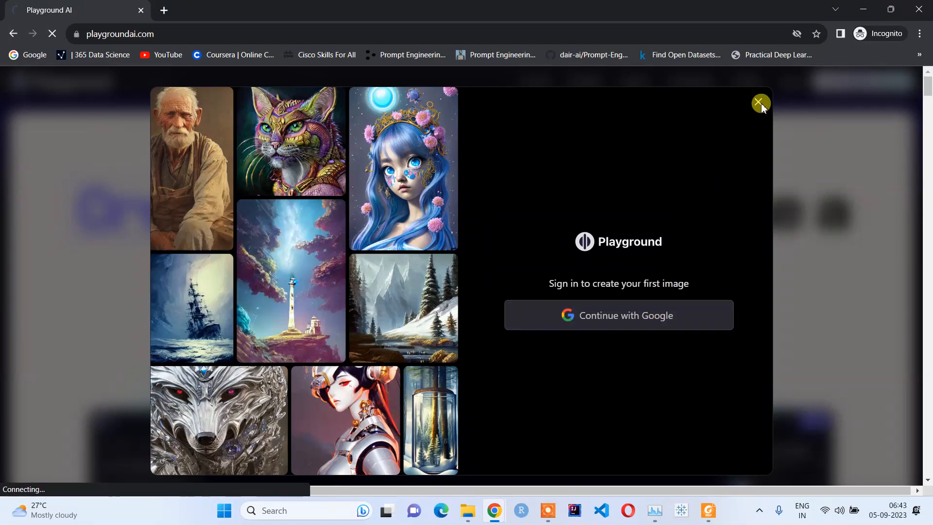
left_click(618, 315)
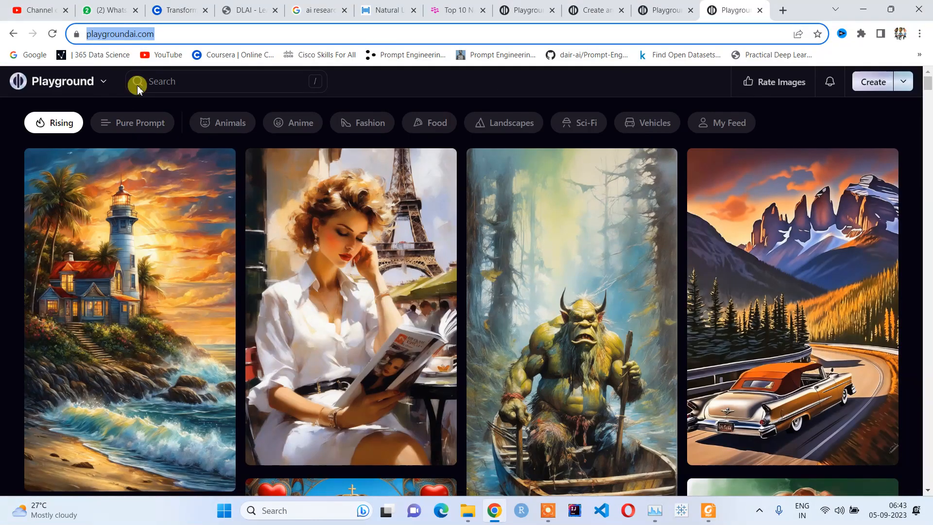
mouse_move(558, 130)
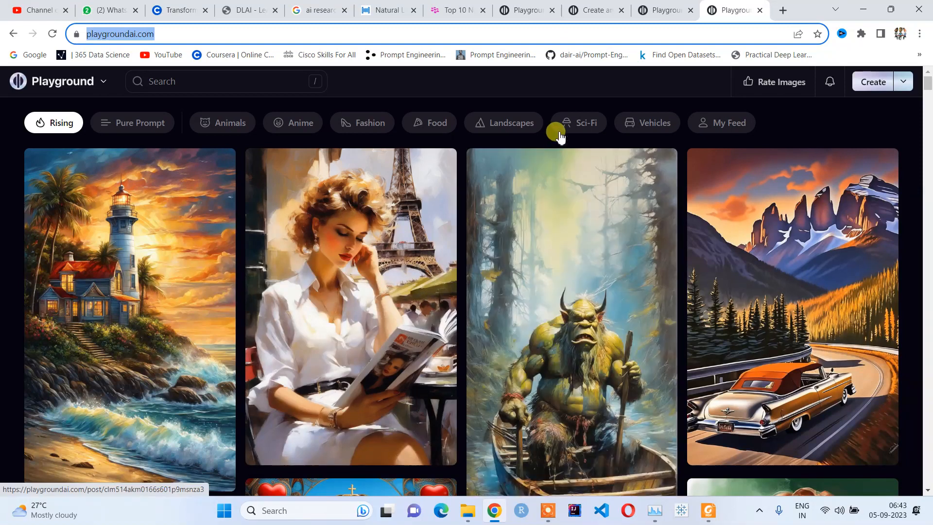
mouse_move(570, 116)
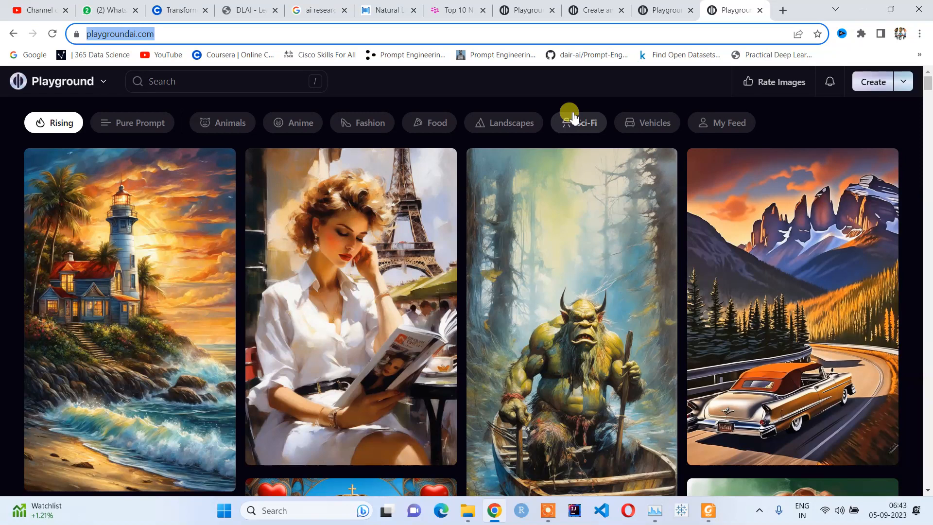
mouse_move(132, 96)
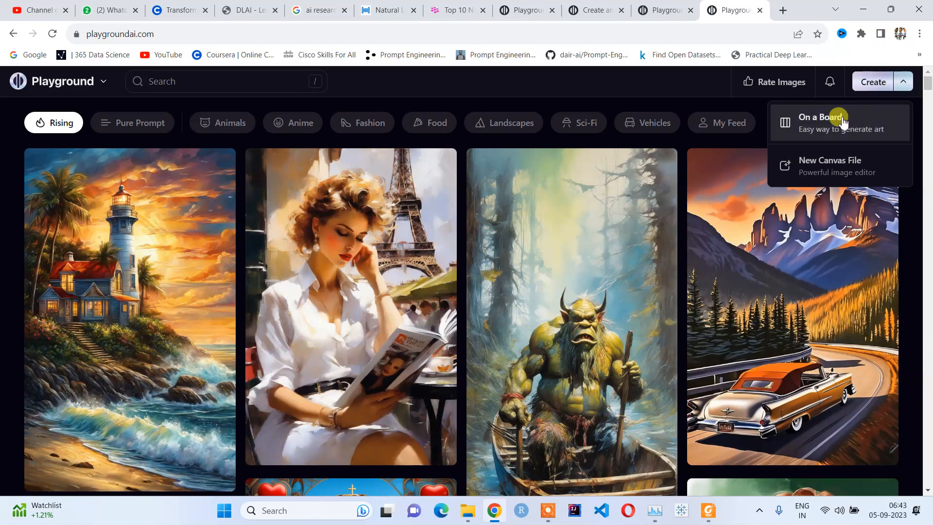
Step: Create a new board and keep Stable Diffusion XL as the selected model
left_click(816, 122)
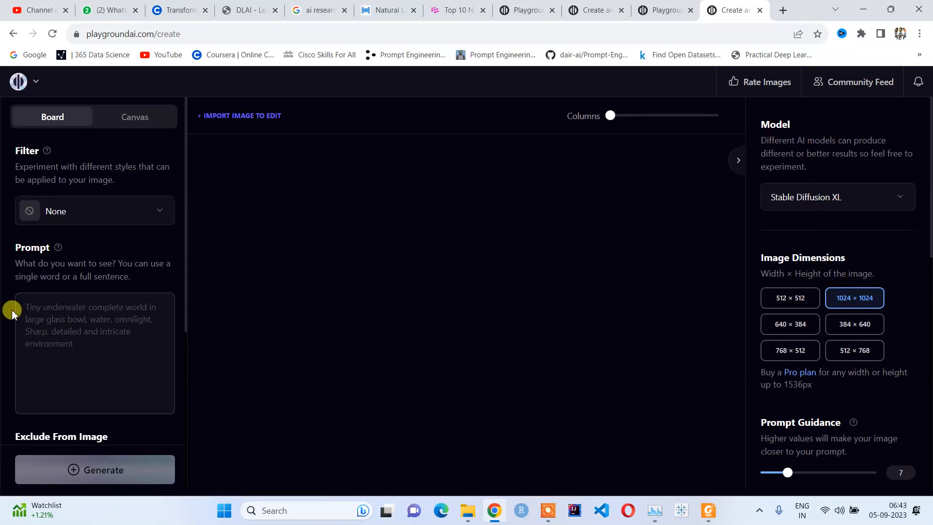
mouse_move(861, 277)
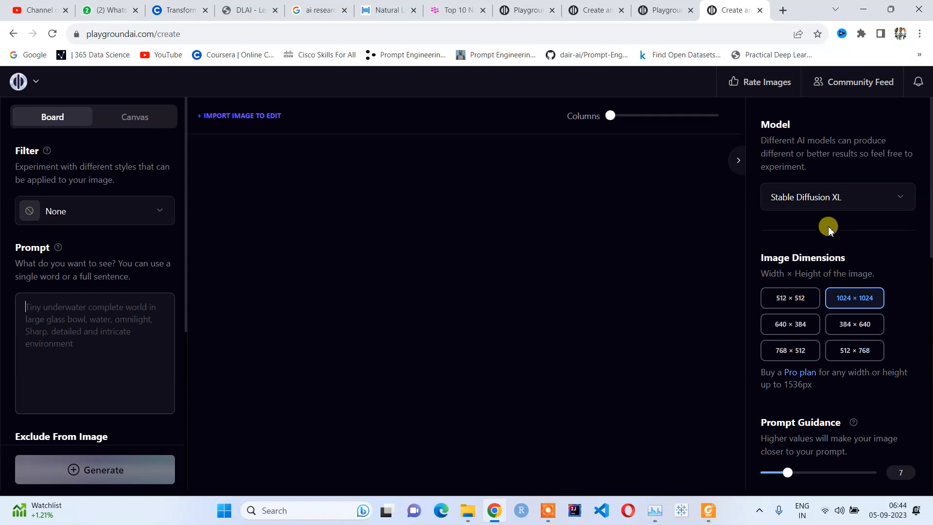
mouse_move(814, 187)
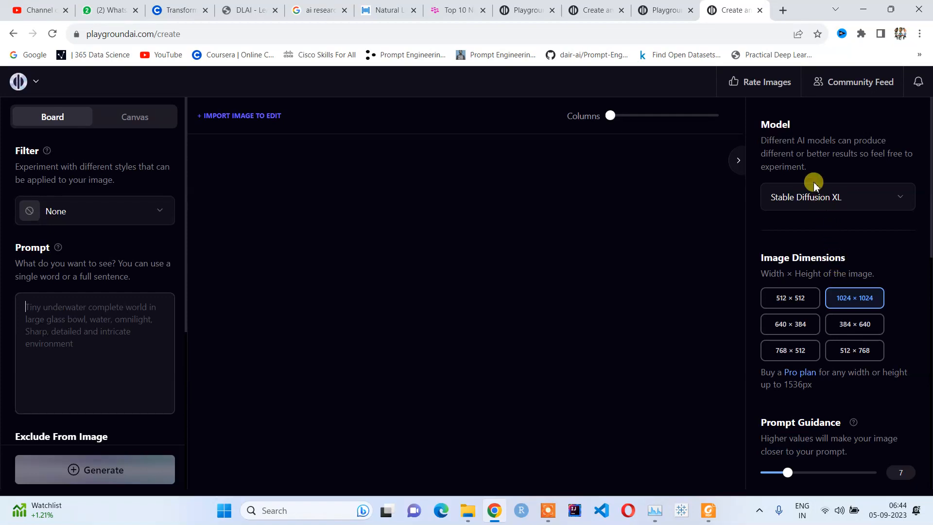
mouse_move(799, 202)
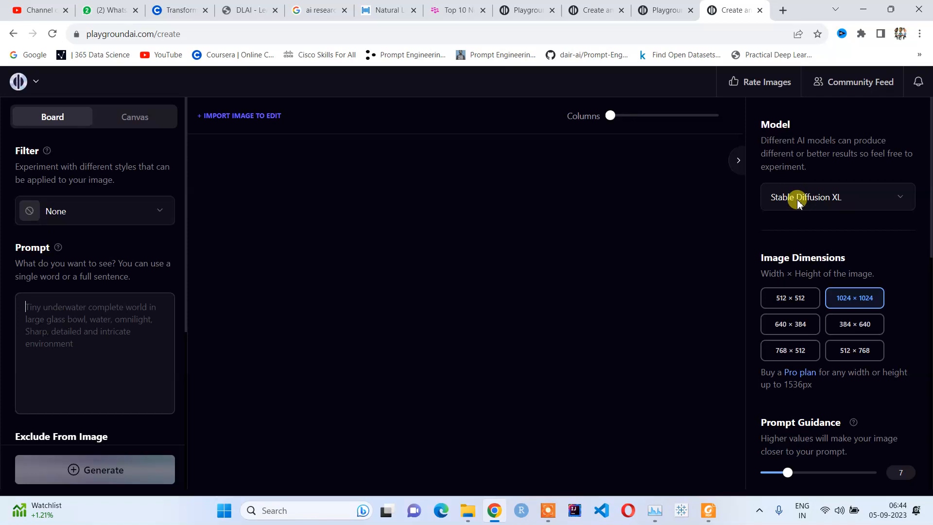
left_click(835, 197)
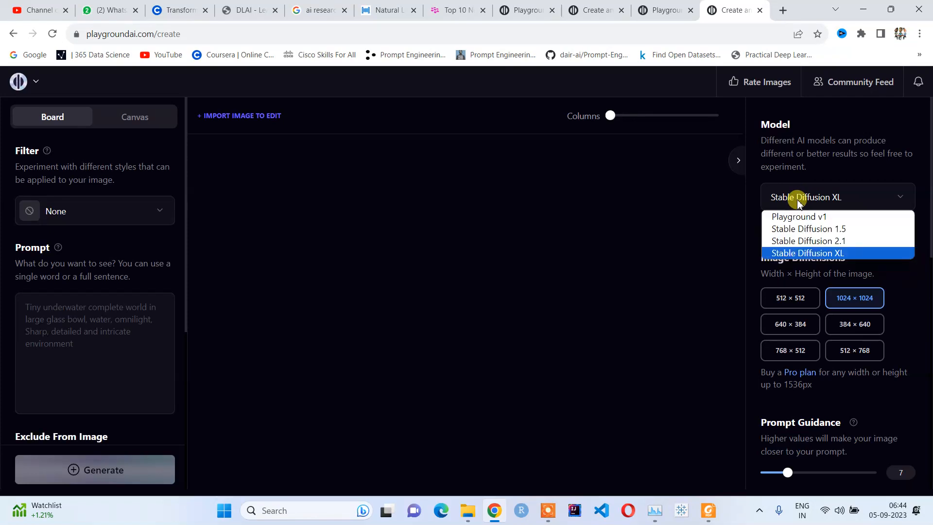
left_click(807, 253)
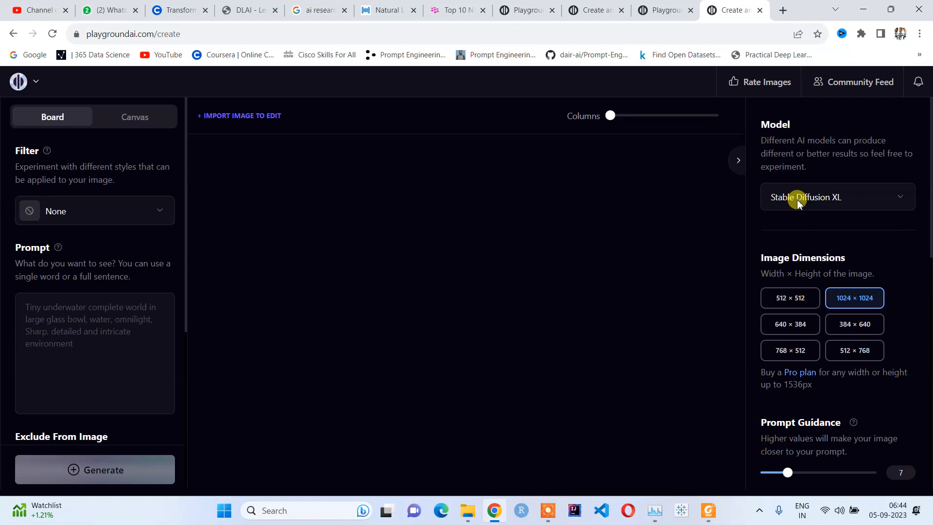
mouse_move(860, 324)
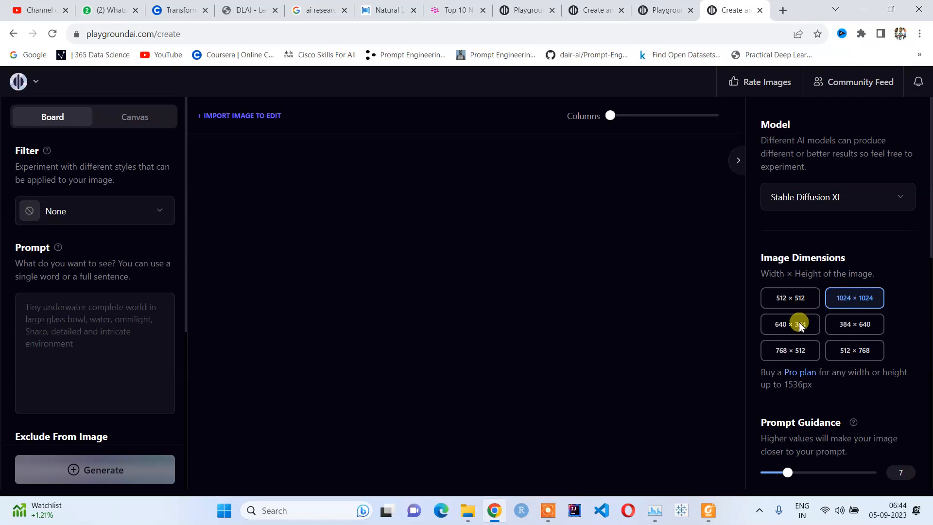
mouse_move(789, 349)
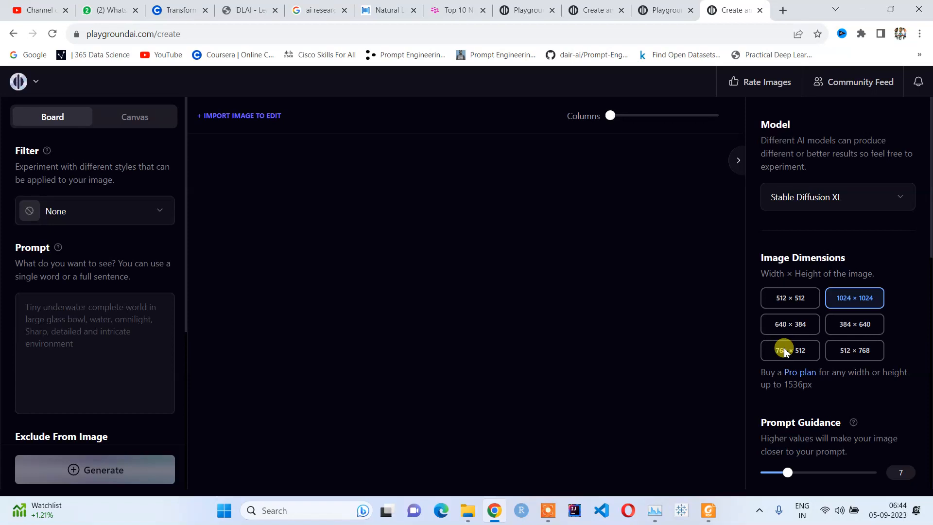
scroll("down", 3)
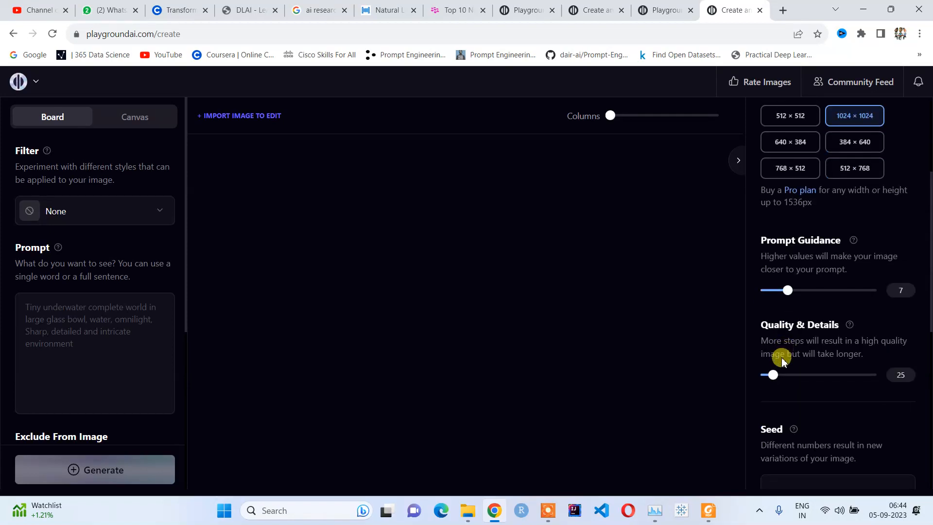
scroll("down", 3)
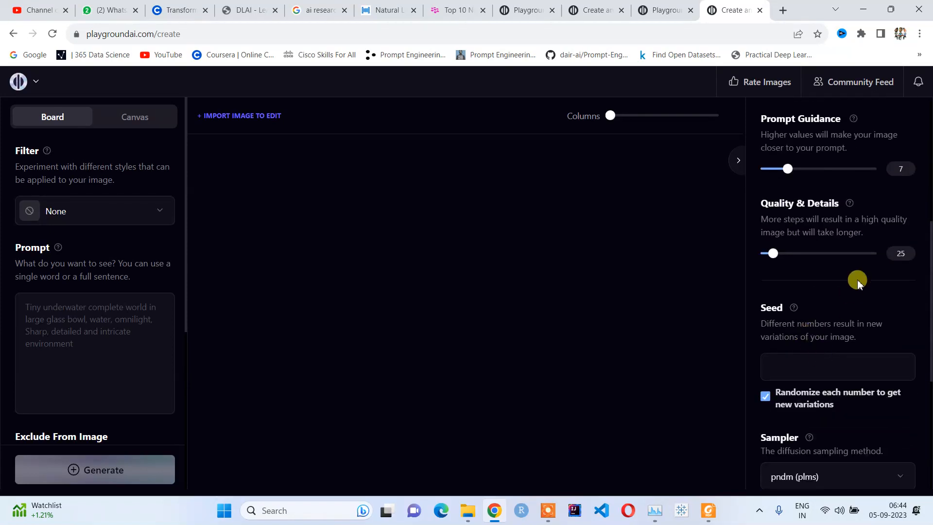
scroll("down", 3)
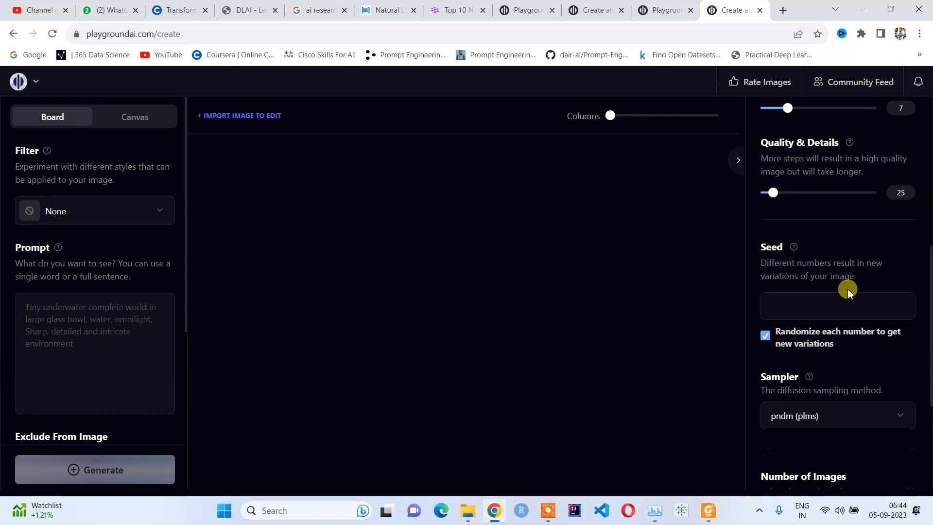
scroll("down", 3)
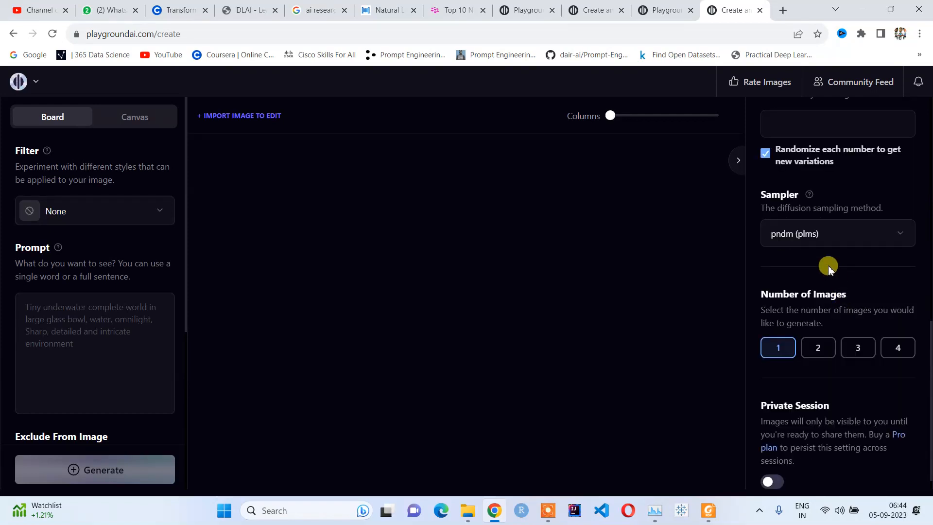
scroll("down", 3)
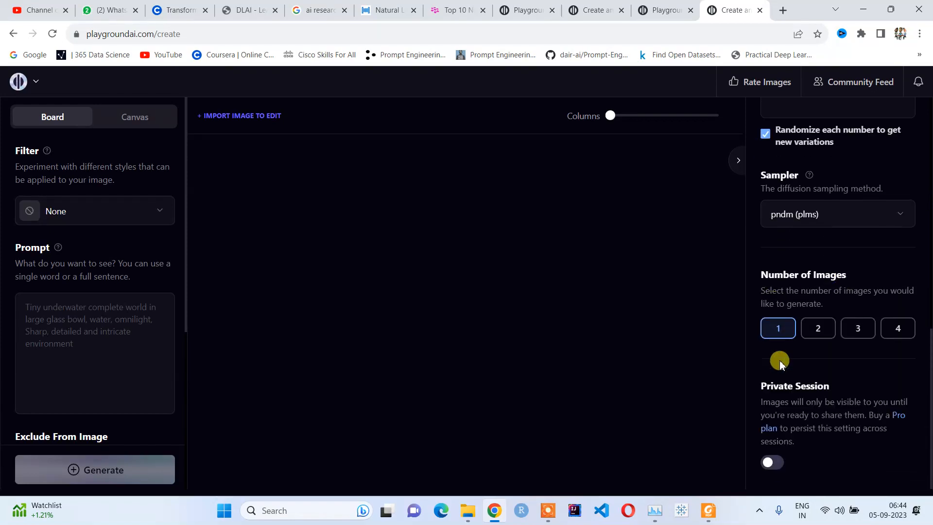
mouse_move(797, 323)
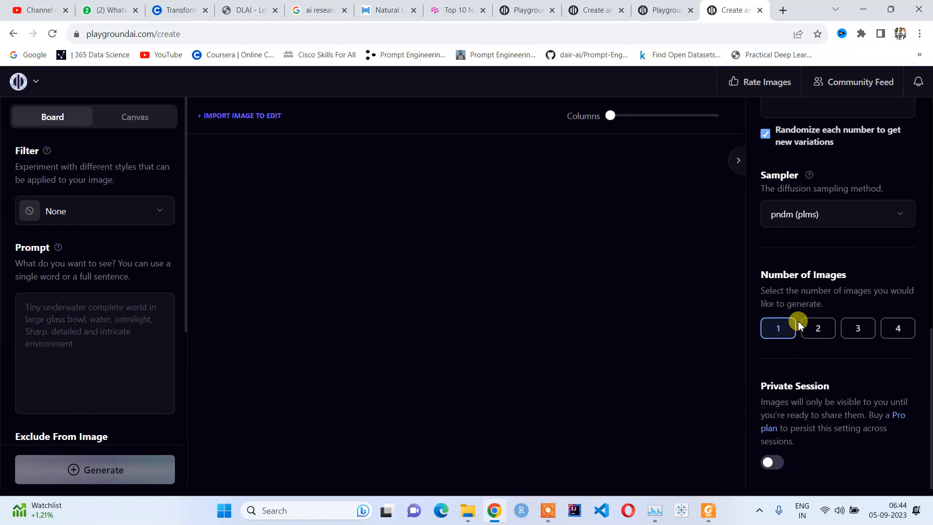
mouse_move(817, 326)
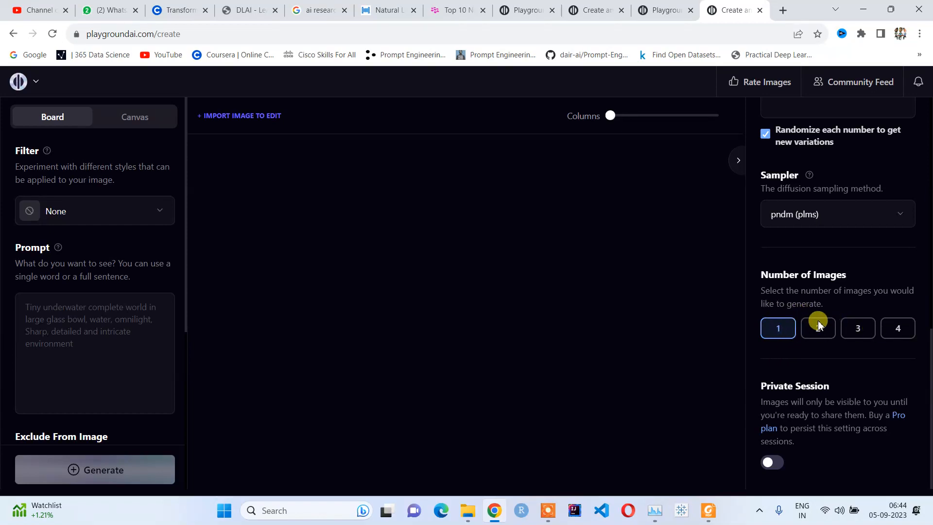
mouse_move(816, 327)
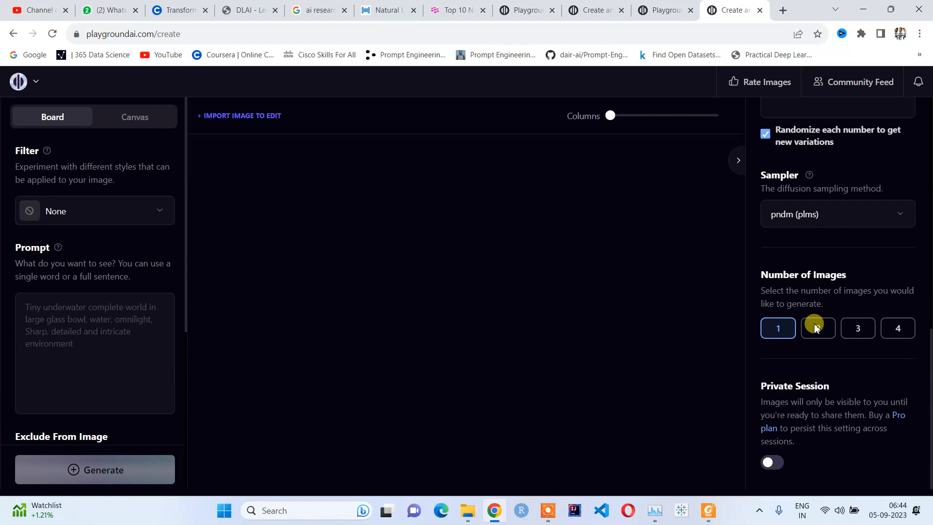
left_click(778, 327)
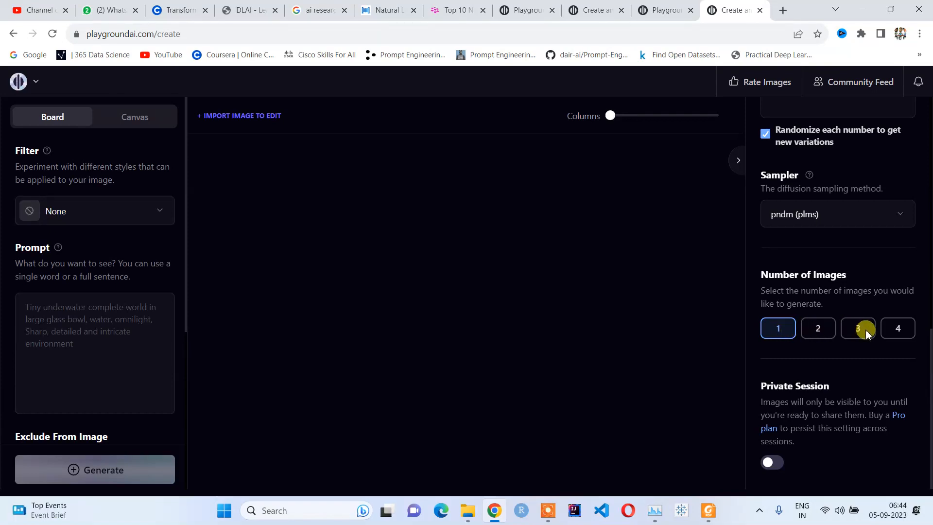
left_click(897, 329)
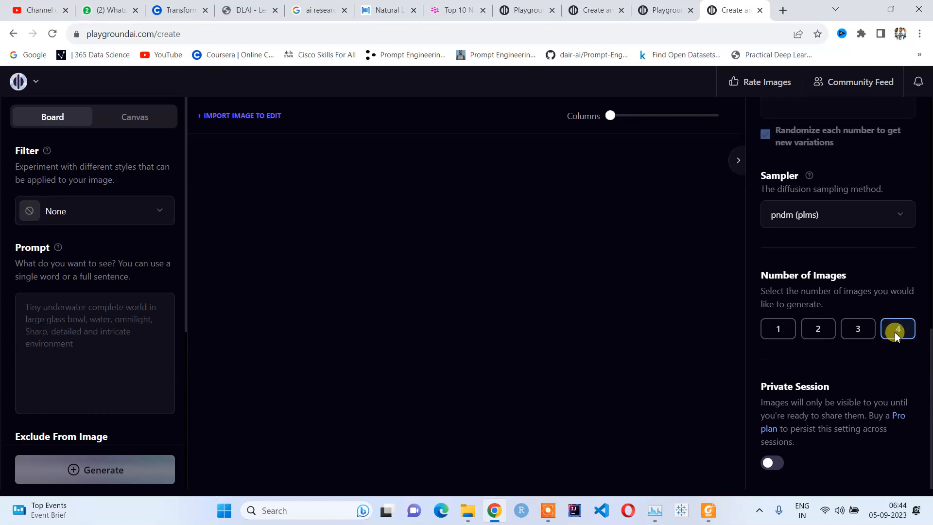
left_click(777, 328)
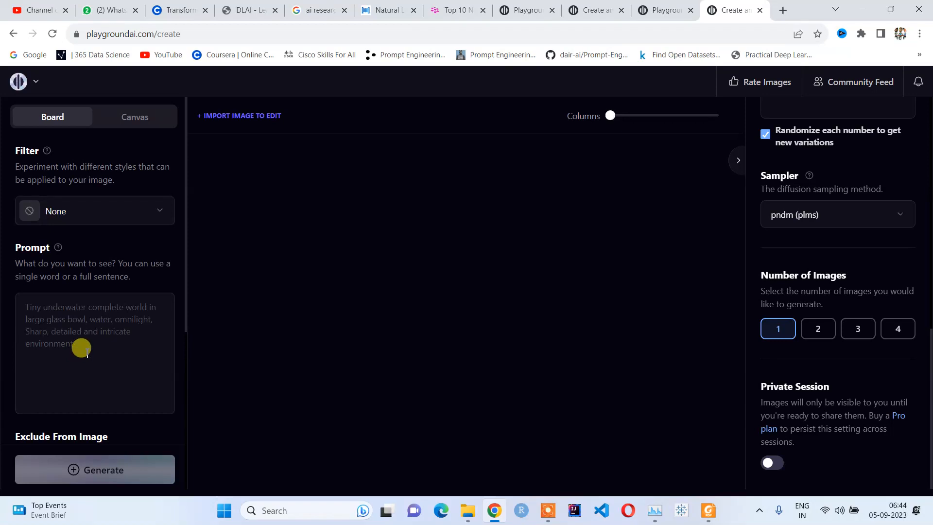
mouse_move(52, 116)
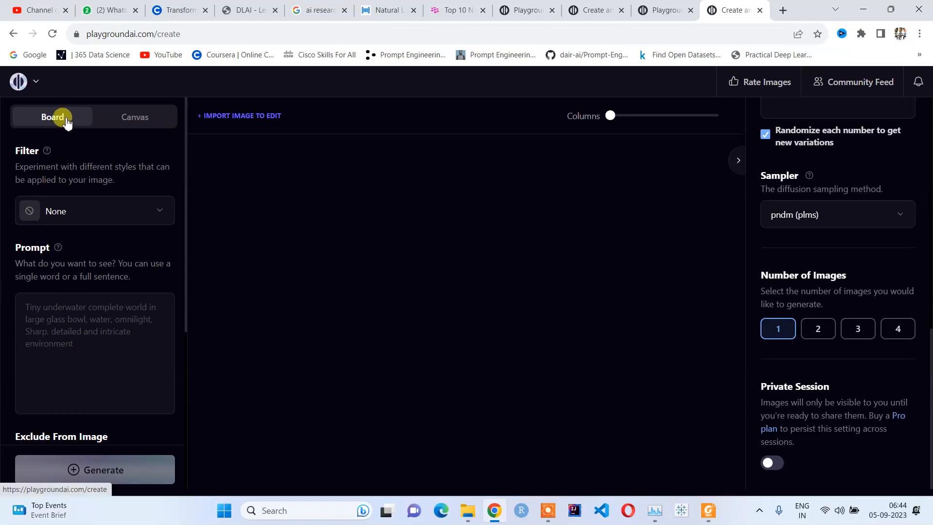
mouse_move(42, 150)
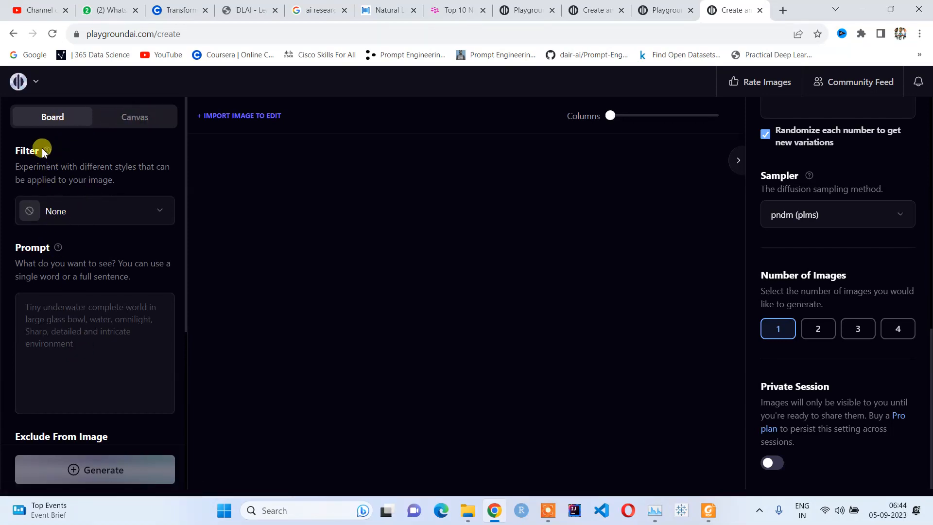
Step: Choose the Vibrant Glass filter from the style gallery and focus the prompt field
left_click(94, 211)
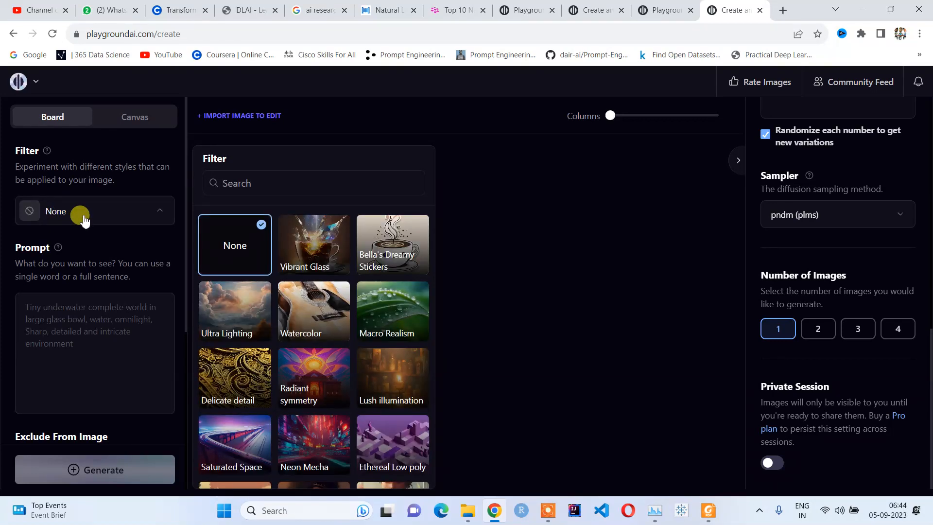
mouse_move(305, 295)
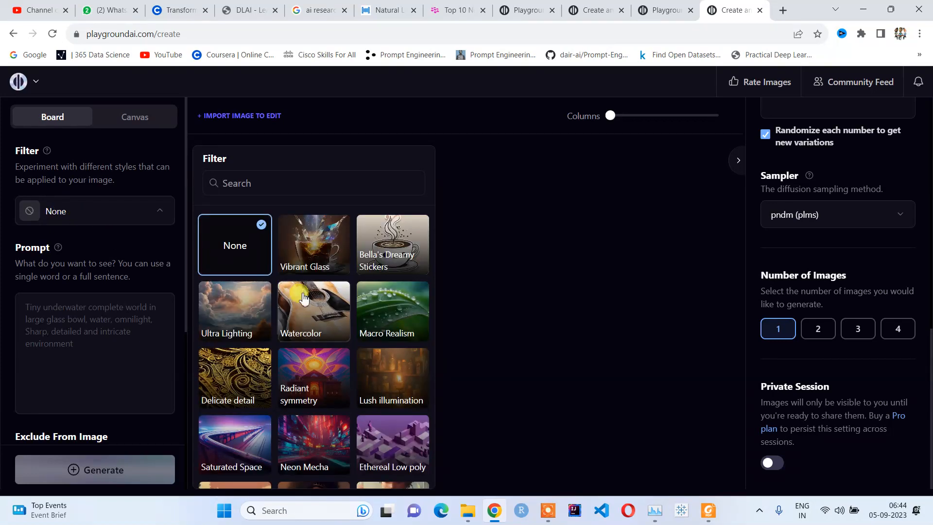
mouse_move(314, 245)
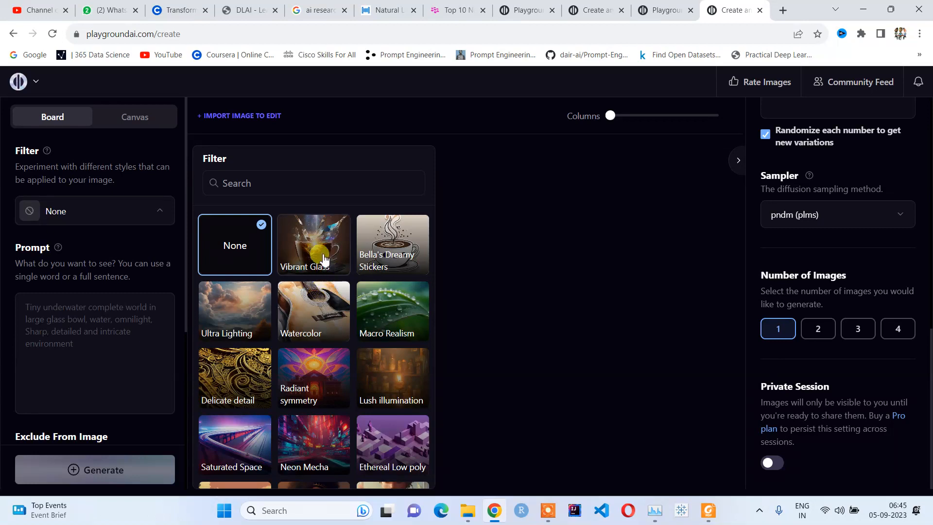
mouse_move(322, 247)
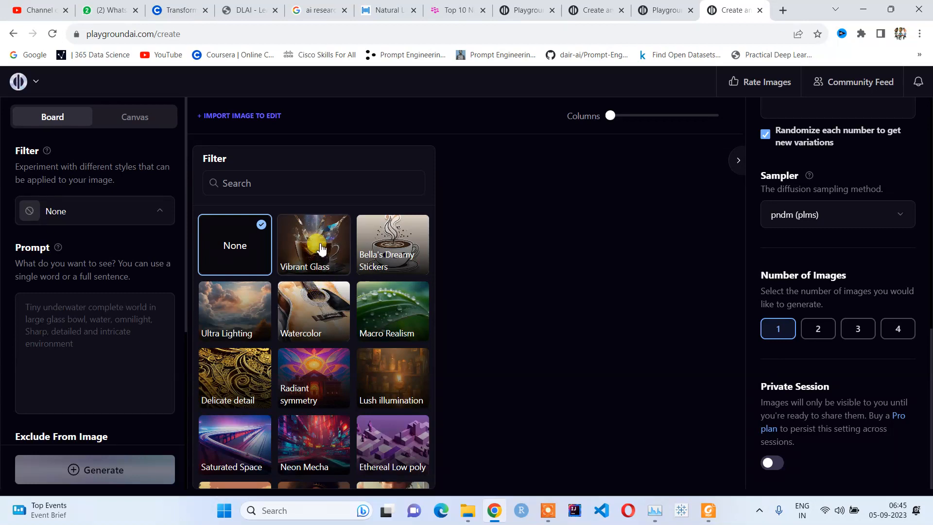
scroll("down", 3)
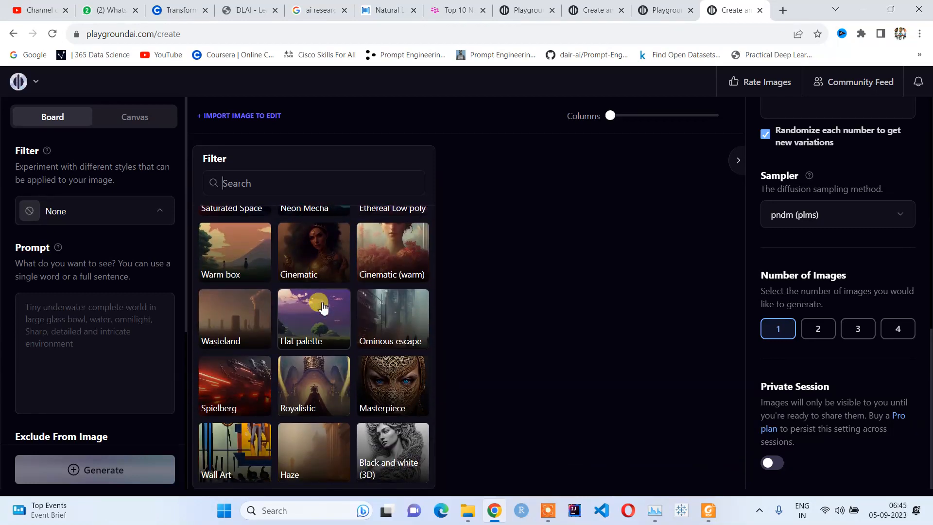
scroll("up", 3)
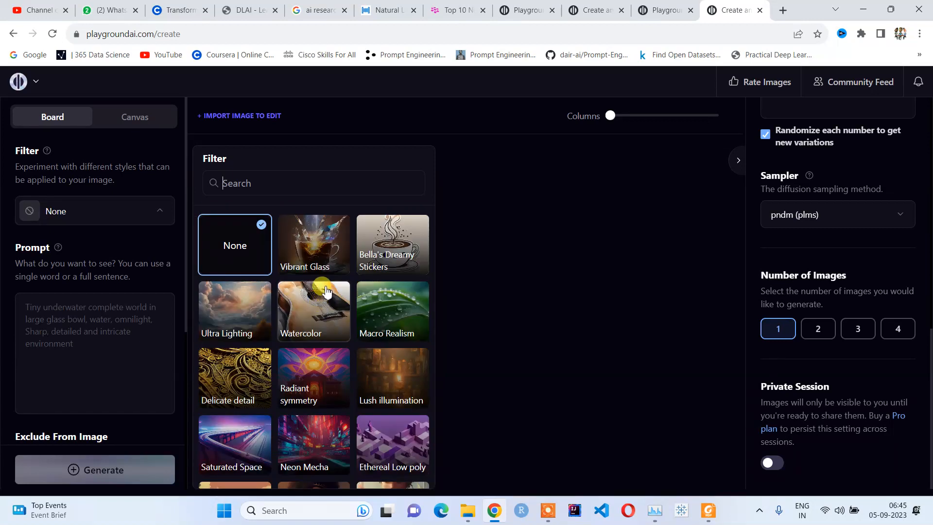
left_click(313, 244)
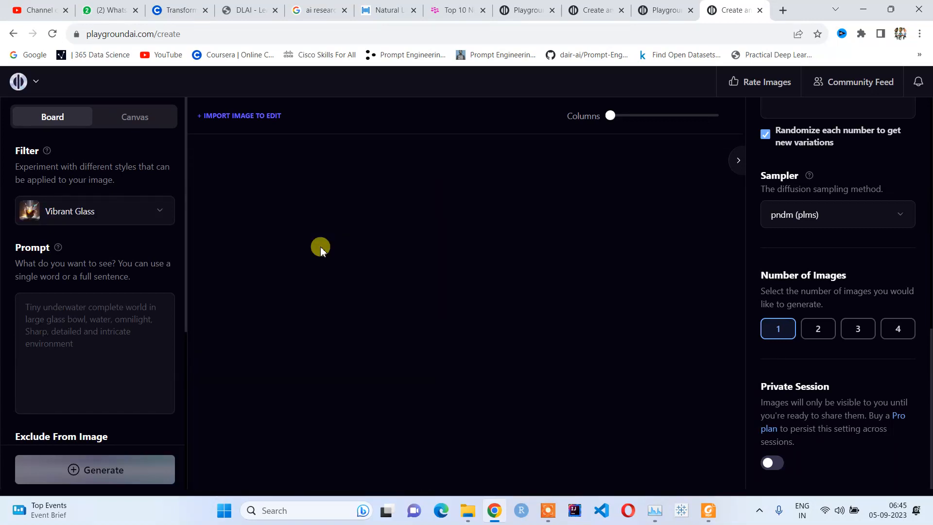
left_click(89, 342)
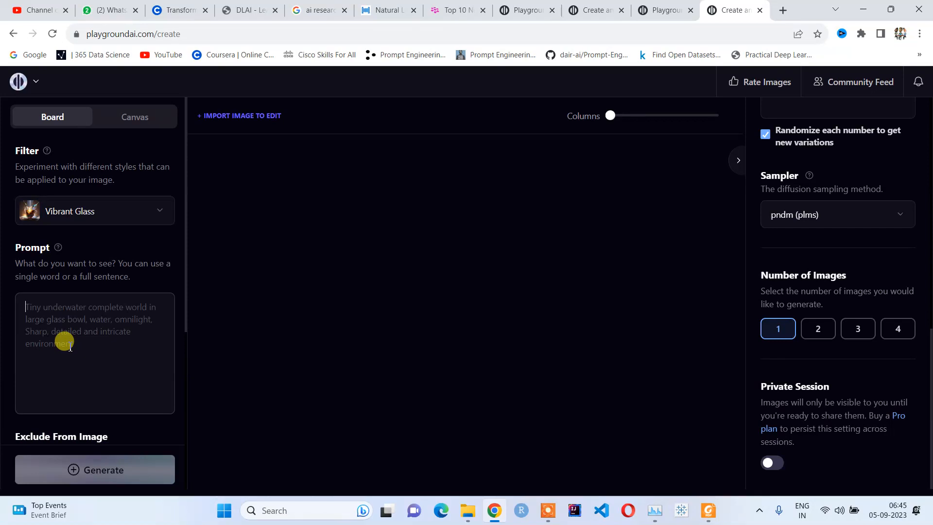
Step: View the red-roses portrait post in the Community Feed to copy its prompt text
left_click(664, 10)
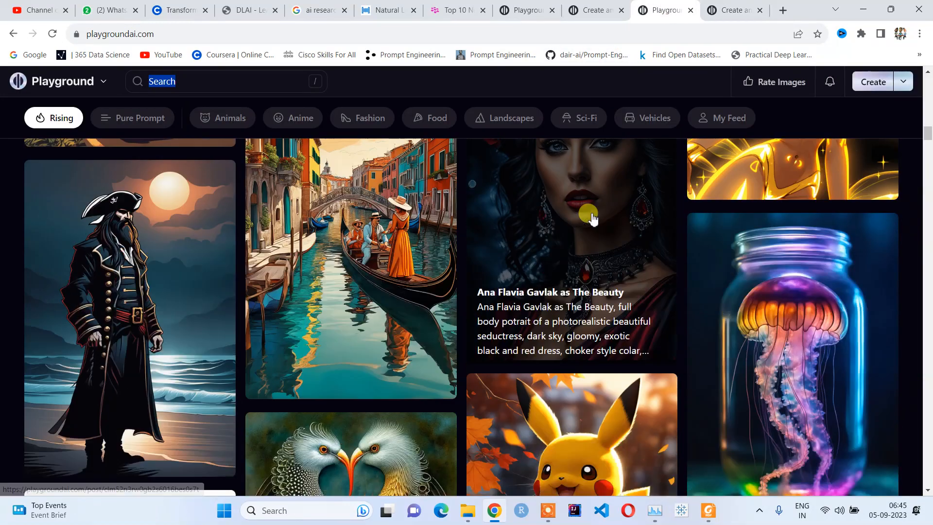
left_click(572, 214)
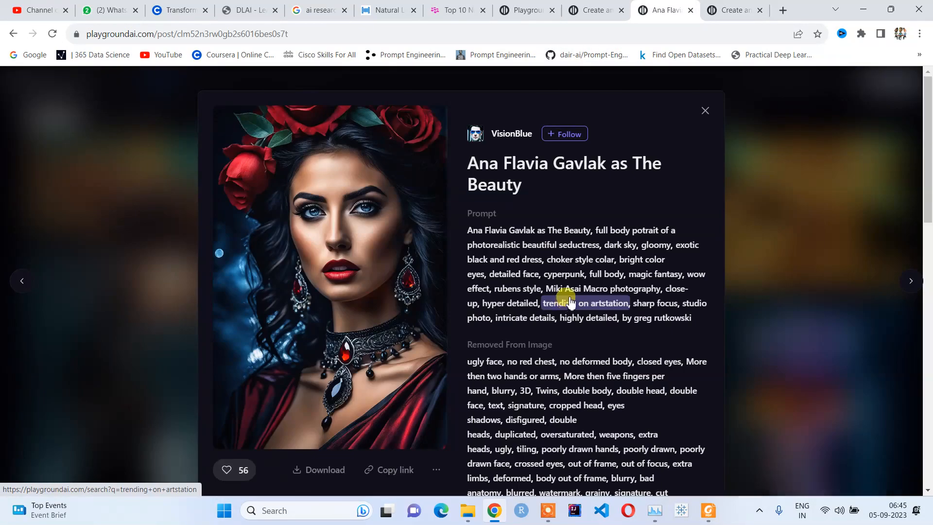
mouse_move(449, 340)
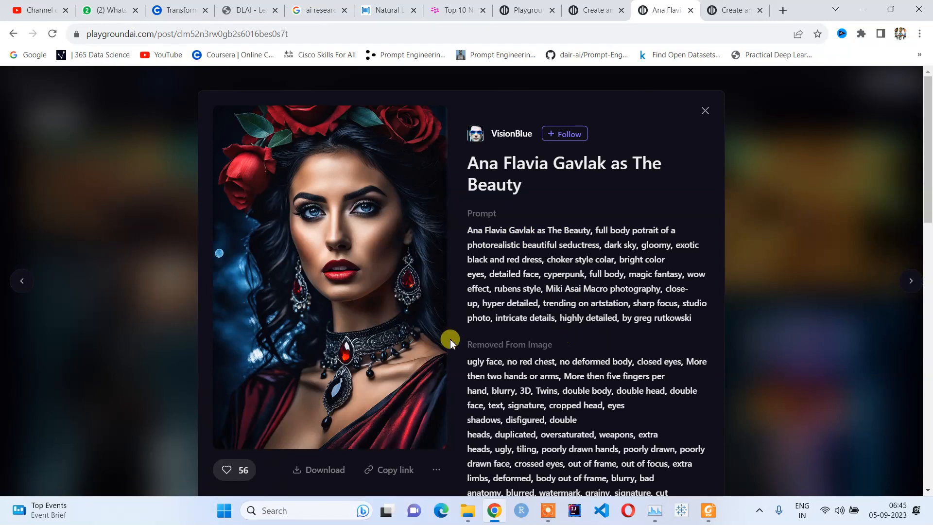
mouse_move(699, 322)
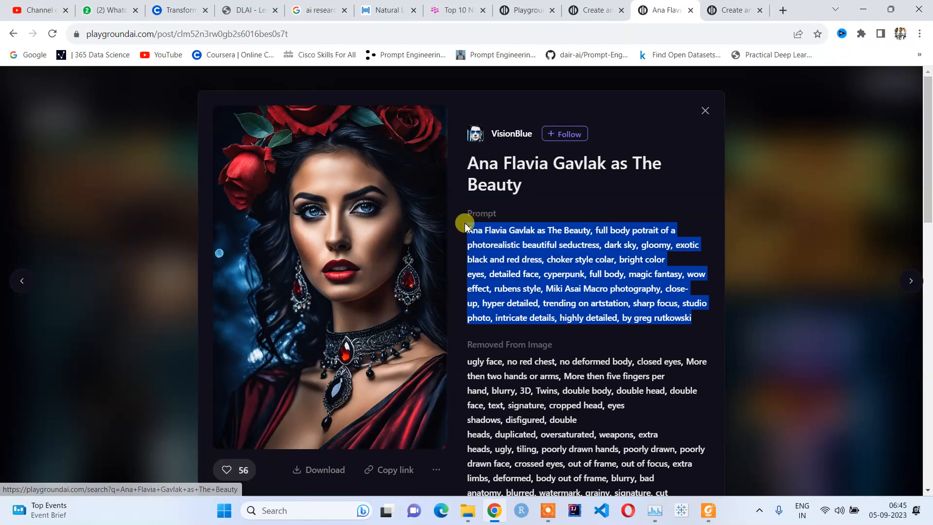
mouse_move(467, 232)
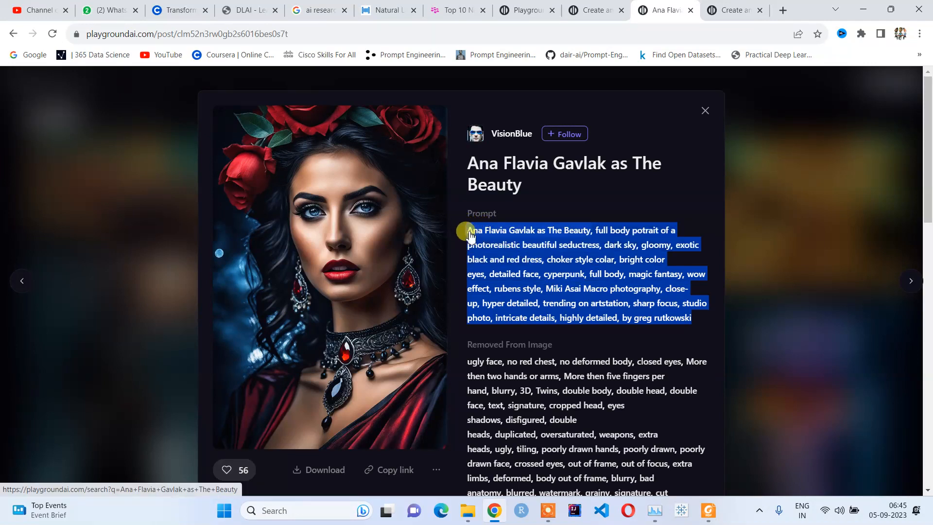
mouse_move(738, 4)
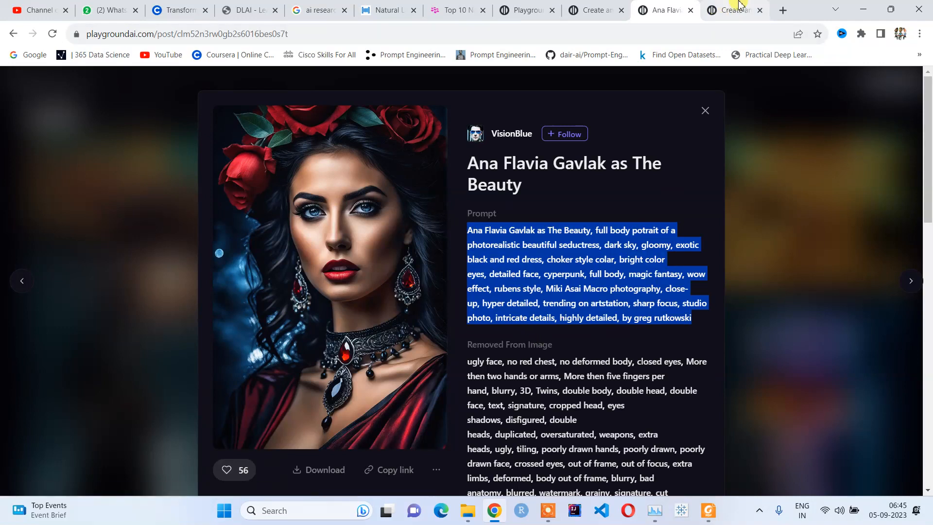
left_click(732, 10)
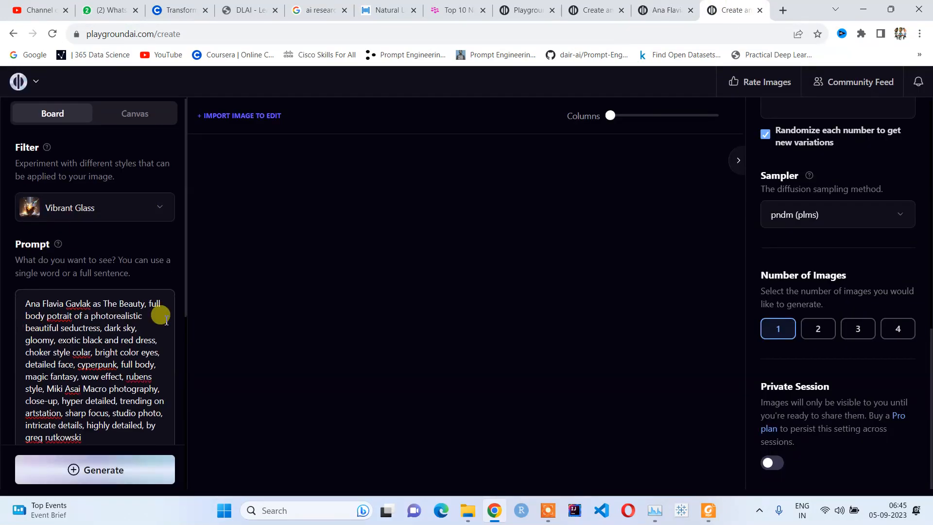
Step: Review the board's Prompt and Exclude From Image fields holding the copied text
scroll("down", 3)
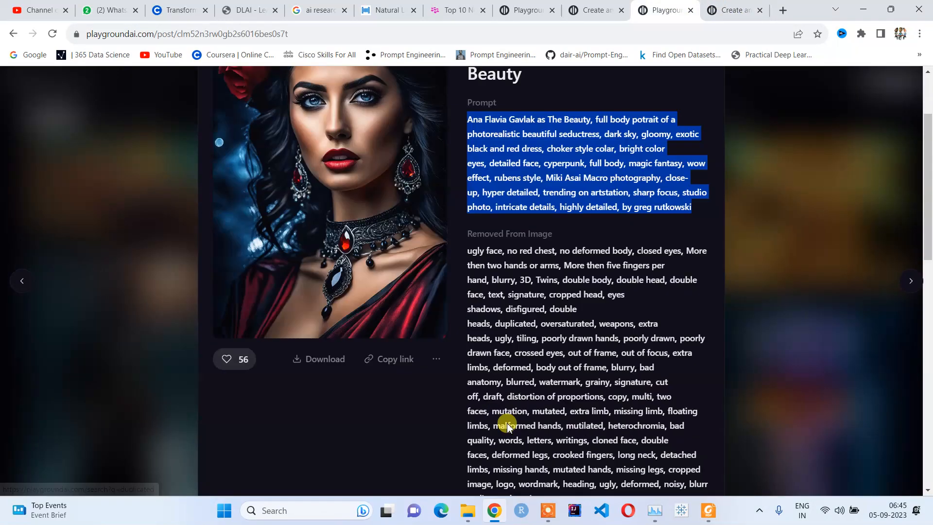
scroll("down", 3)
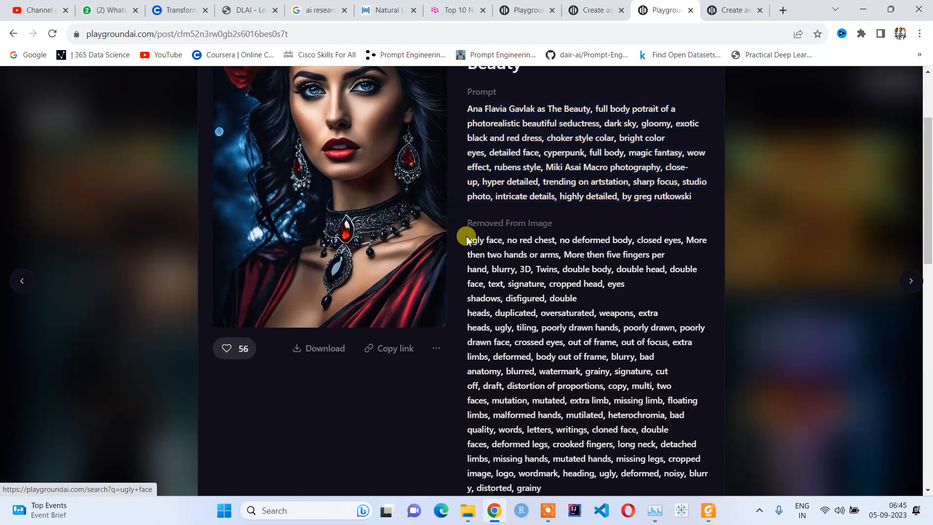
scroll("down", 3)
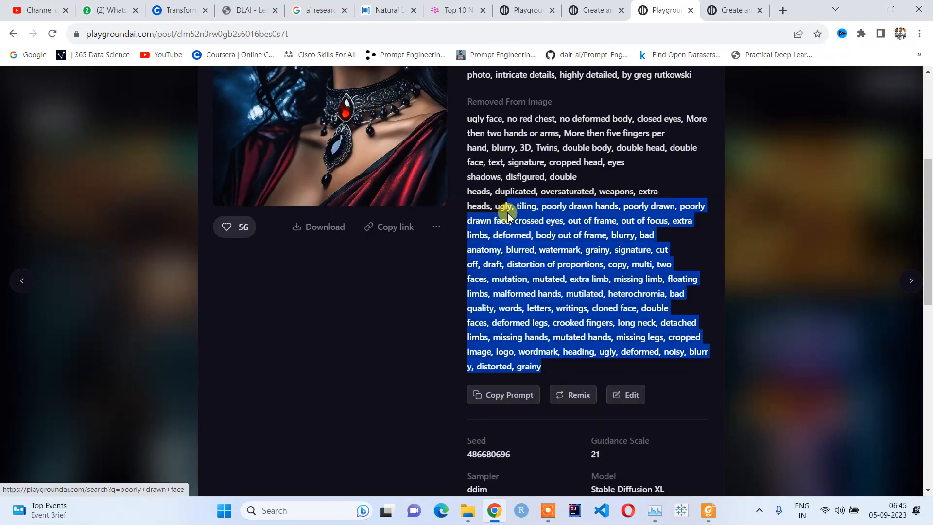
scroll("up", 3)
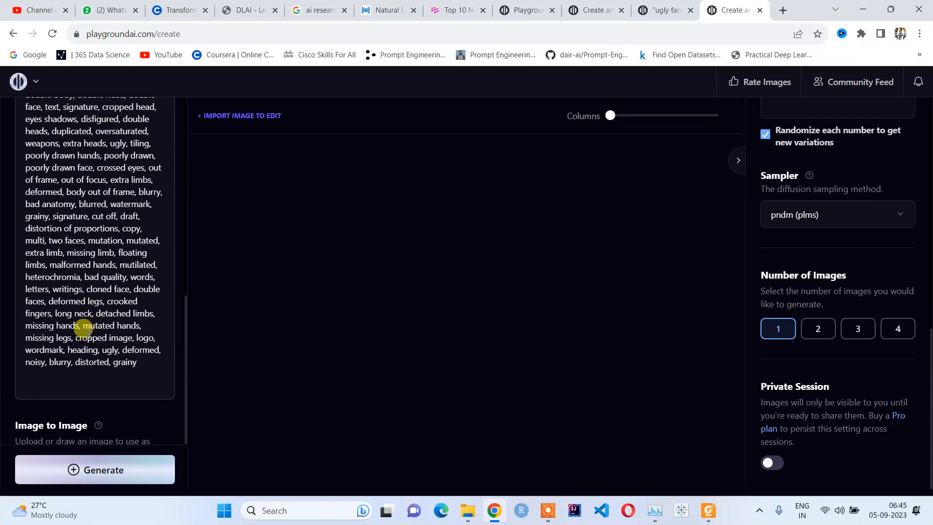
scroll("up", 3)
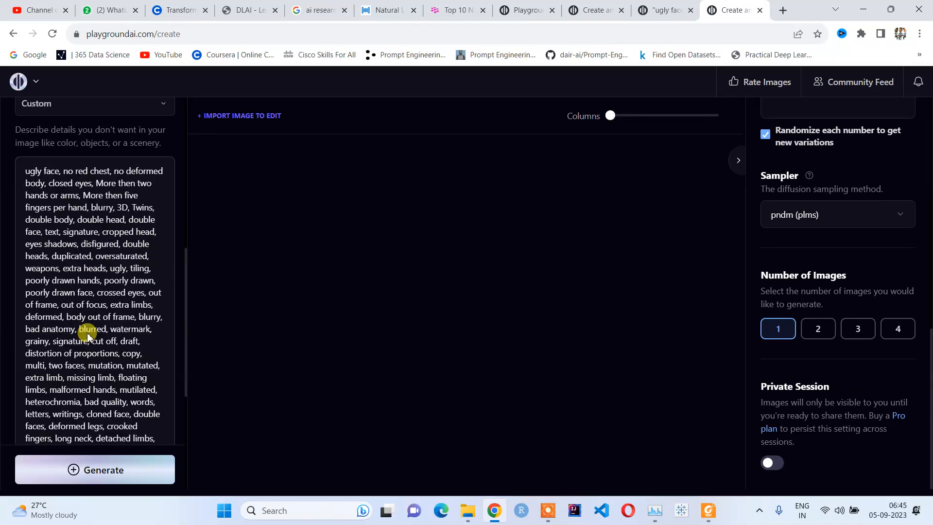
scroll("up", 3)
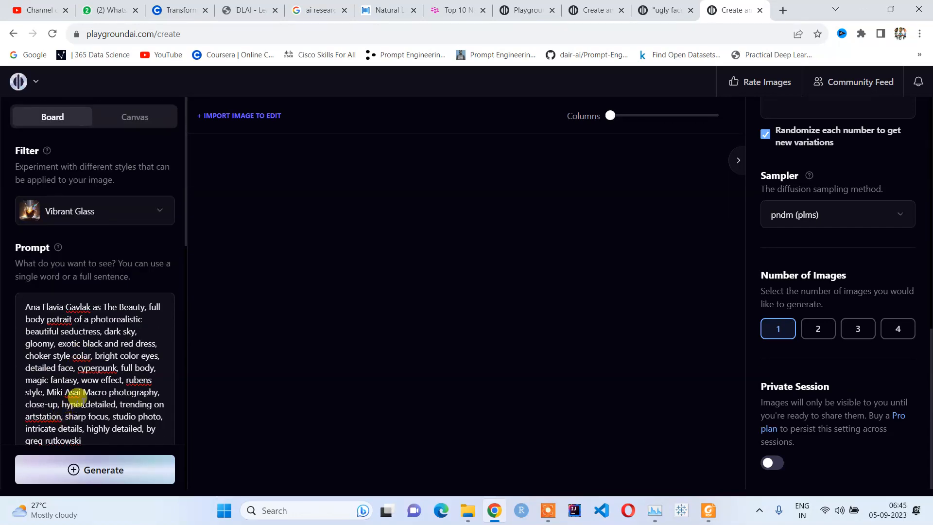
left_click(94, 469)
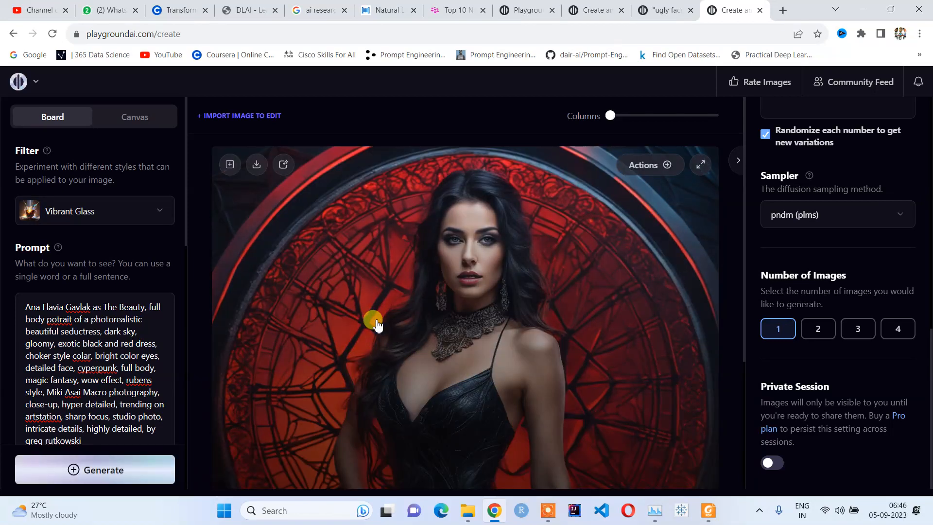
mouse_move(372, 274)
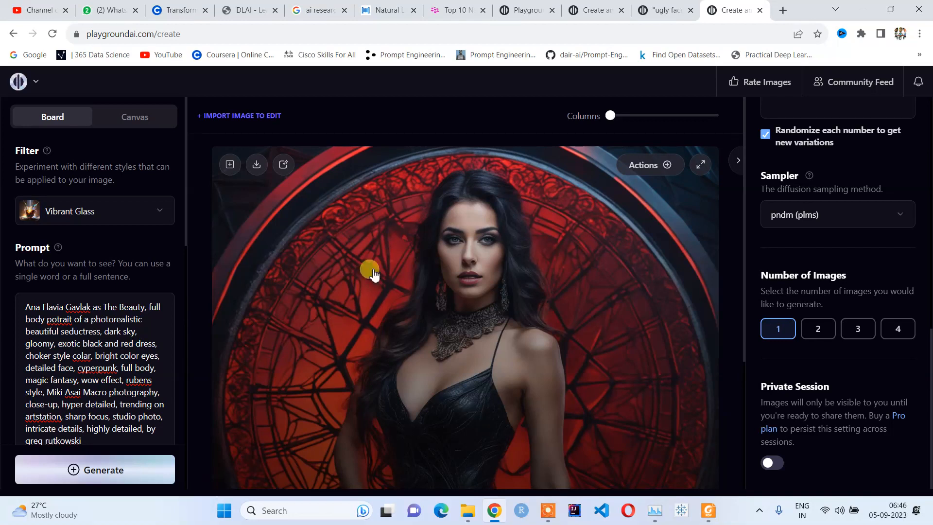
scroll("up", 3)
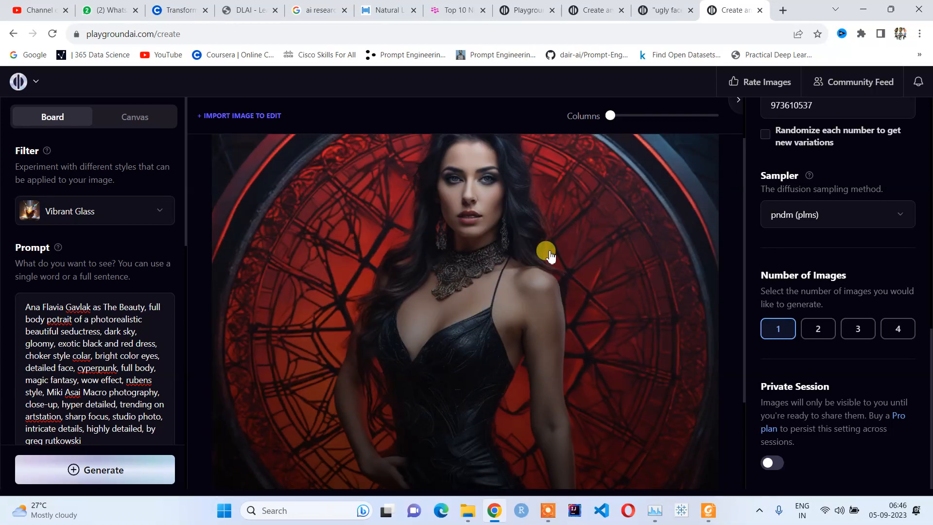
scroll("down", 3)
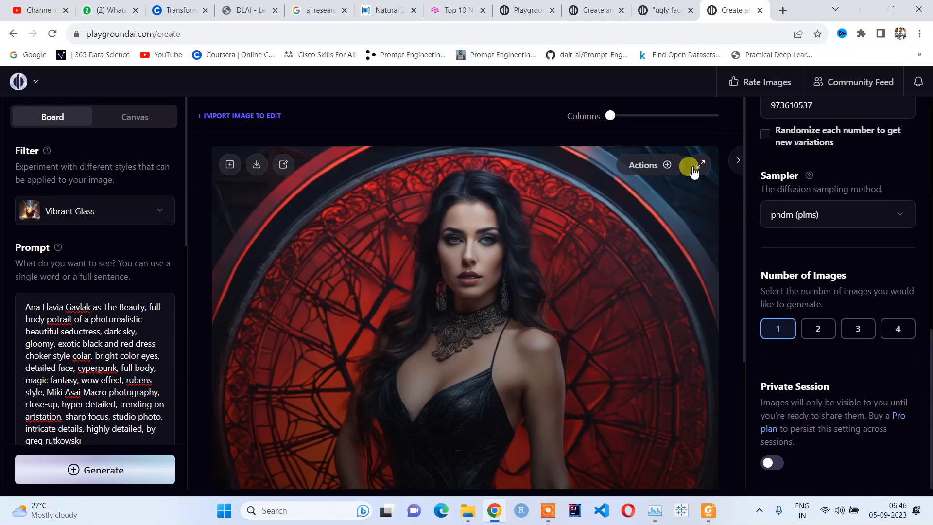
left_click(701, 166)
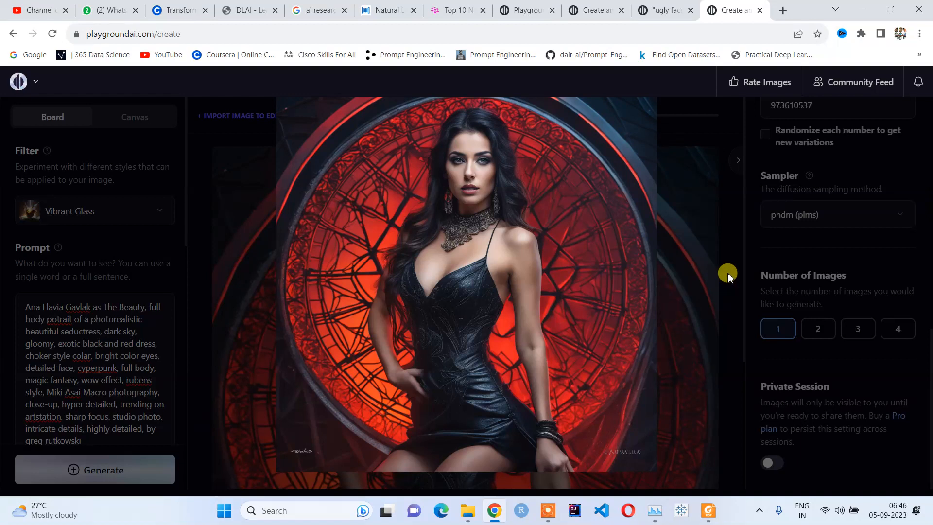
mouse_move(722, 263)
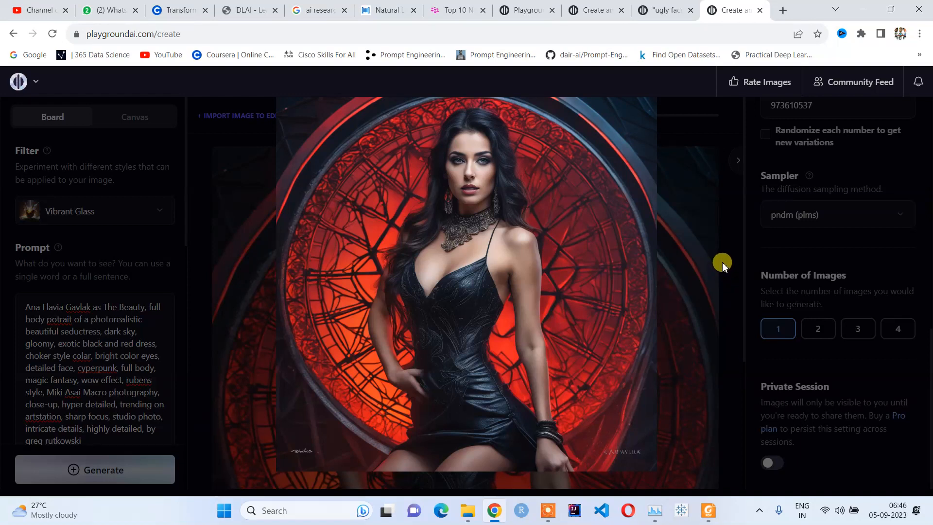
mouse_move(720, 186)
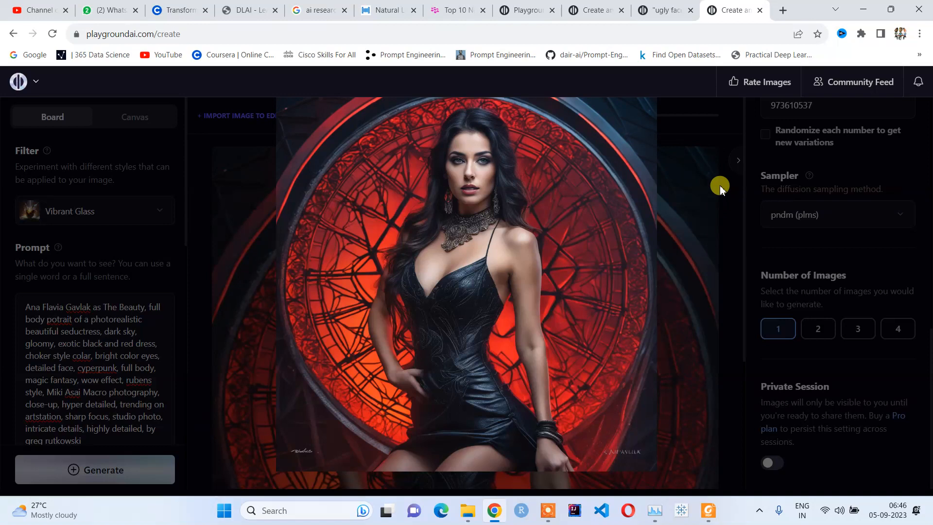
mouse_move(738, 163)
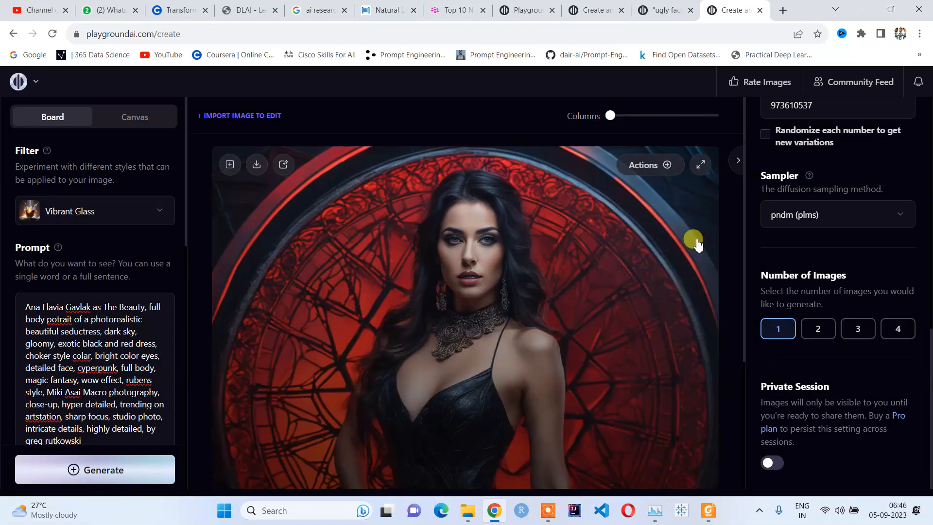
mouse_move(257, 166)
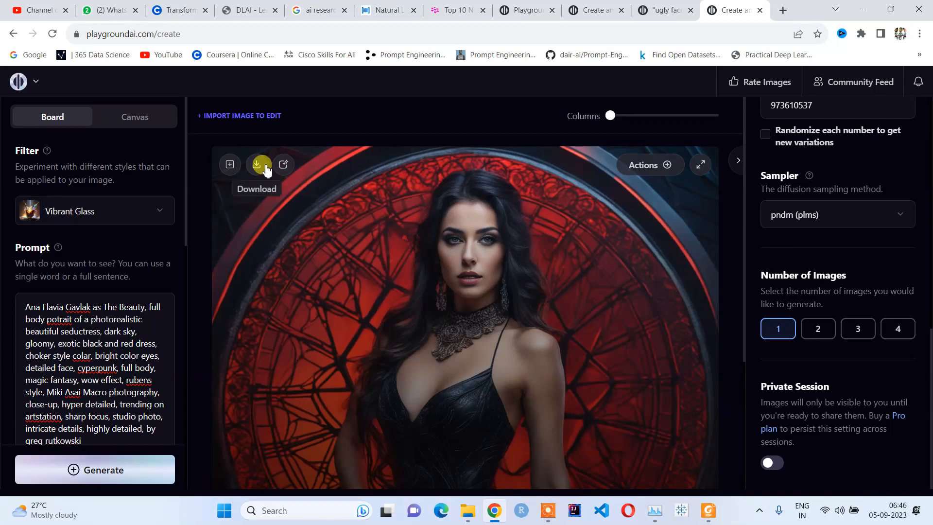
mouse_move(231, 165)
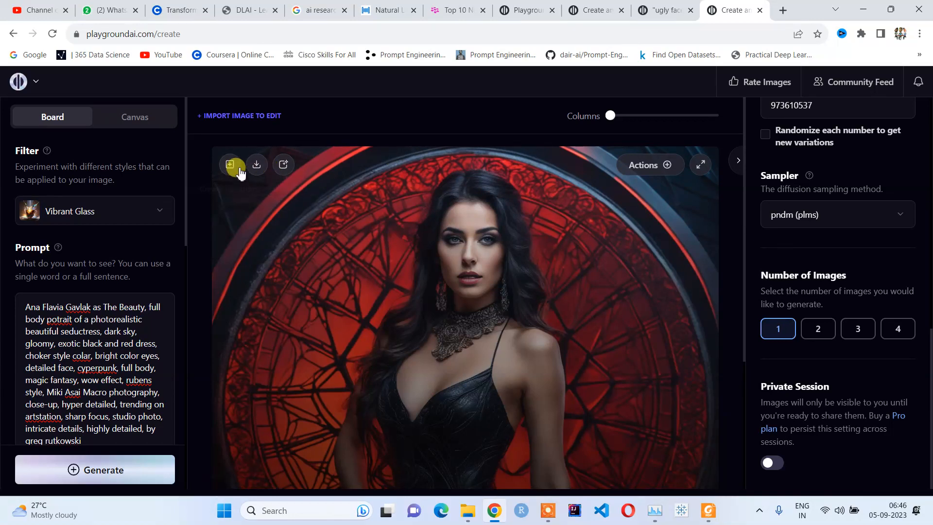
mouse_move(256, 165)
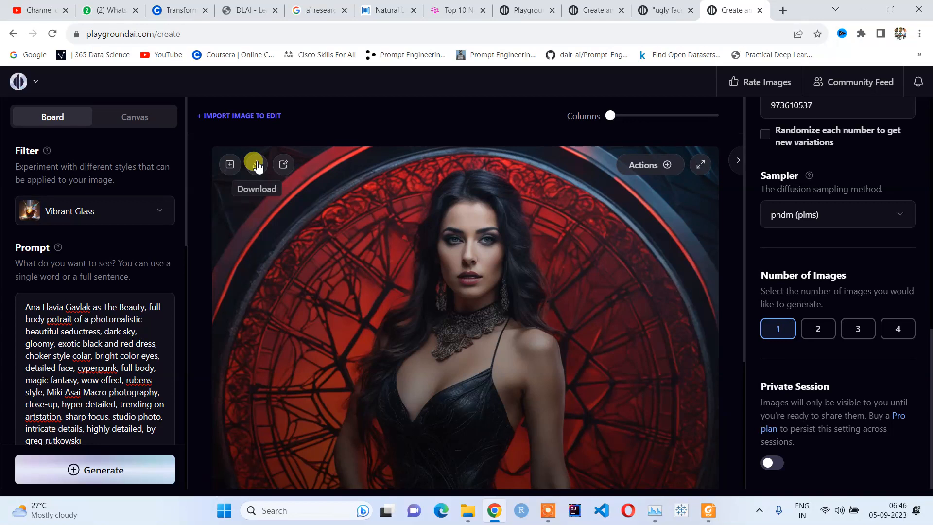
mouse_move(282, 164)
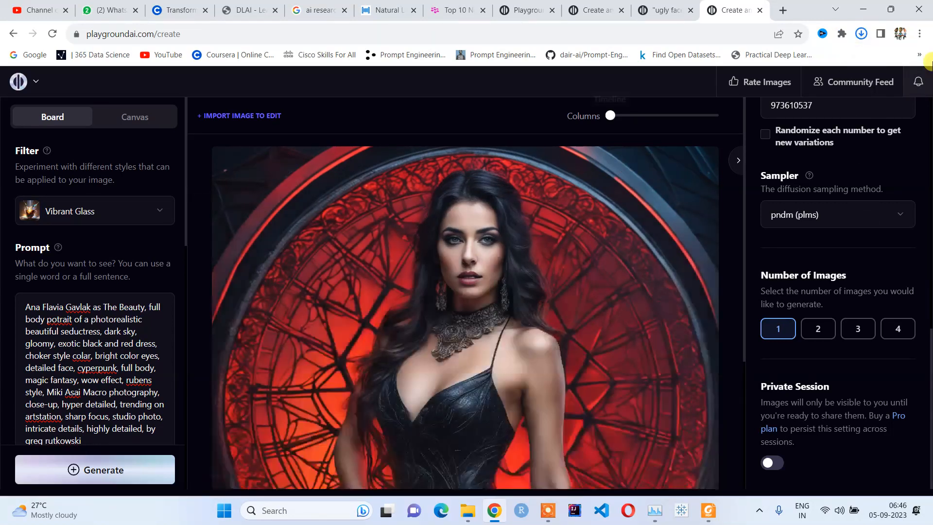
Step: Open the downloaded portrait PNG from Chrome's recent downloads list
left_click(860, 34)
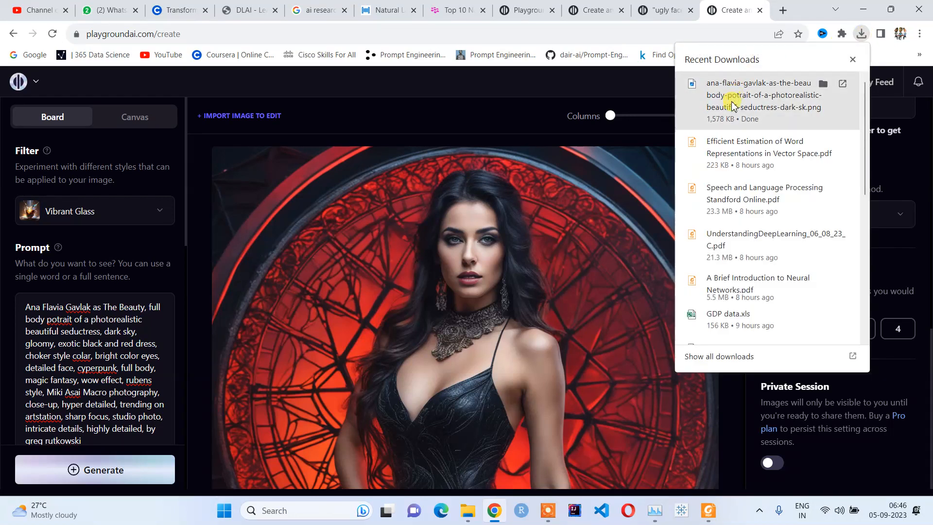
left_click(852, 60)
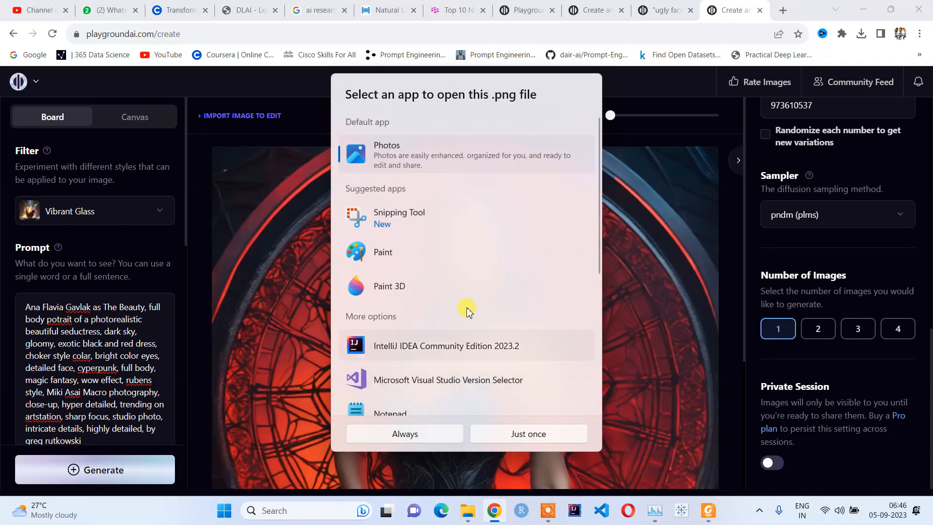
mouse_move(447, 434)
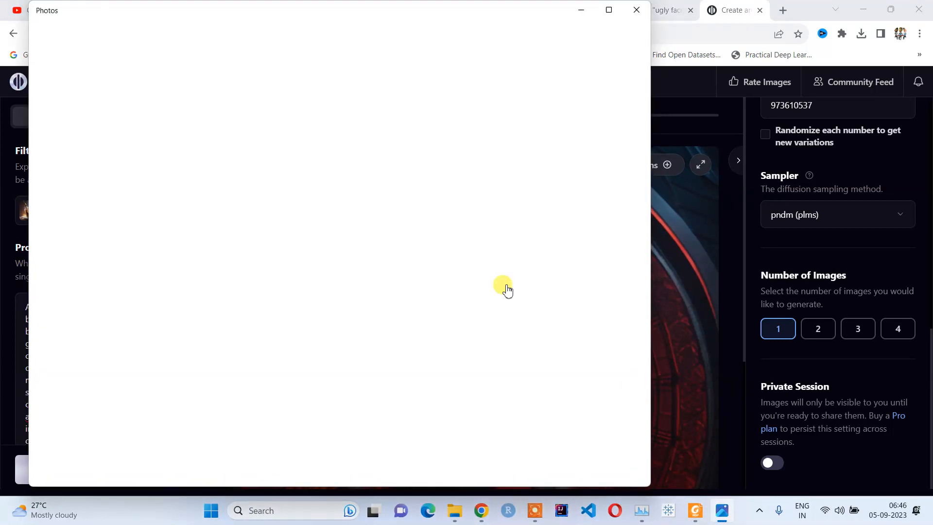
mouse_move(504, 285)
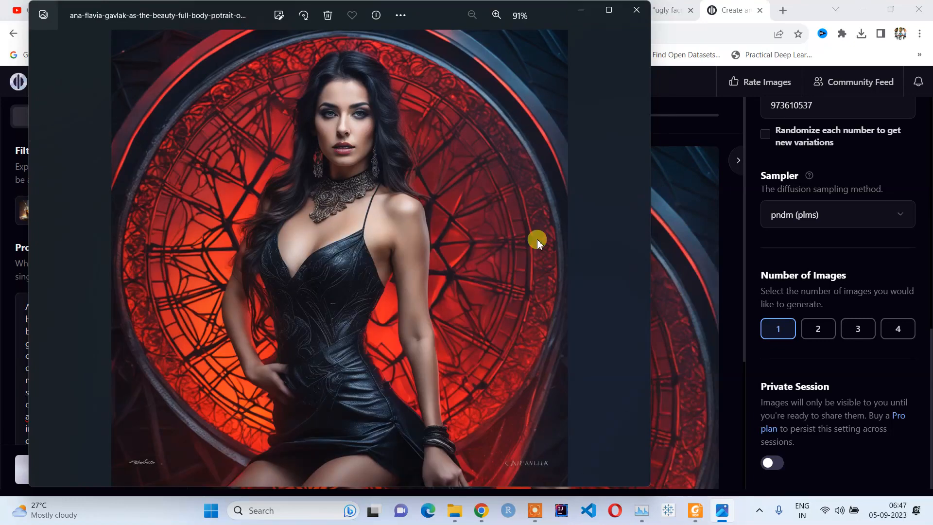
Step: Maximize the portrait in Microsoft Photos, then close the viewer
left_click(608, 14)
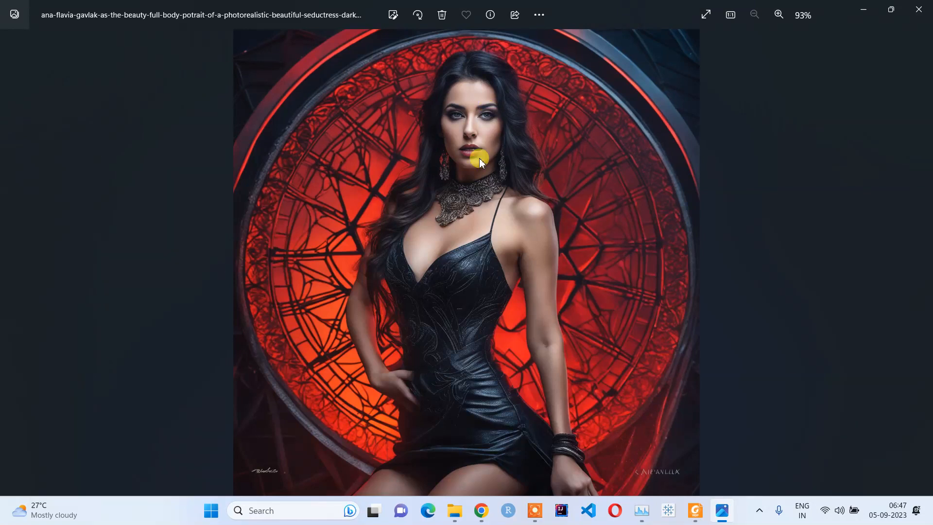
mouse_move(919, 14)
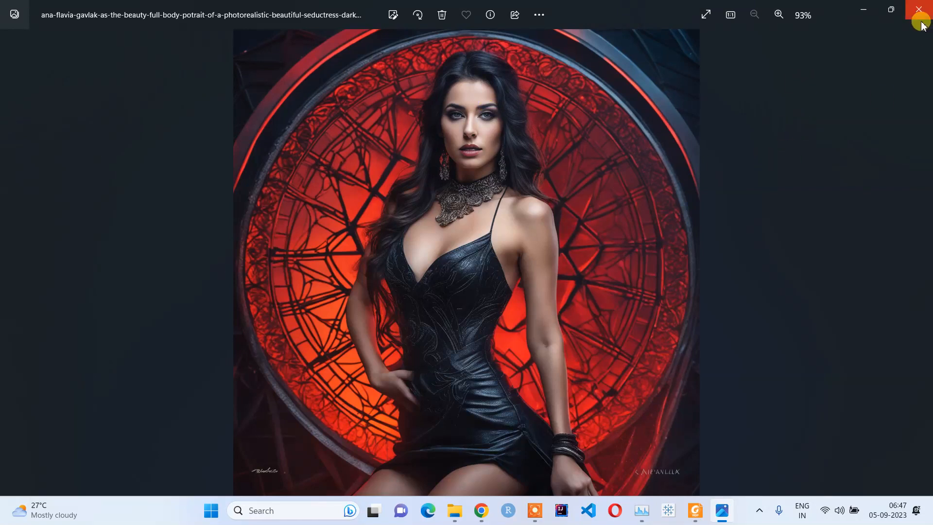
left_click(920, 11)
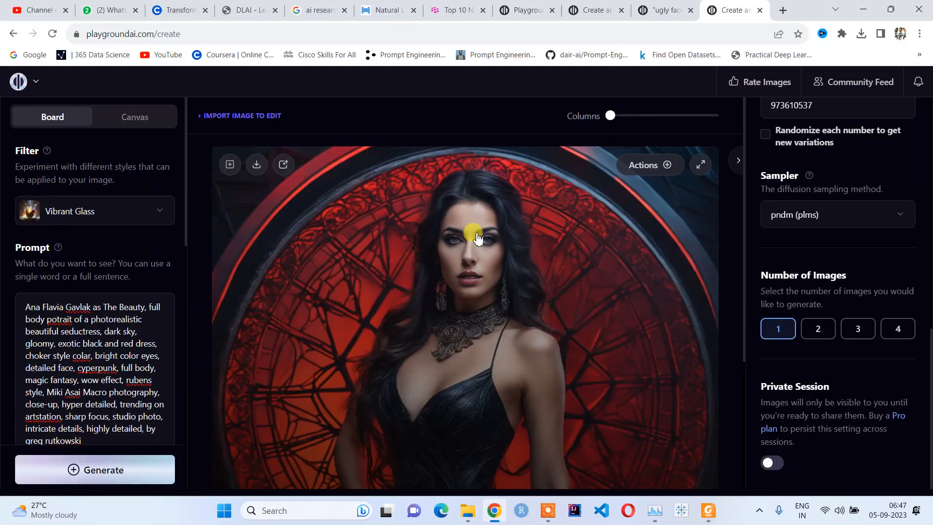
mouse_move(513, 263)
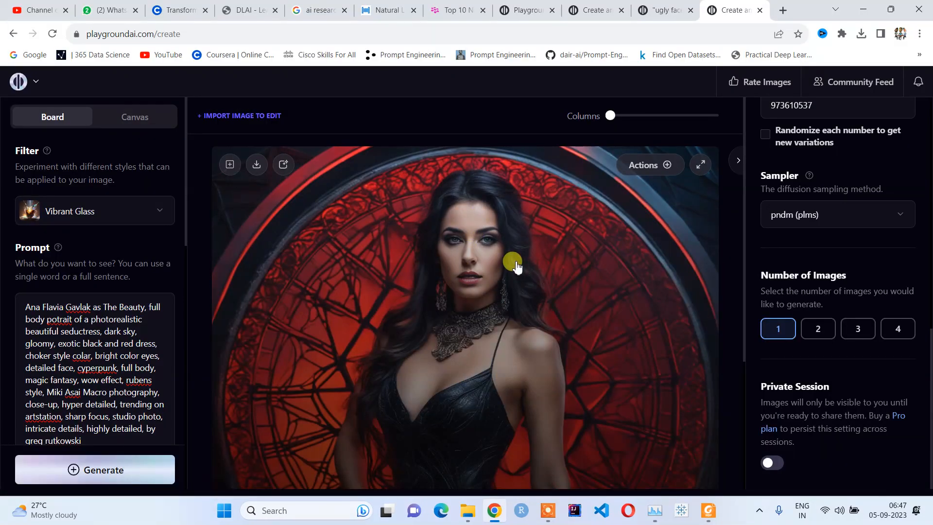
mouse_move(284, 190)
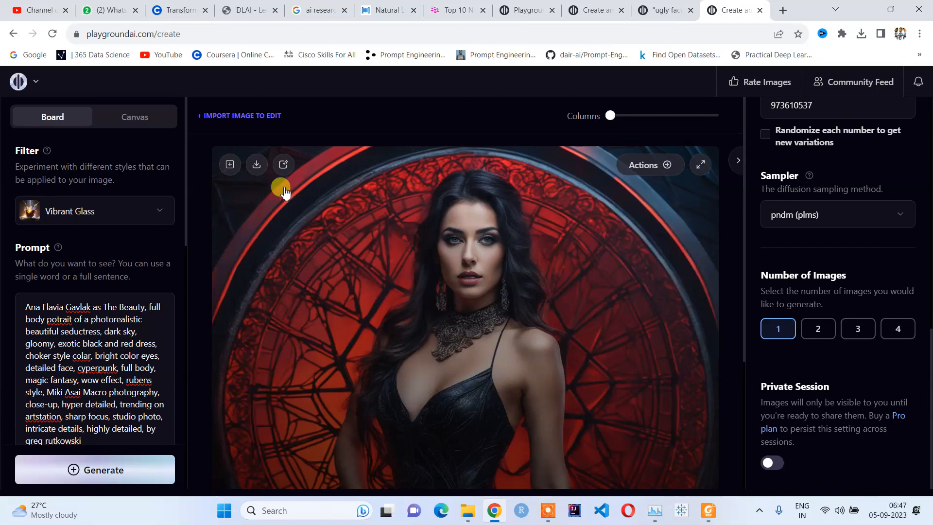
mouse_move(229, 165)
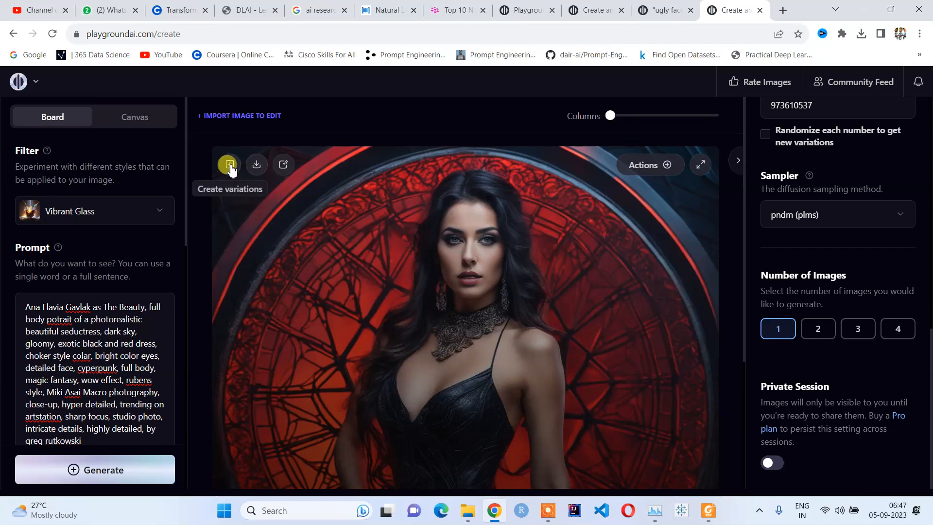
mouse_move(283, 165)
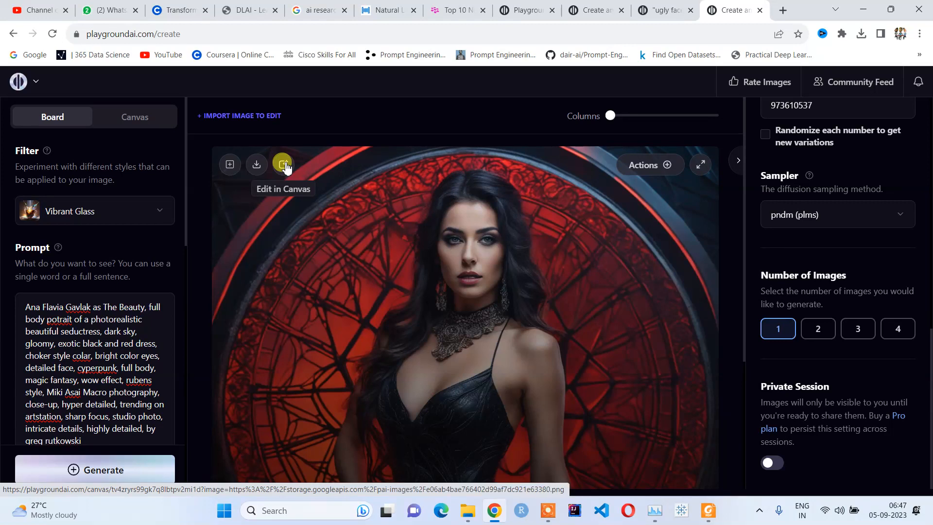
Step: Edit the portrait in Canvas and raise its contrast to 121 with more brightness
left_click(282, 164)
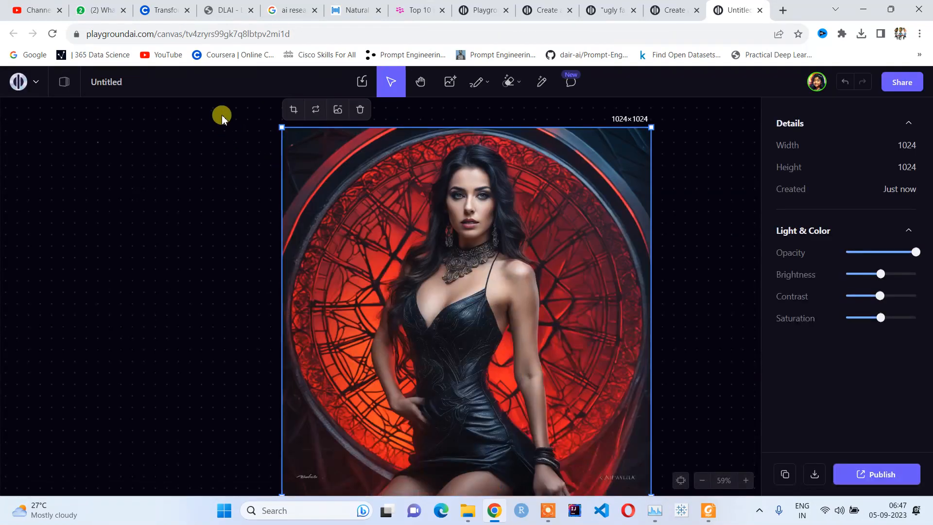
mouse_move(624, 247)
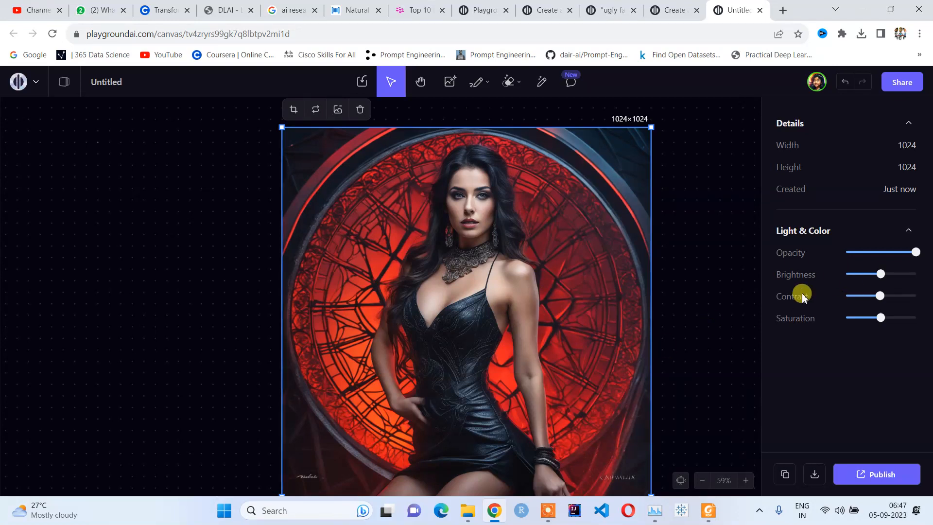
mouse_move(821, 381)
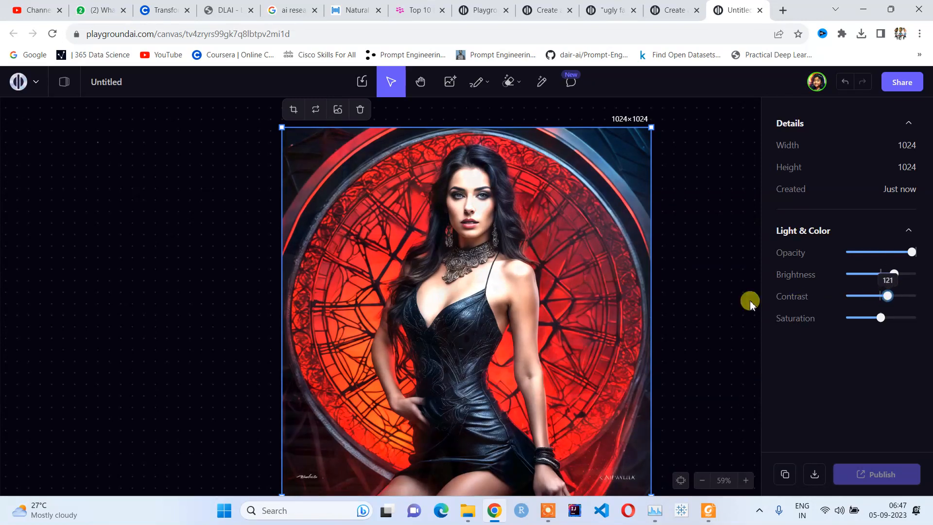
left_click(447, 82)
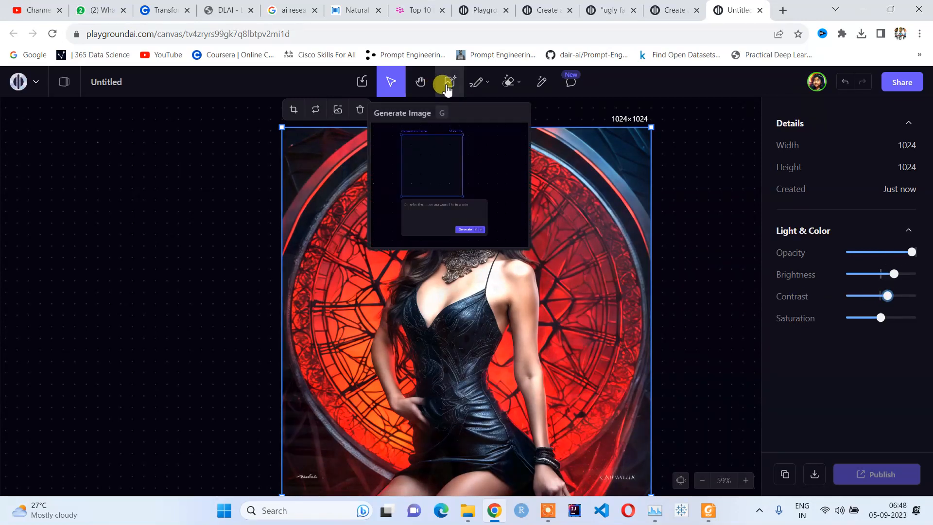
Step: Inpaint the framed portrait area into a 1024×960 result, then exit inpainting with the Select tool
left_click(446, 82)
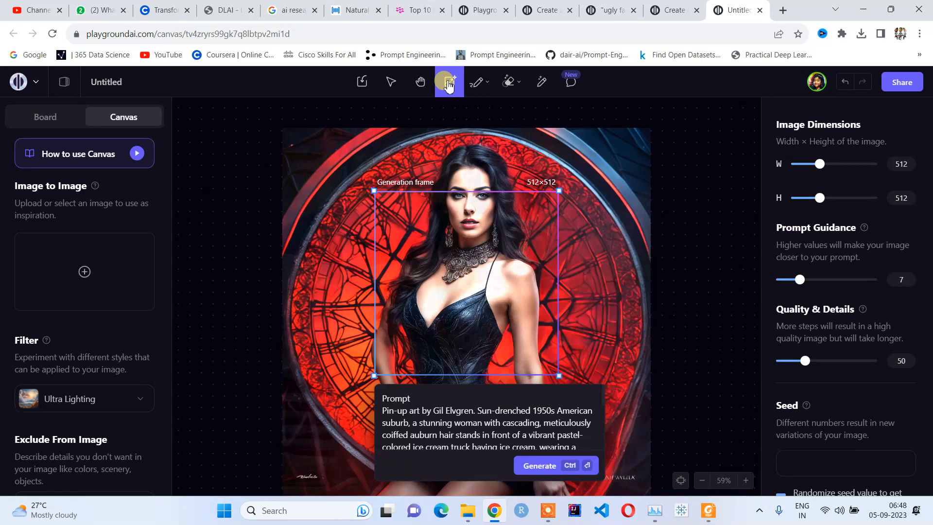
mouse_move(378, 228)
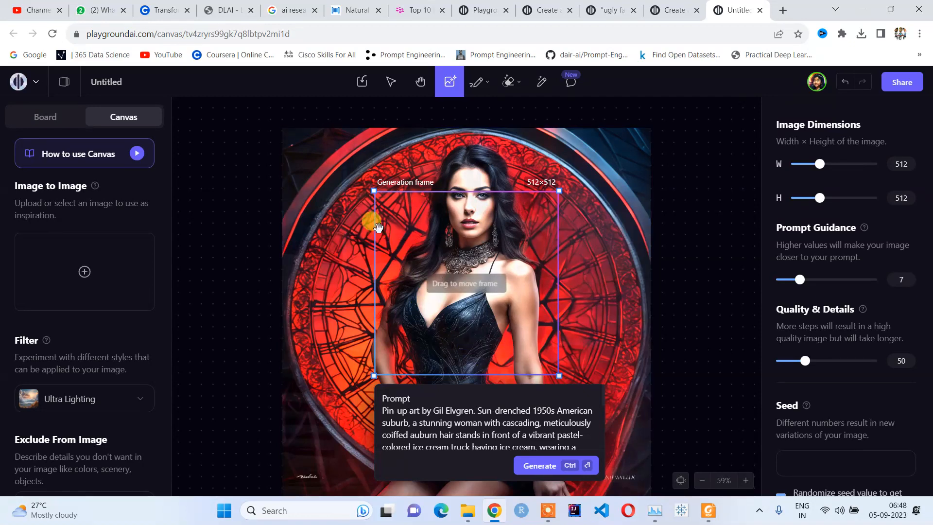
left_click_drag(373, 191, 350, 155)
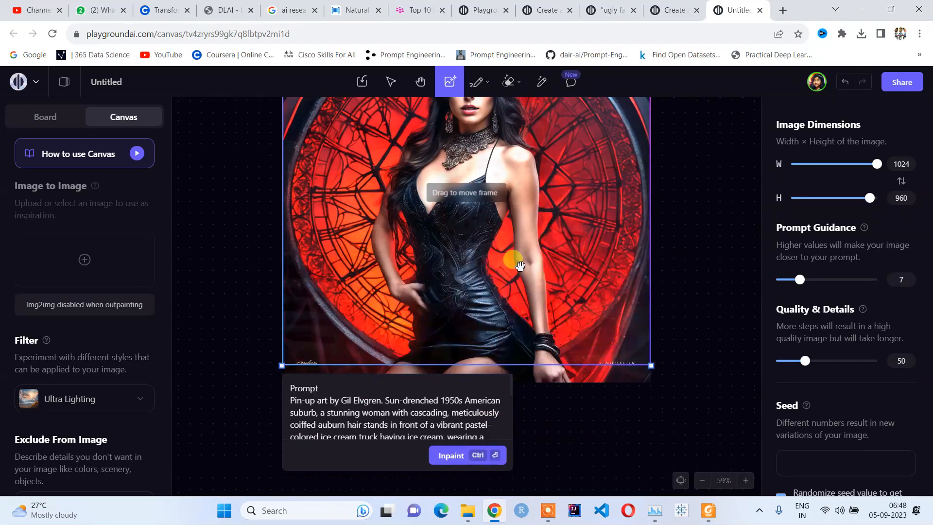
left_click(450, 455)
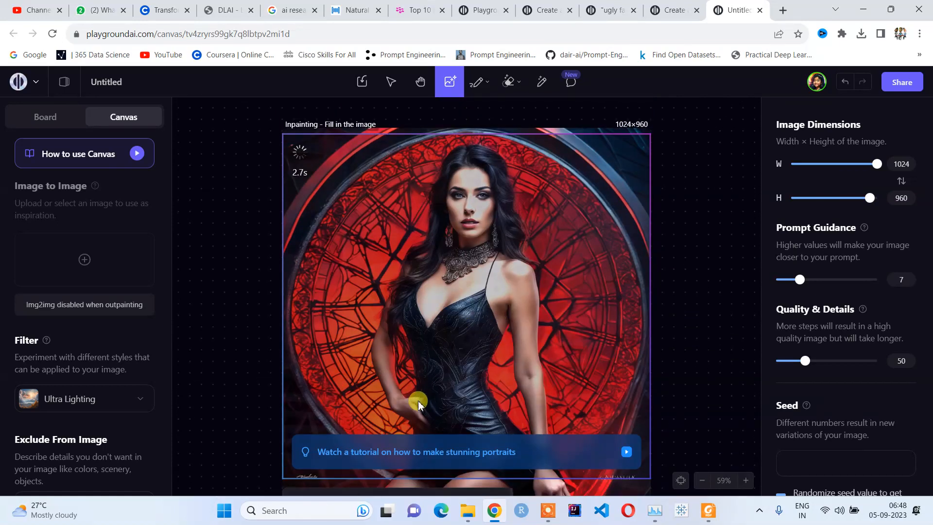
mouse_move(501, 238)
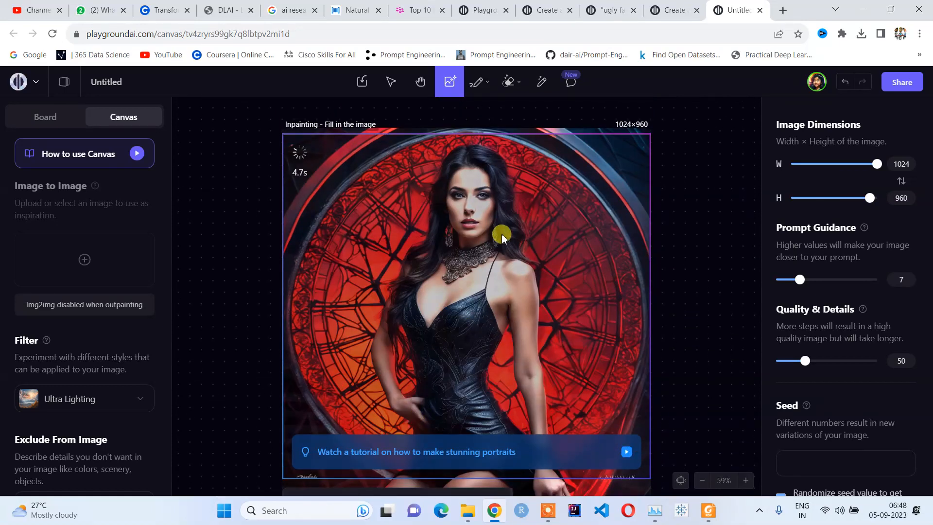
mouse_move(485, 354)
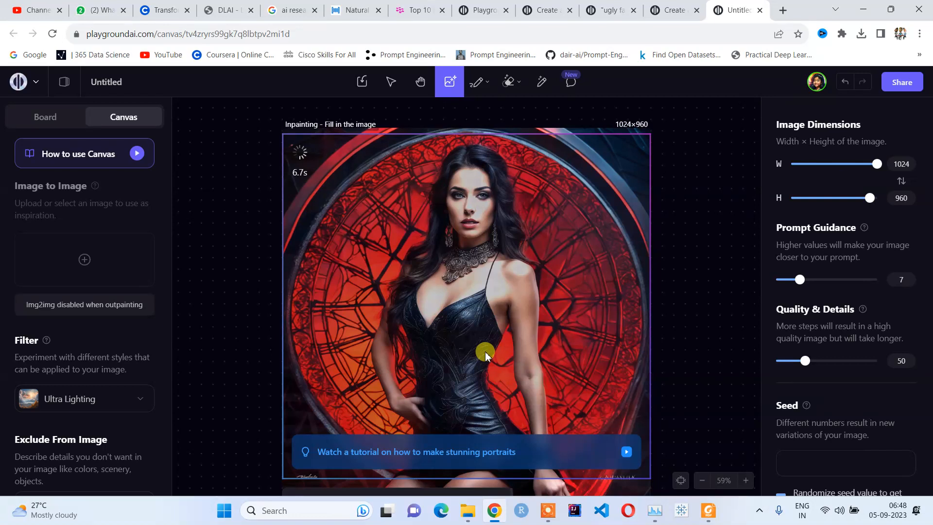
mouse_move(485, 297)
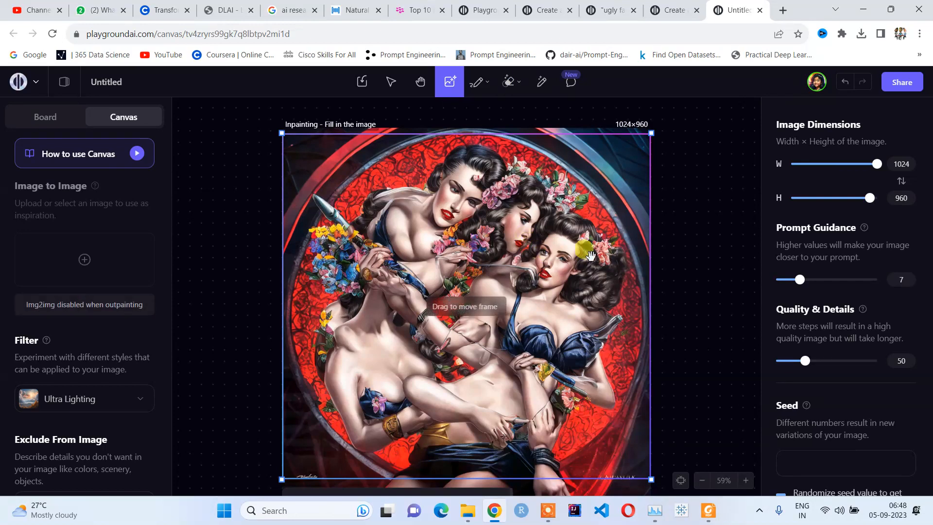
mouse_move(725, 362)
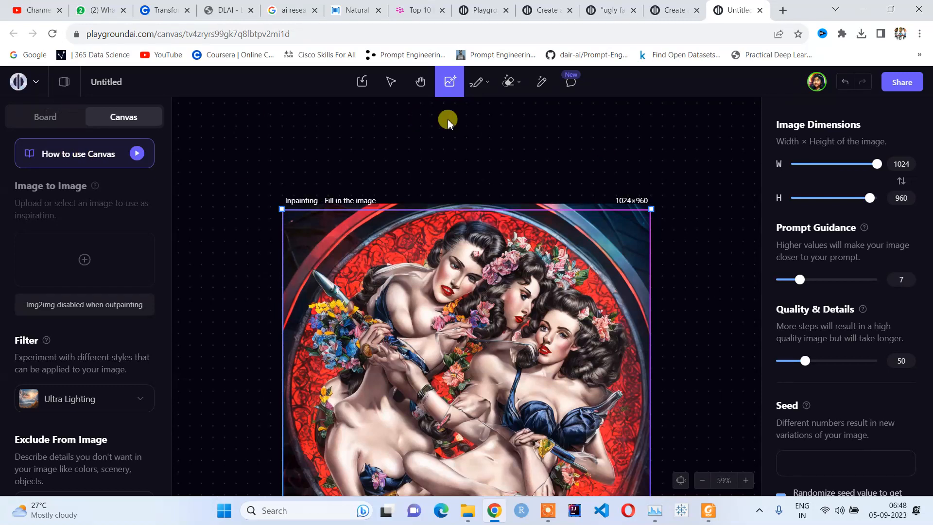
left_click(391, 82)
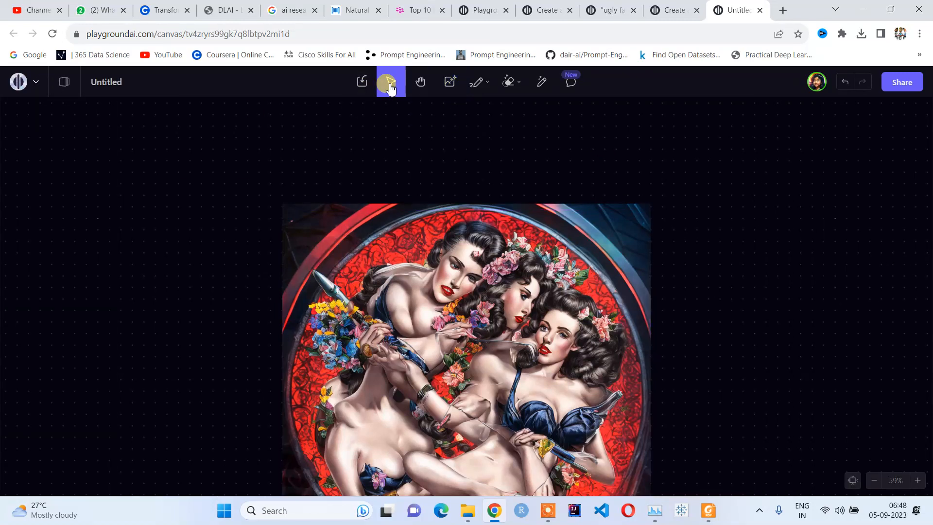
Step: Try the Draw to Edit brush, then return to the image-creation board
left_click(475, 82)
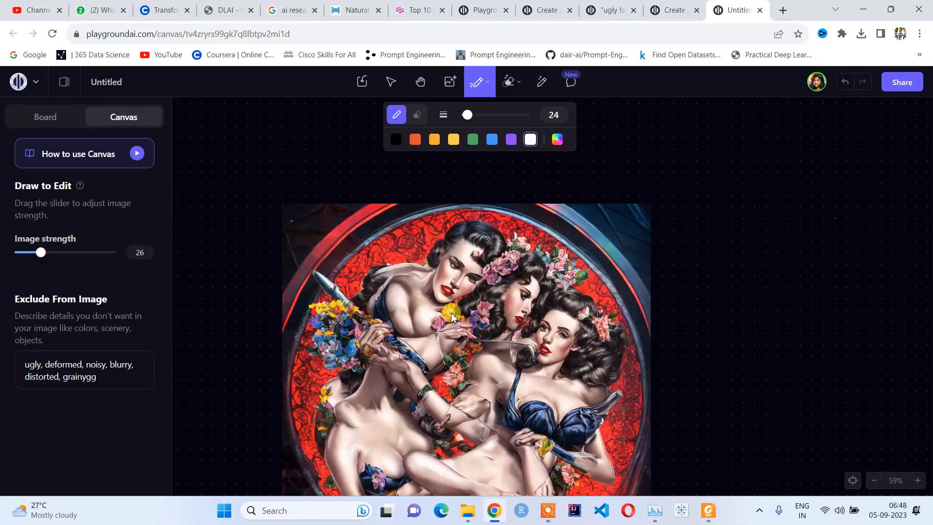
mouse_move(165, 364)
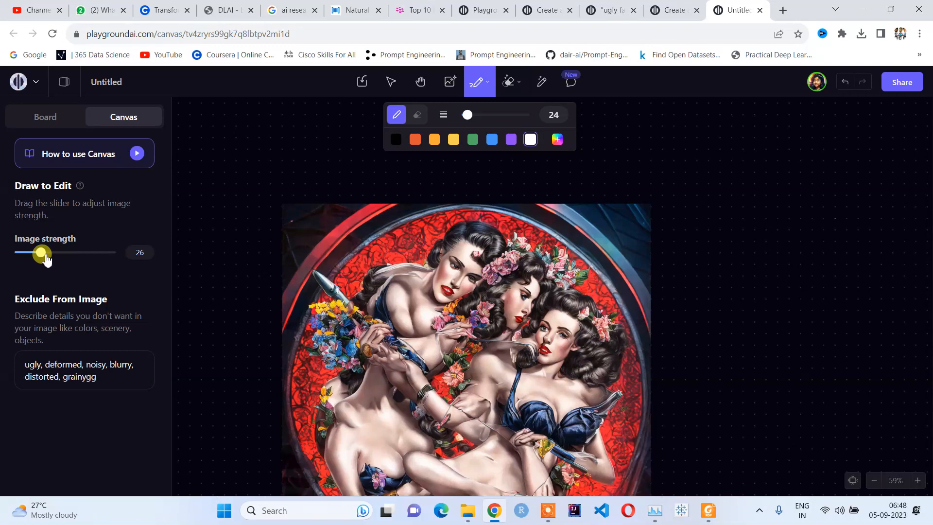
left_click(512, 81)
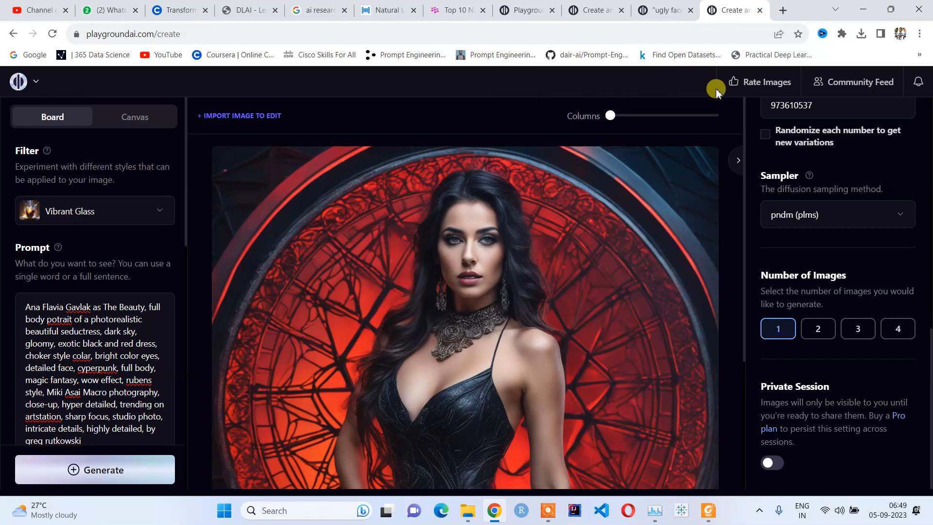
mouse_move(130, 283)
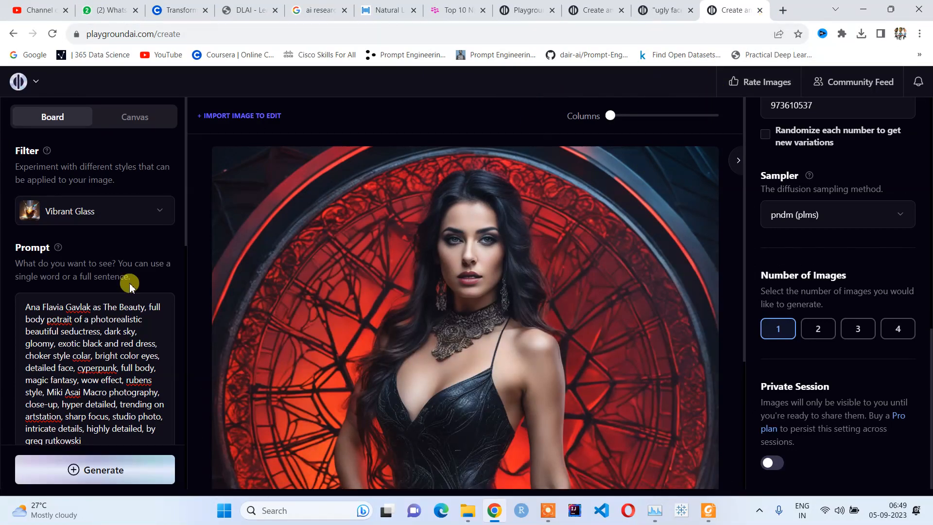
mouse_move(89, 280)
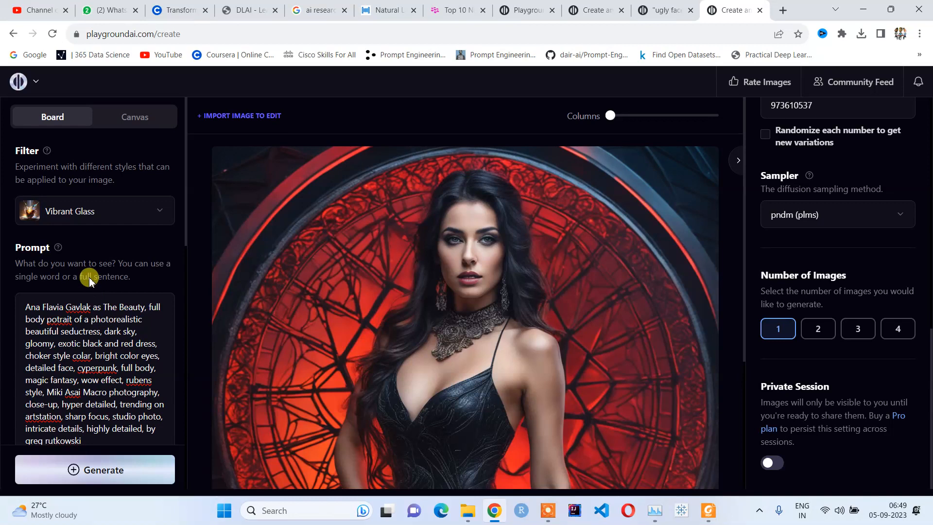
Step: Paste the Gil Elvgren 1950s pin-up description into the prompt and browse the style filter gallery
left_click(35, 81)
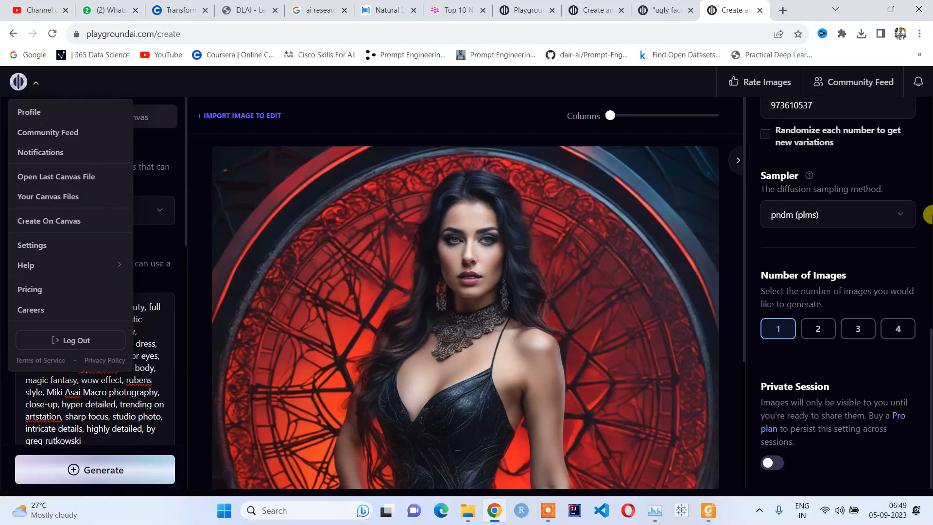
left_click(29, 112)
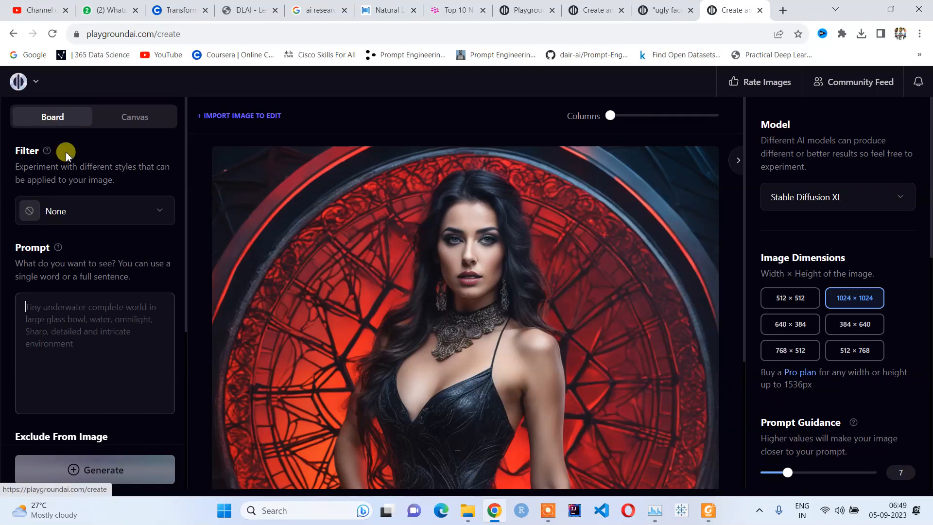
mouse_move(569, 272)
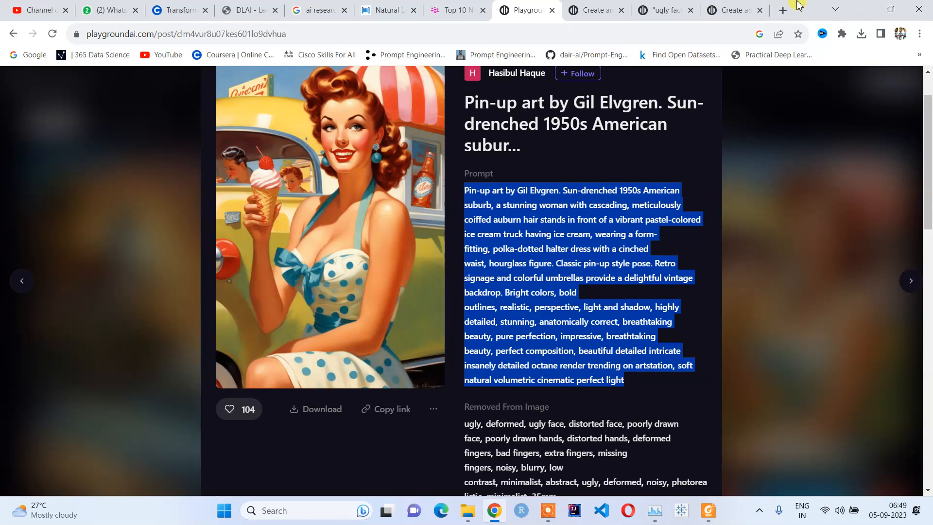
left_click(733, 10)
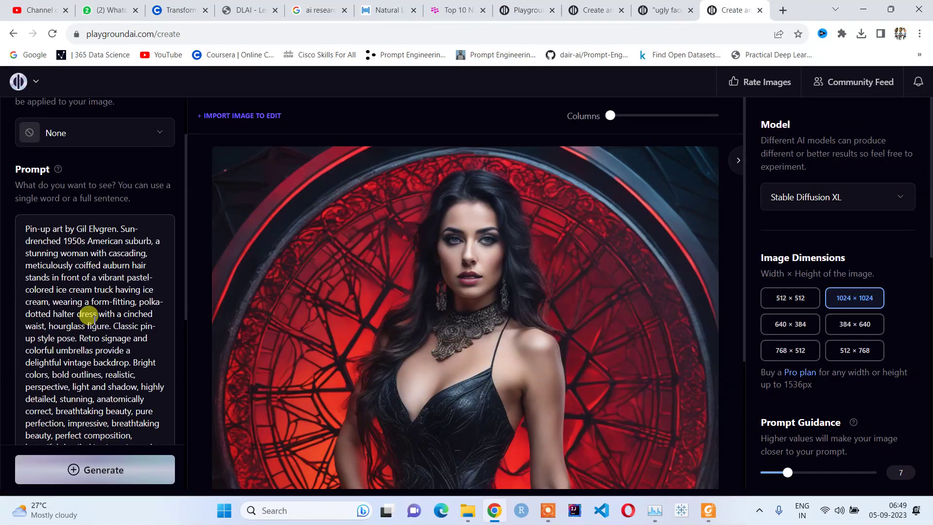
left_click(94, 133)
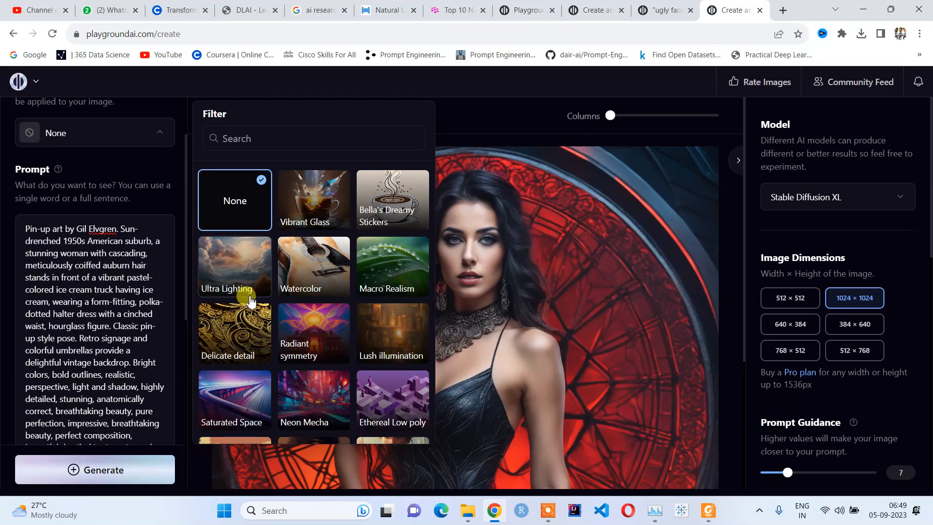
scroll("down", 3)
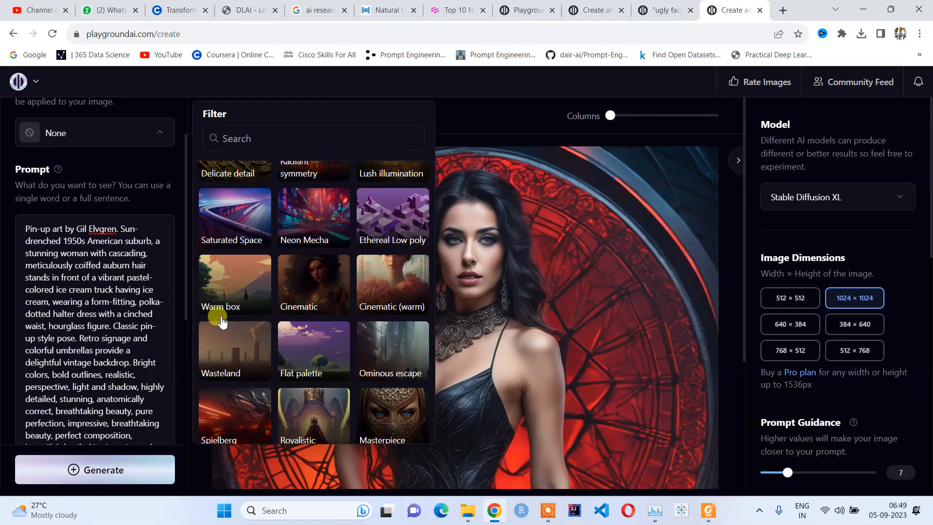
mouse_move(314, 279)
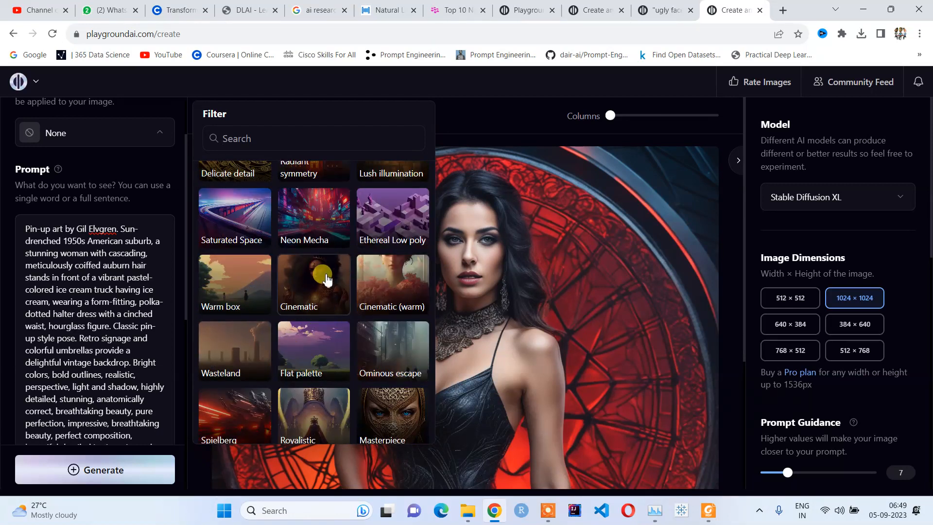
mouse_move(318, 294)
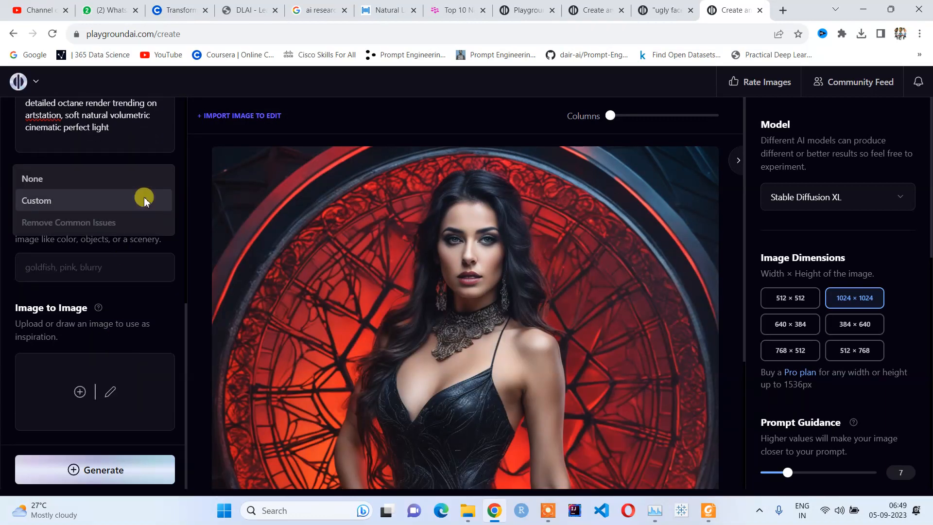
Step: Set Exclude From Image to Custom with the text 'no nuidy, blurrs'
left_click(36, 200)
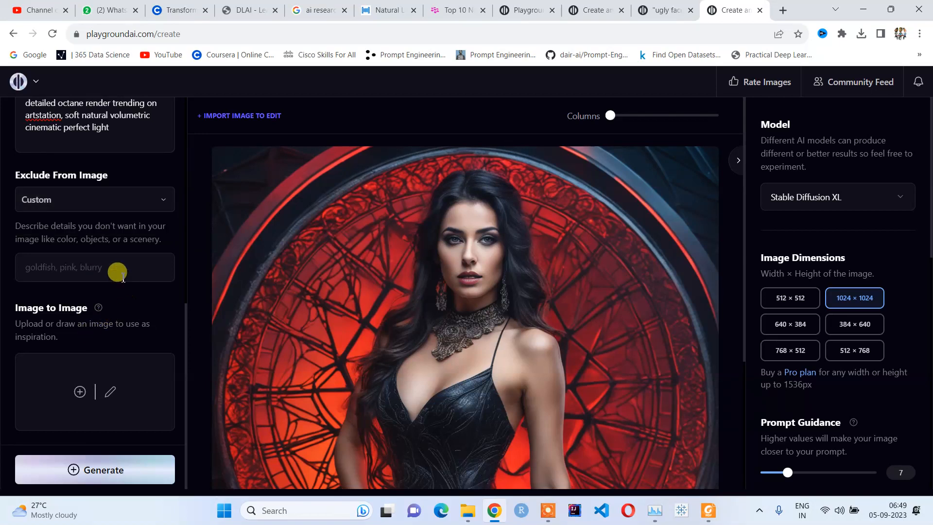
left_click(59, 267)
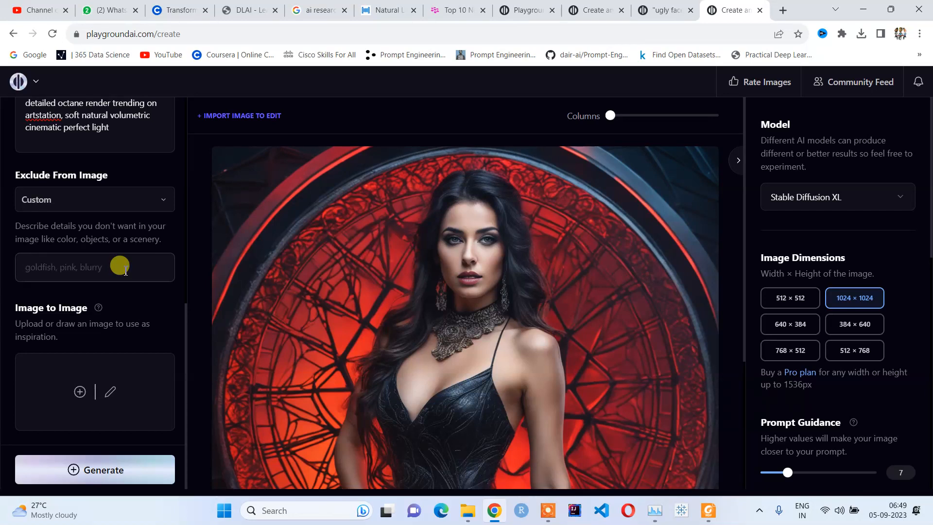
type("no nu")
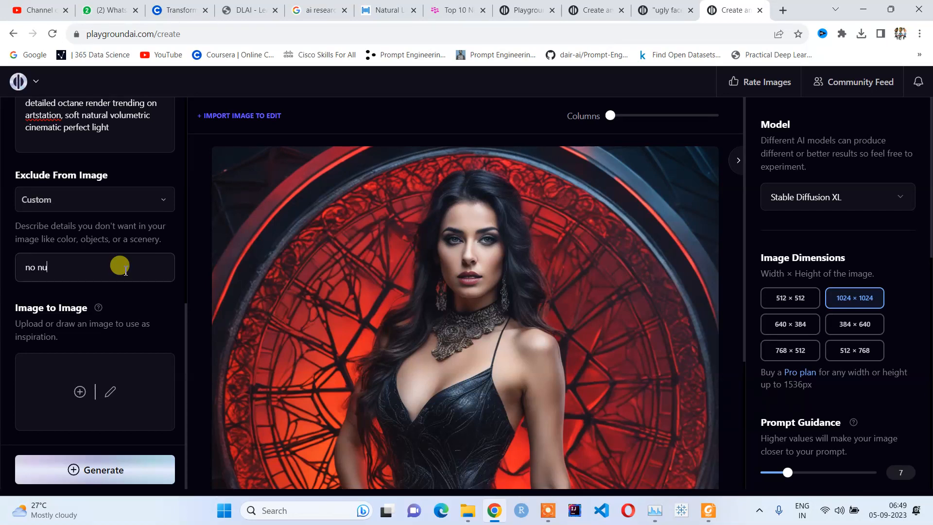
type("idy")
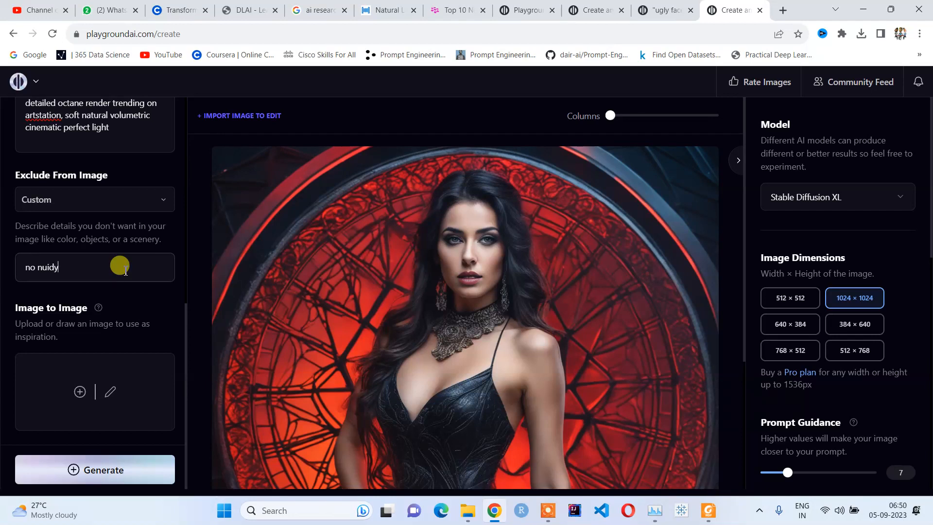
type(", b lurr")
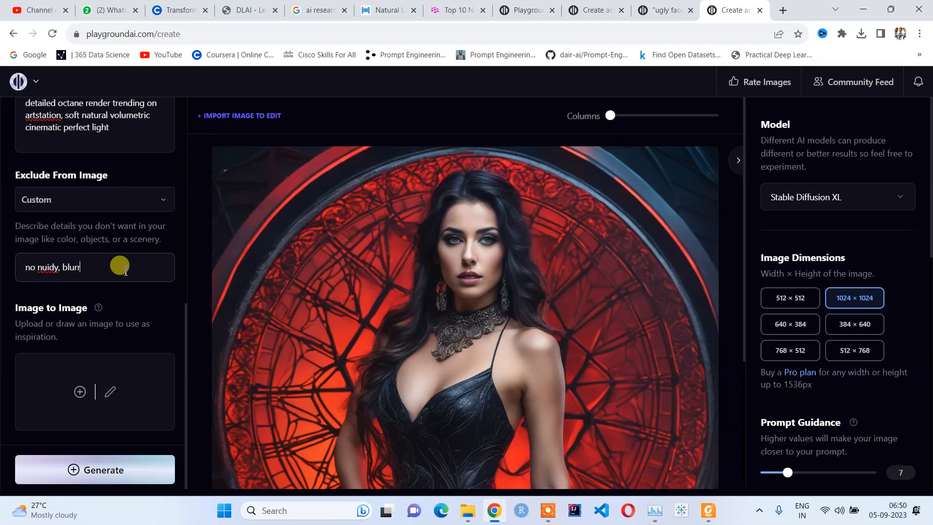
type("s")
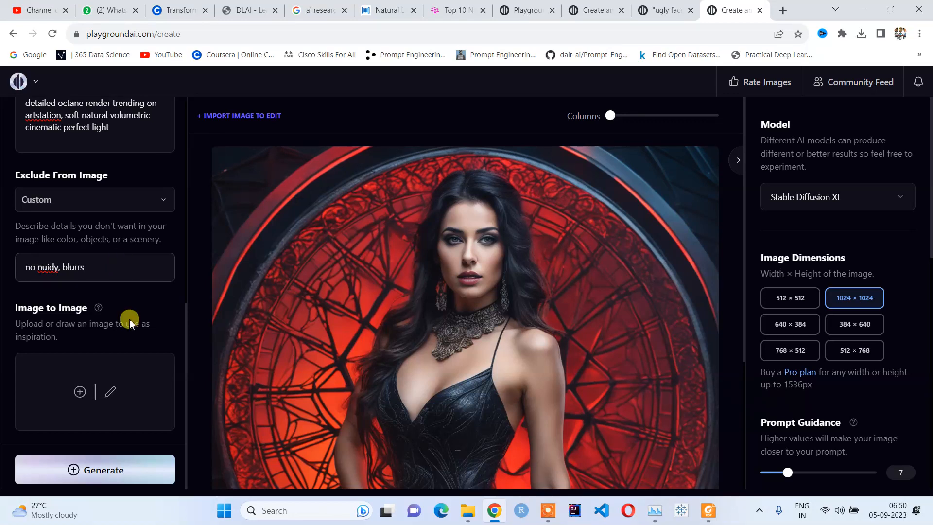
mouse_move(131, 469)
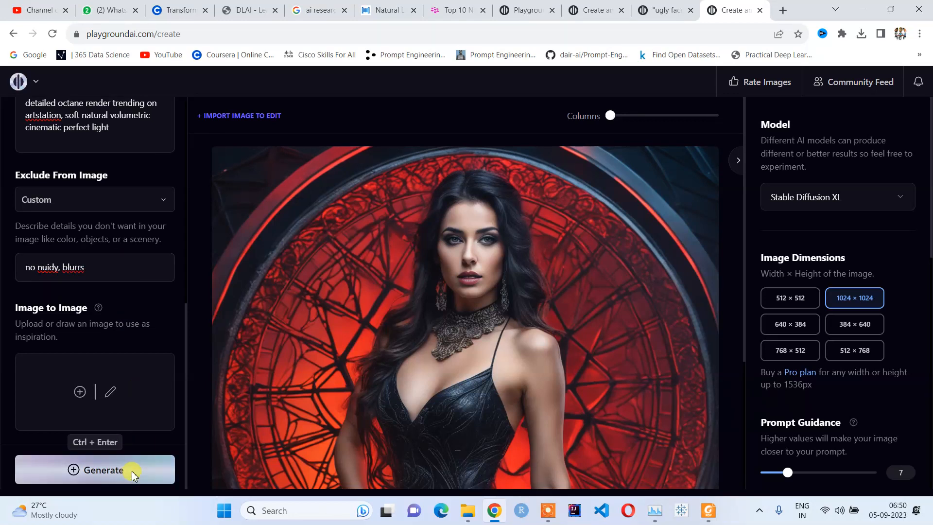
Step: Generate the pin-up image of a woman with an ice cream by a food truck
left_click(101, 470)
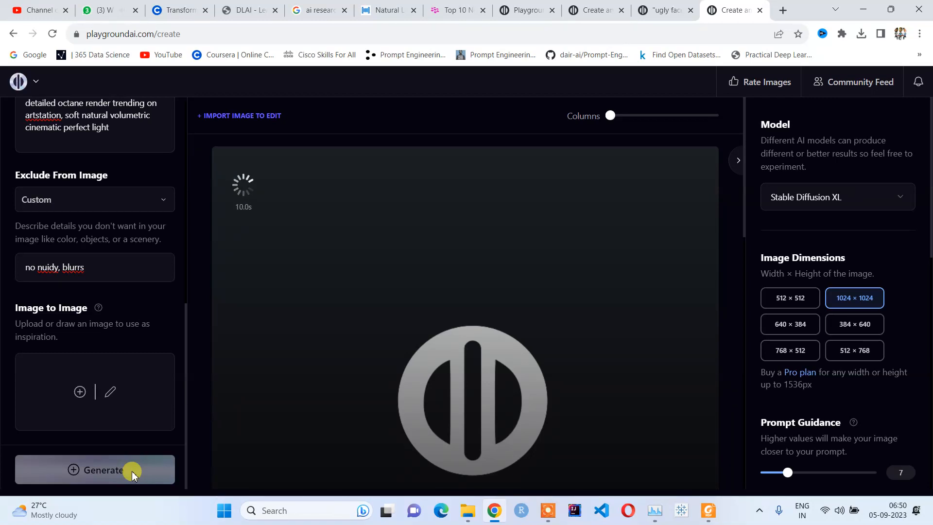
left_click(94, 470)
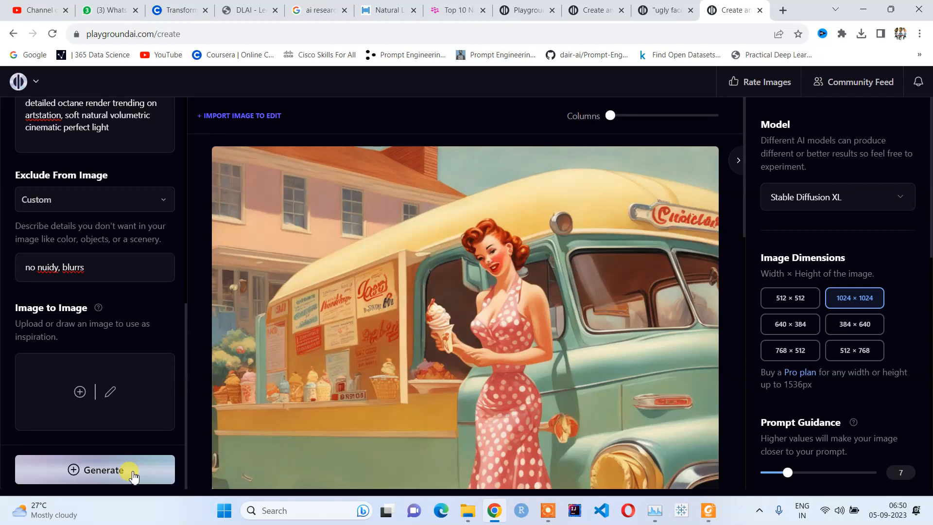
Step: Switch the model to Playground v1 and regenerate the pin-up at 1024×1024 beside a vintage bus
scroll("down", 3)
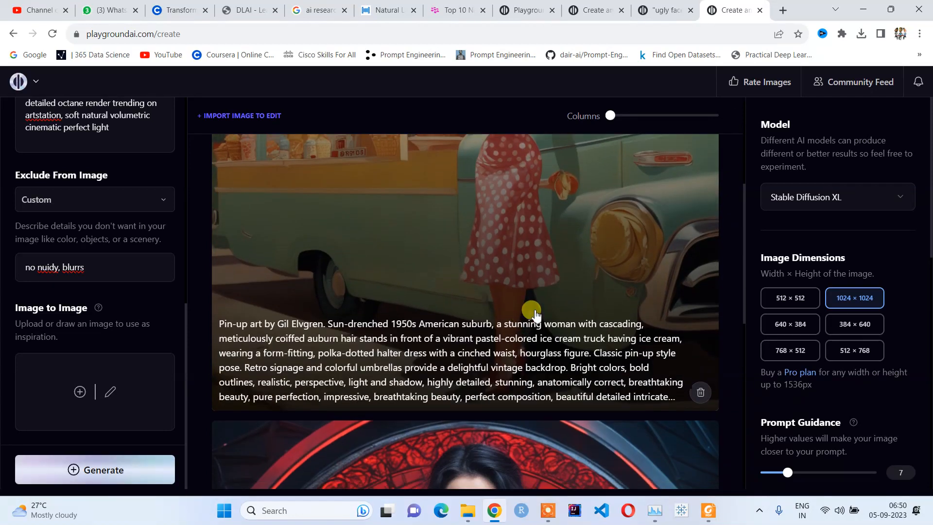
scroll("up", 3)
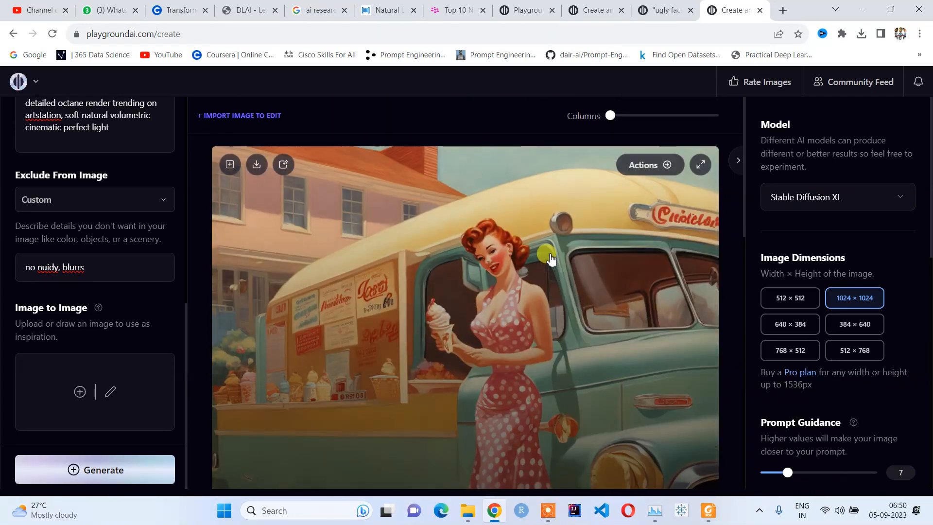
mouse_move(518, 297)
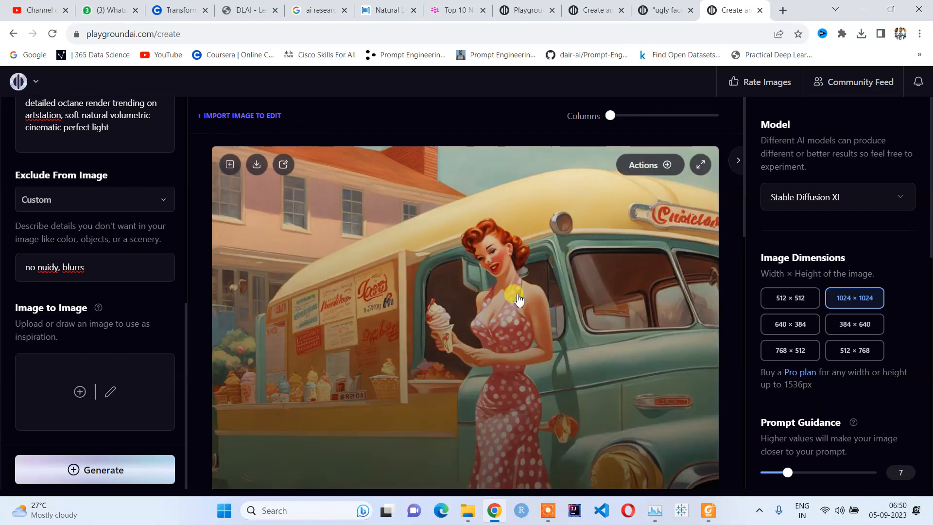
mouse_move(909, 421)
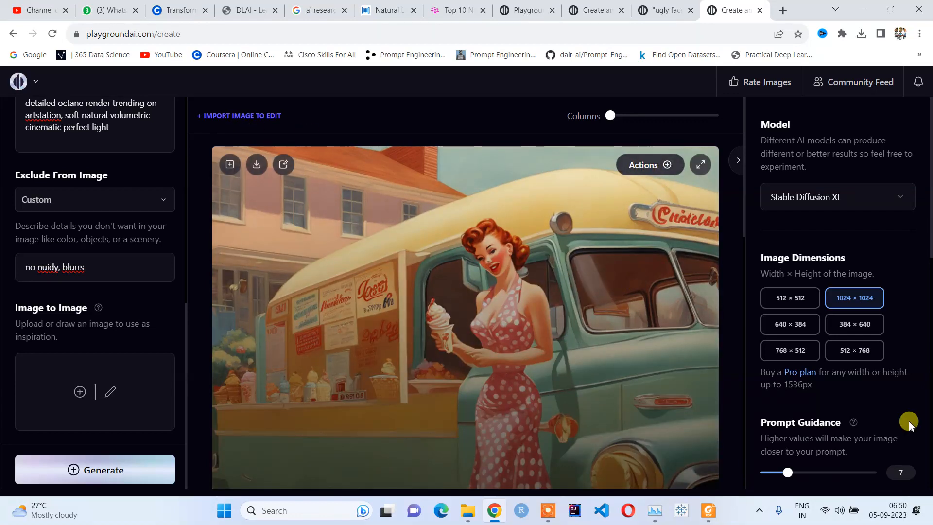
left_click(836, 197)
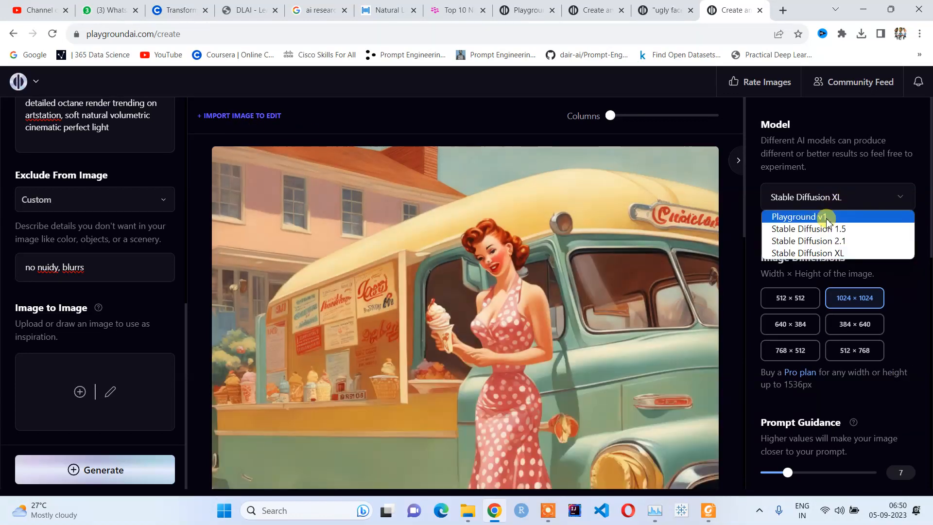
left_click(794, 215)
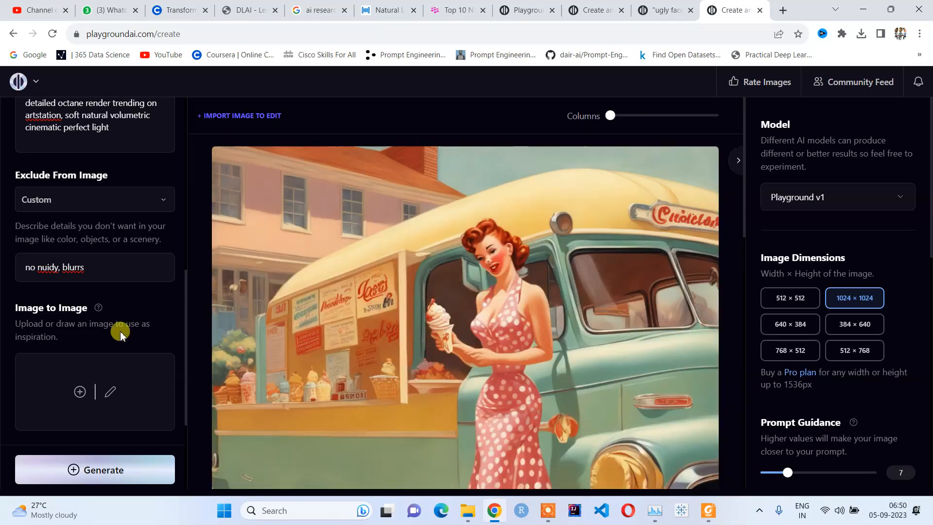
scroll("up", 3)
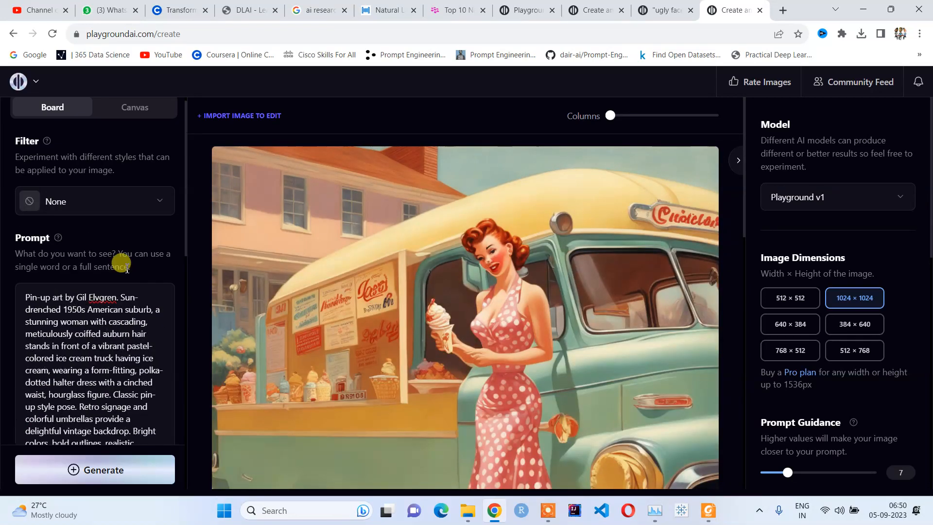
left_click(94, 469)
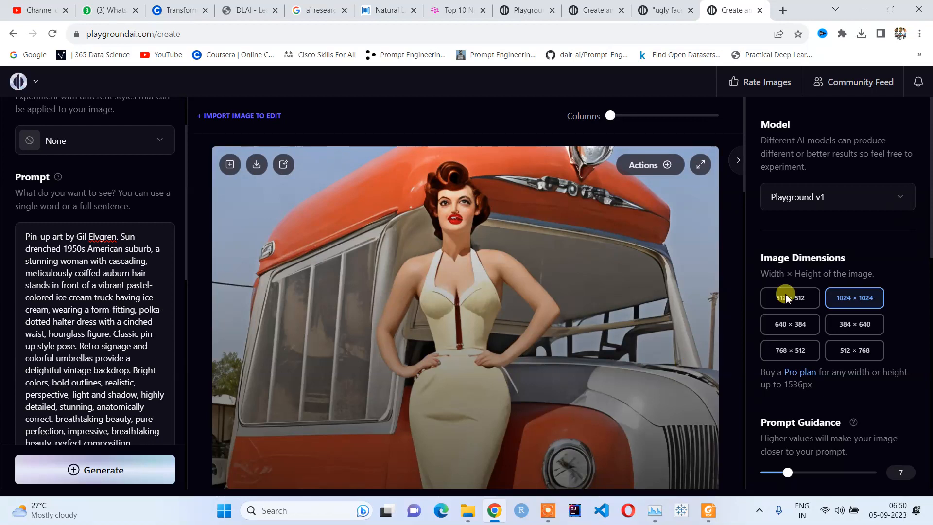
left_click(836, 197)
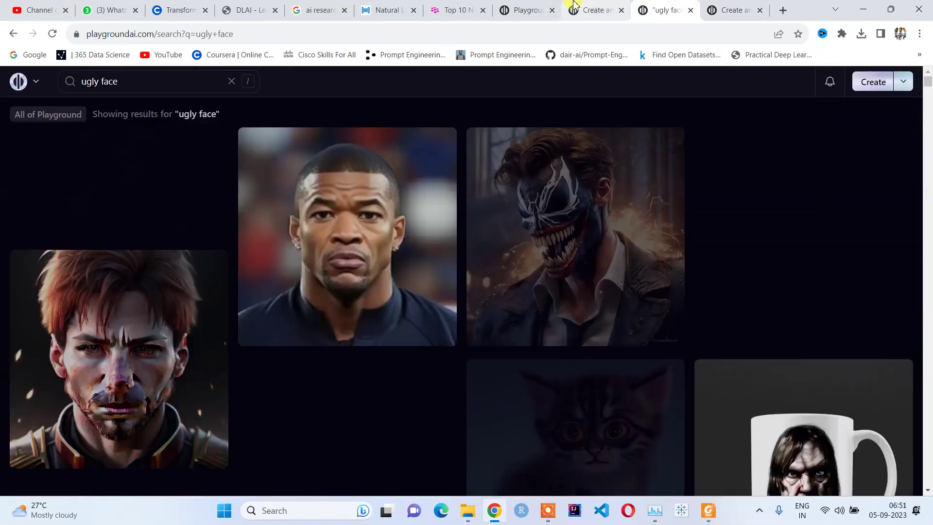
left_click(592, 10)
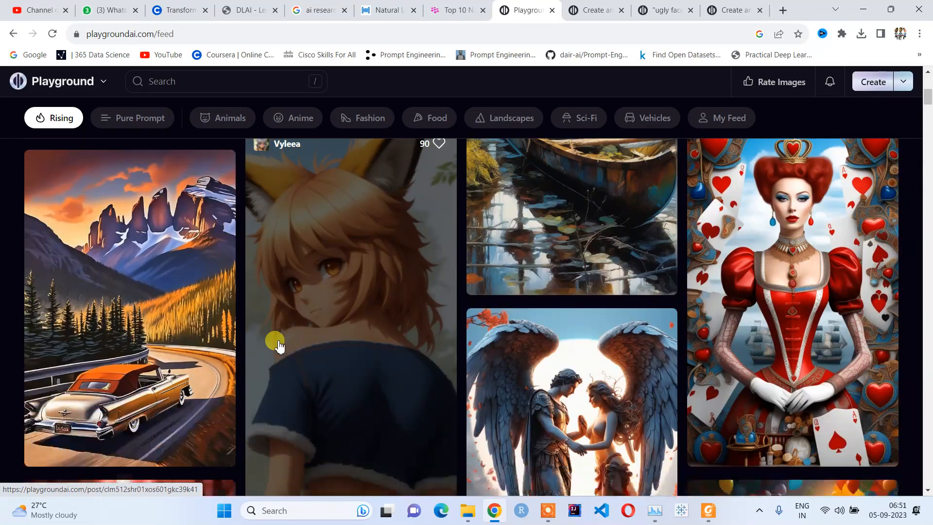
scroll("down", 3)
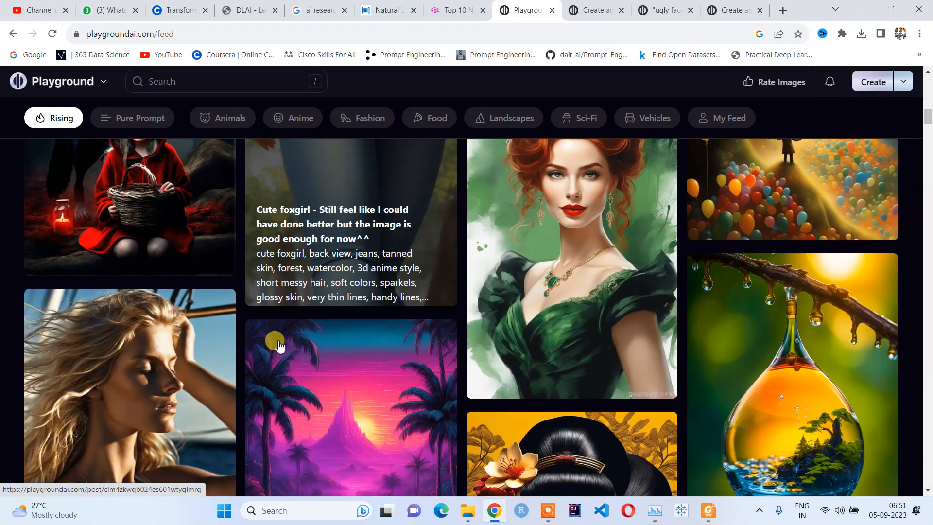
scroll("down", 3)
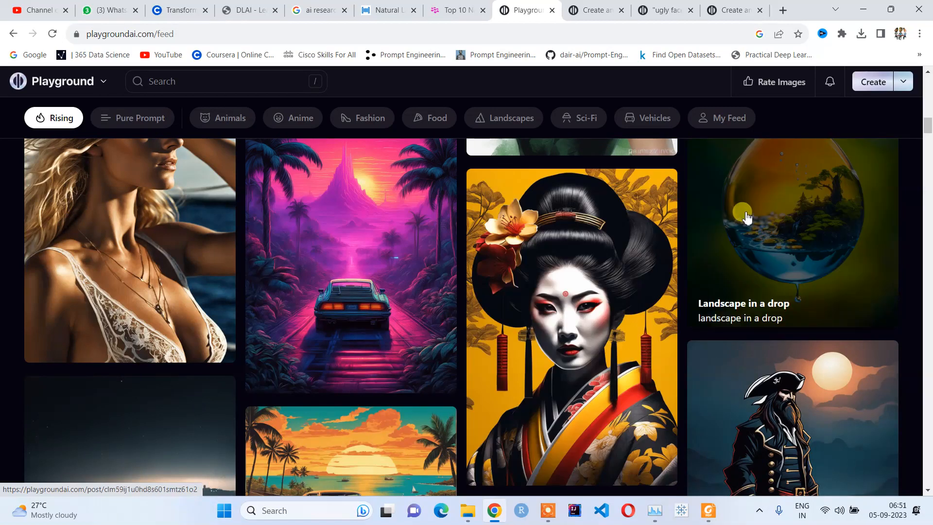
left_click(792, 214)
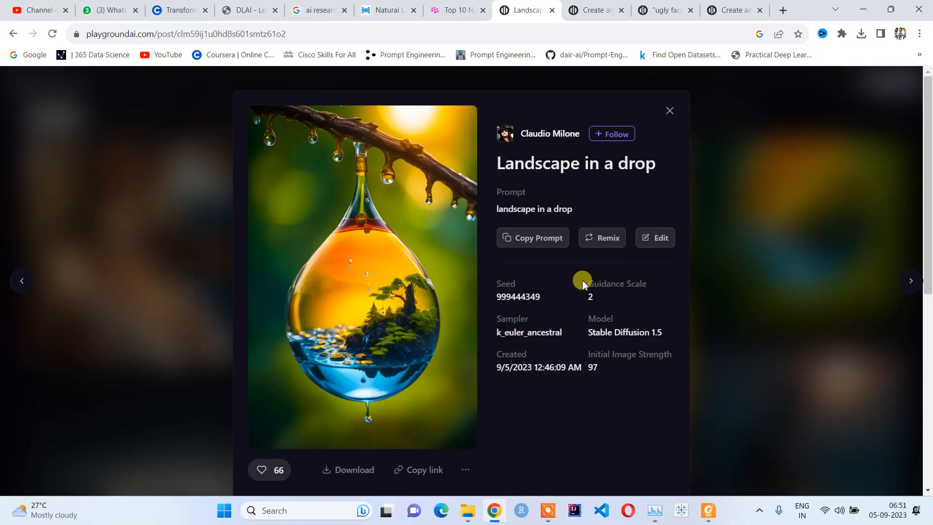
left_click(532, 237)
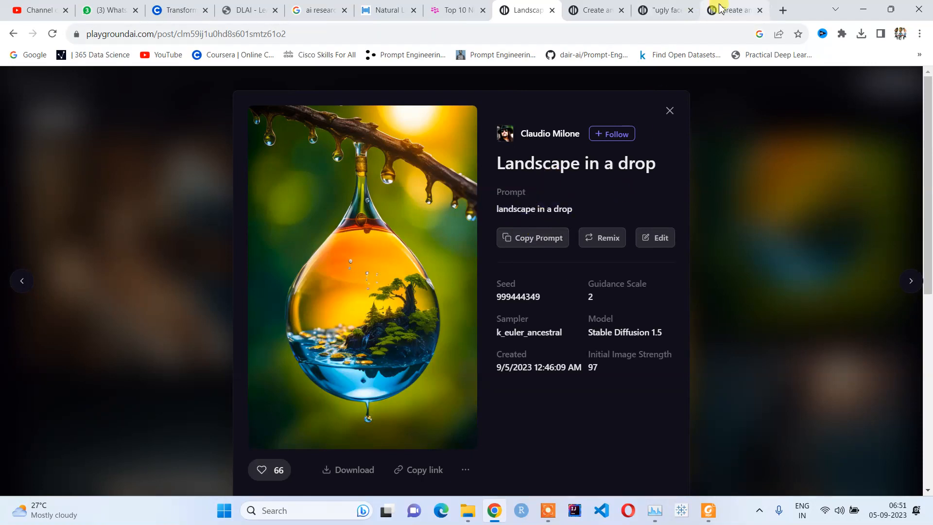
Step: Generate 'landscape in a drop' with the Radiant symmetry filter, giving surreal layered mountains and lakes
left_click(735, 10)
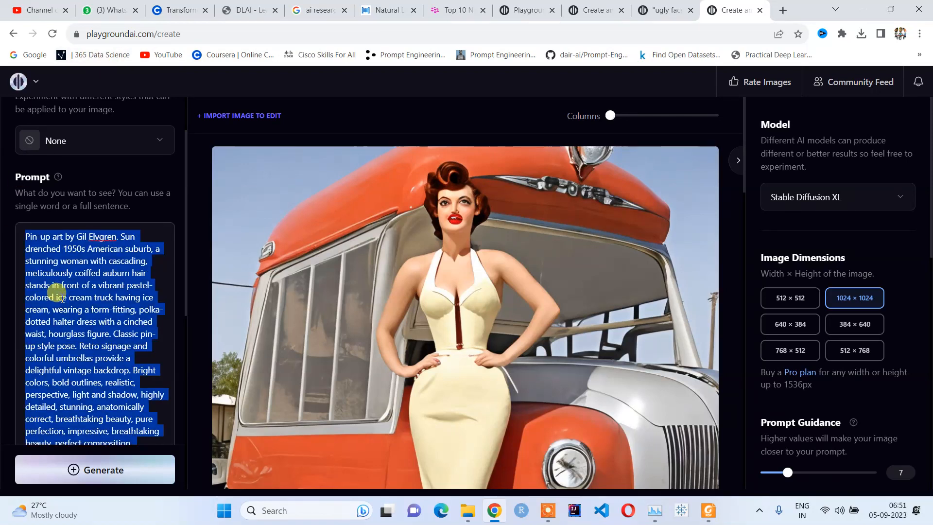
type("landscape in a drop")
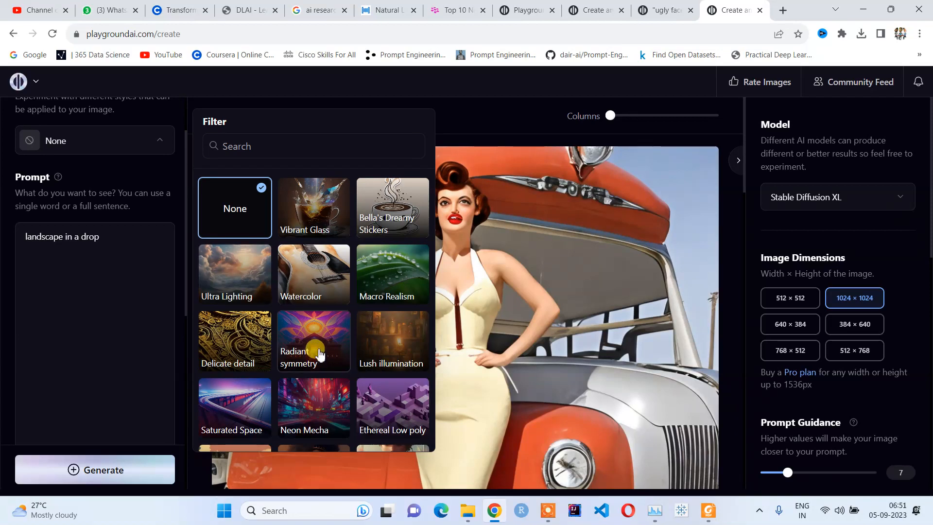
left_click(313, 342)
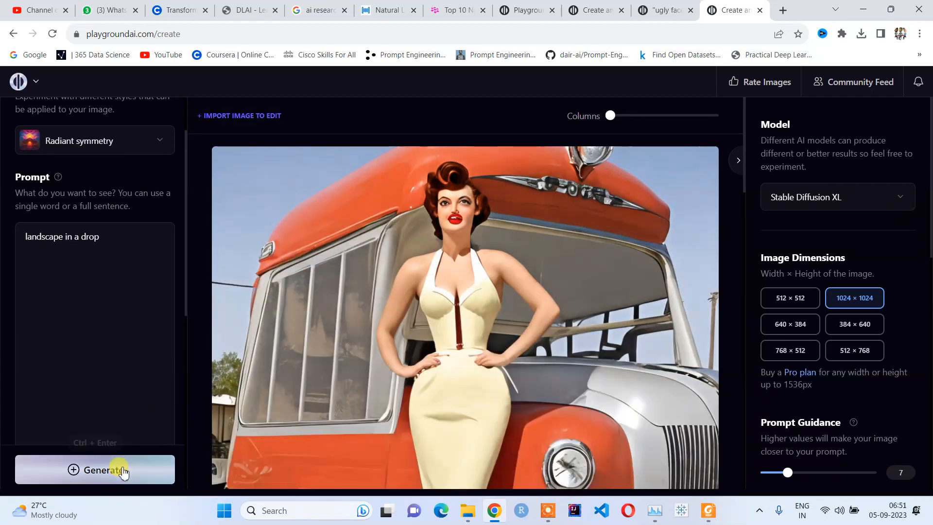
left_click(95, 470)
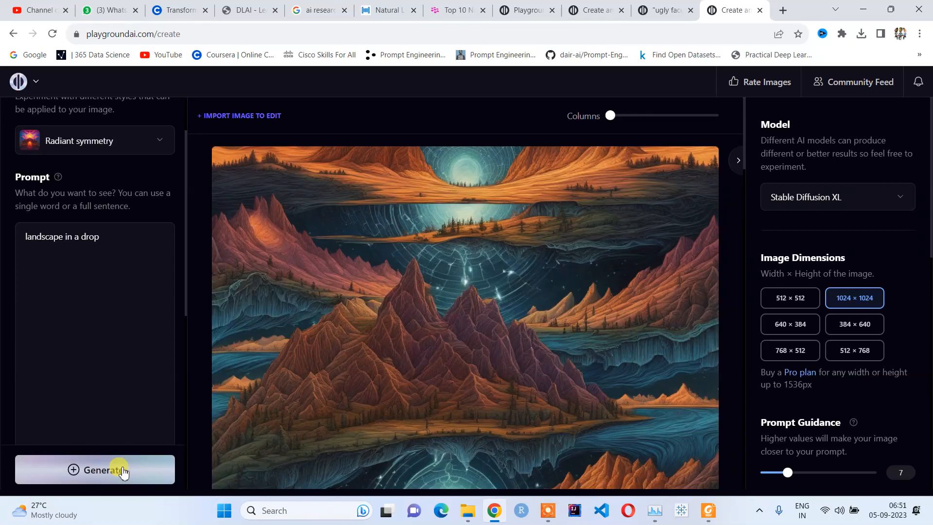
mouse_move(63, 126)
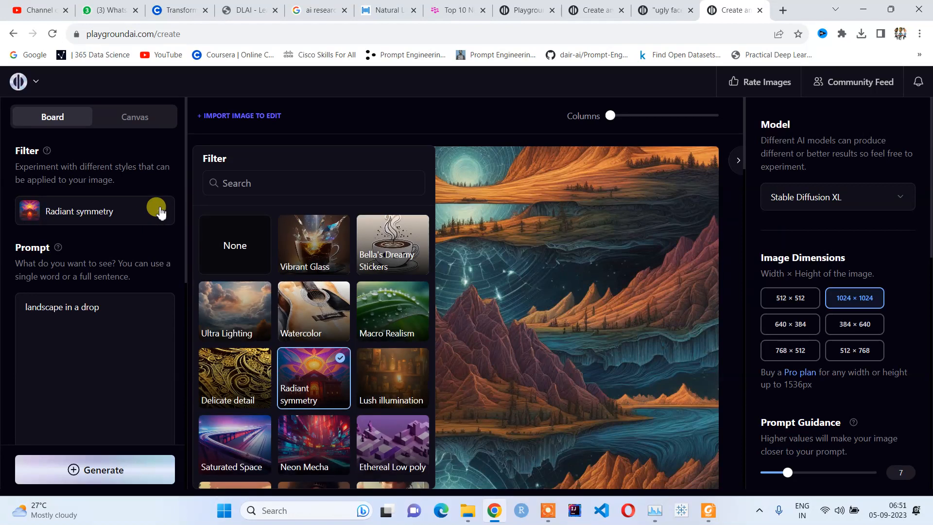
Step: Set the filter to None and regenerate a photoreal water droplet holding a grassy landscape
left_click(234, 245)
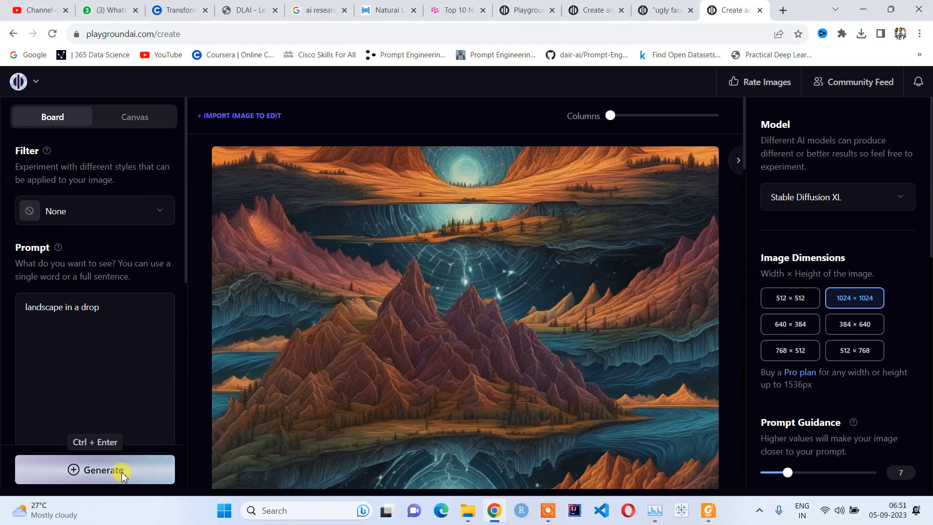
left_click(95, 470)
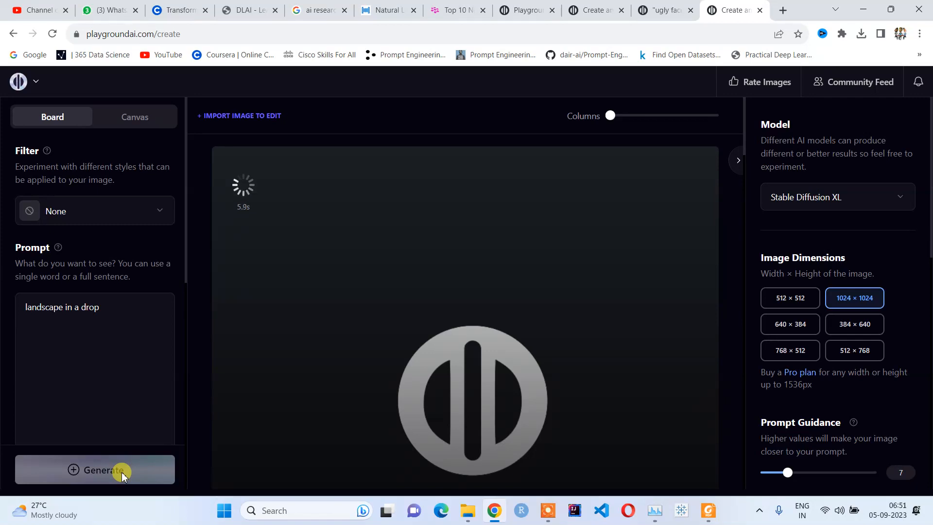
left_click(95, 469)
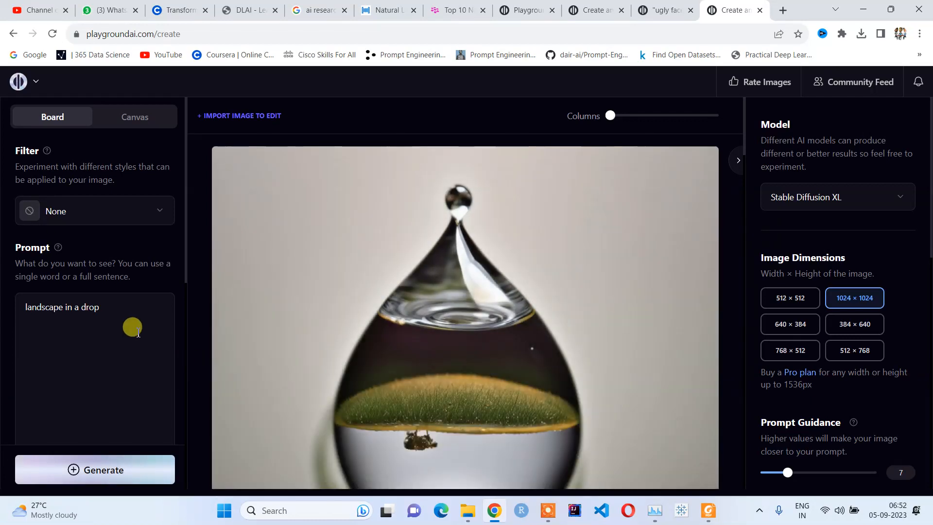
type(",")
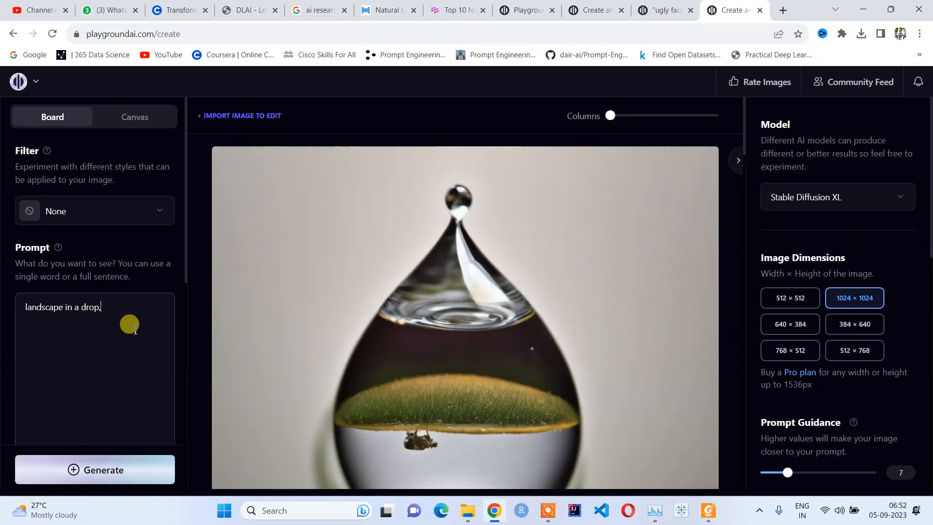
mouse_move(308, 329)
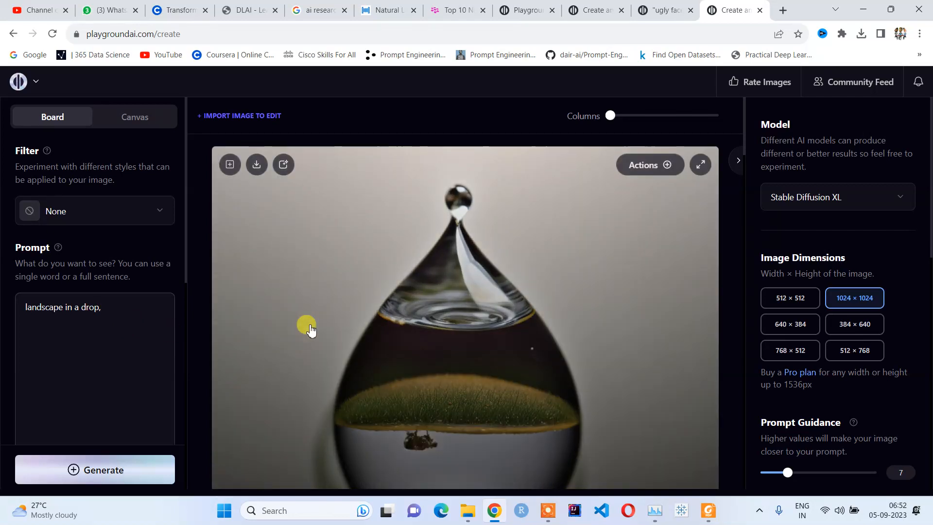
scroll("down", 3)
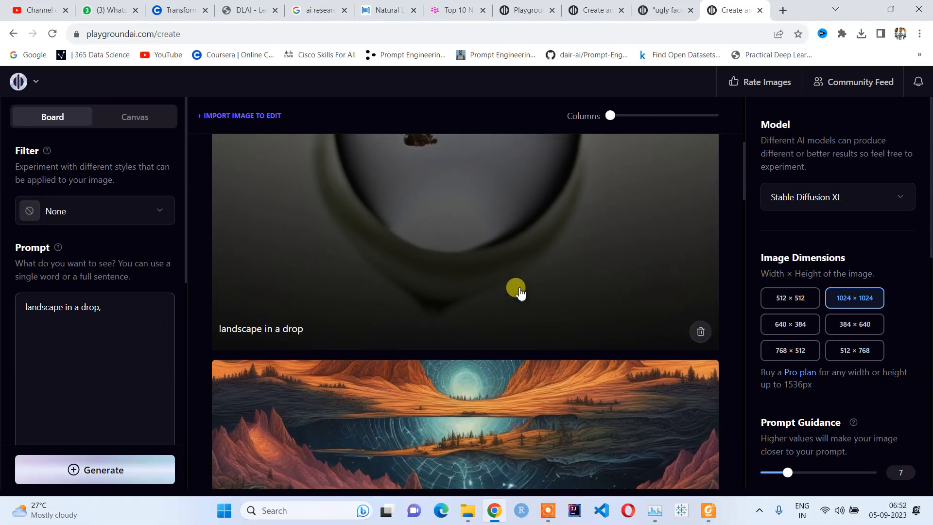
scroll("down", 3)
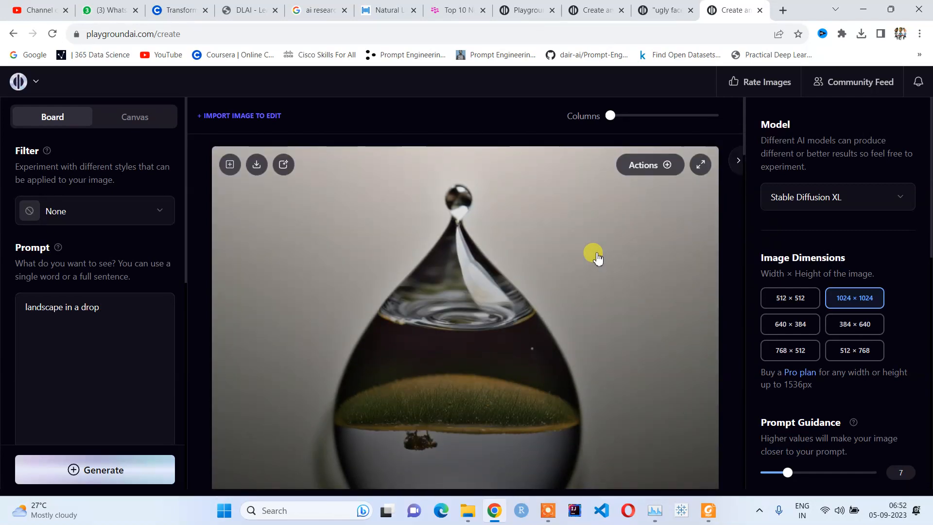
Step: Upscale the water-droplet image by 4x from its Actions menu
scroll("down", 3)
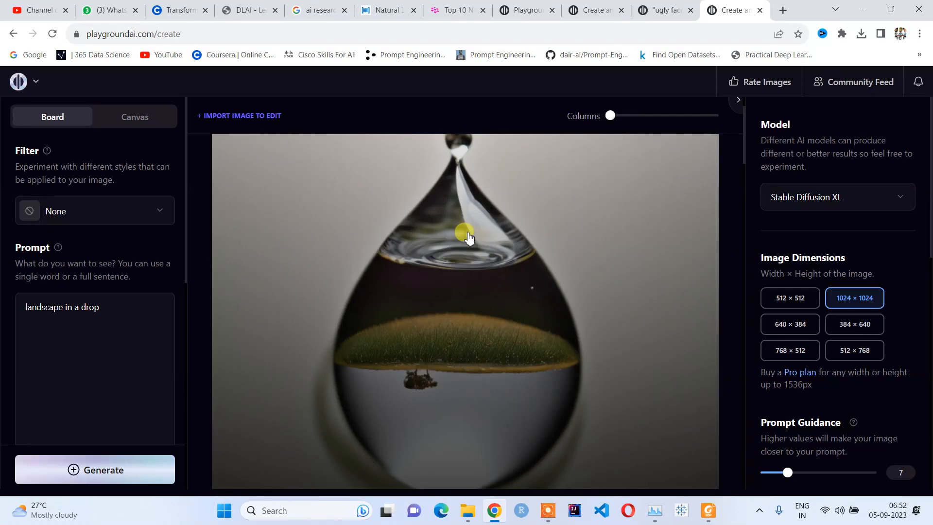
left_click(642, 165)
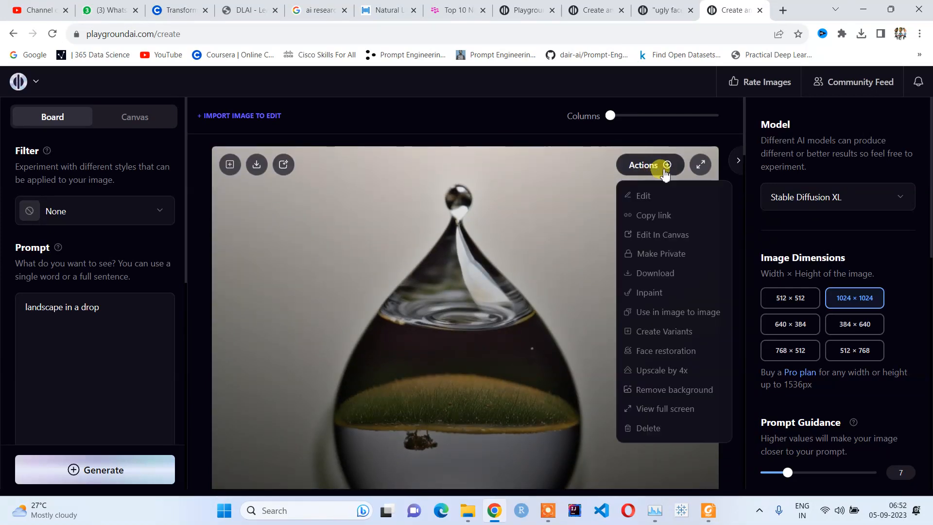
mouse_move(502, 189)
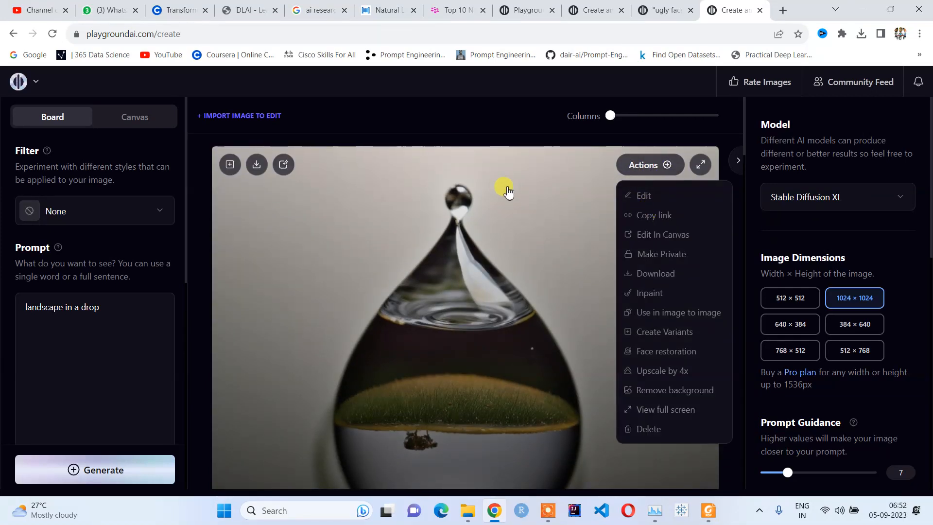
mouse_move(655, 273)
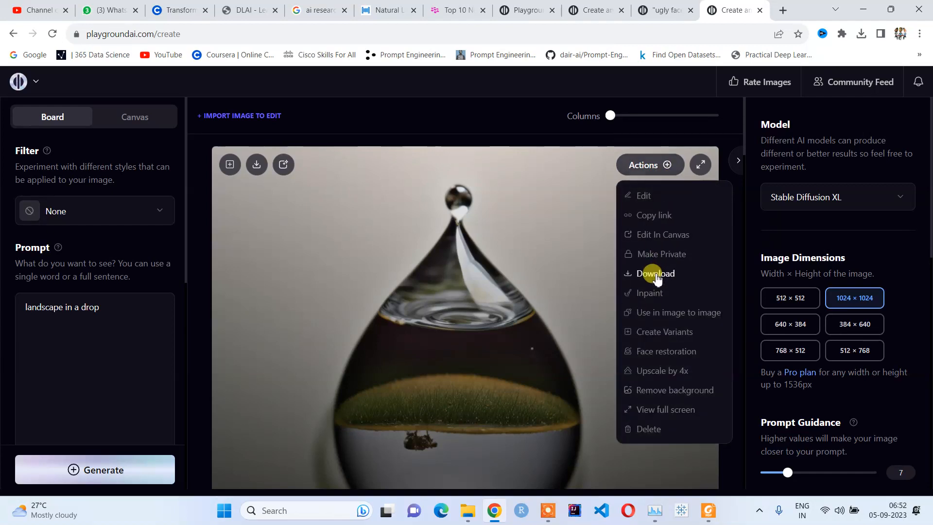
mouse_move(666, 370)
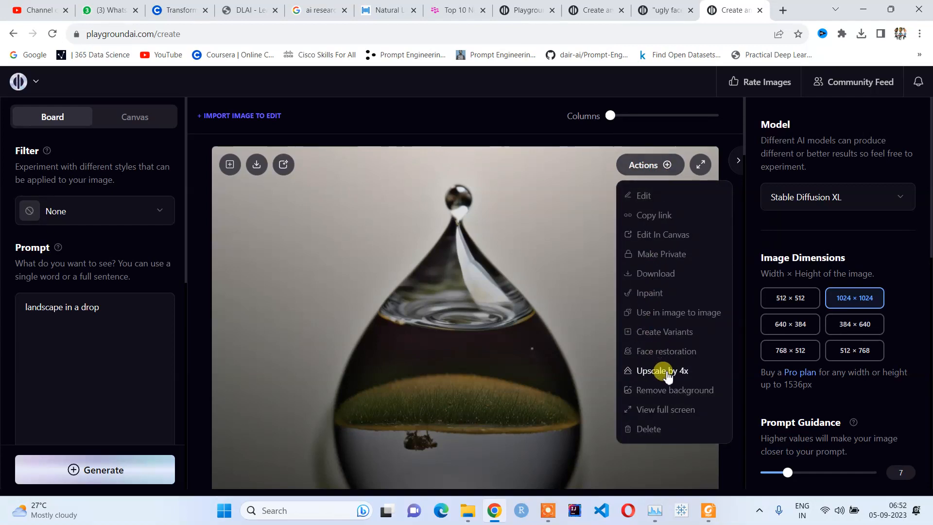
left_click(661, 370)
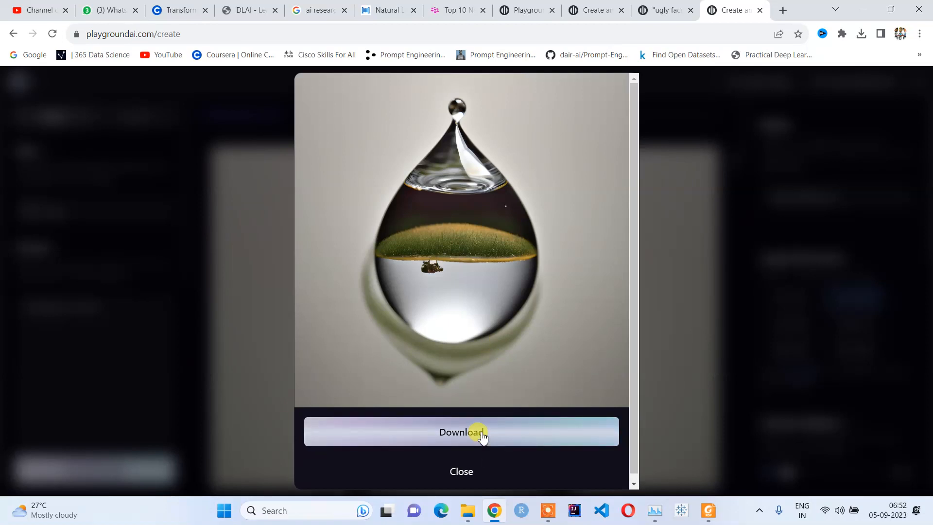
Step: Download the upscaled droplet as landscape-in-a-drop-350139833.png (13.5 MB) and close the preview
left_click(461, 431)
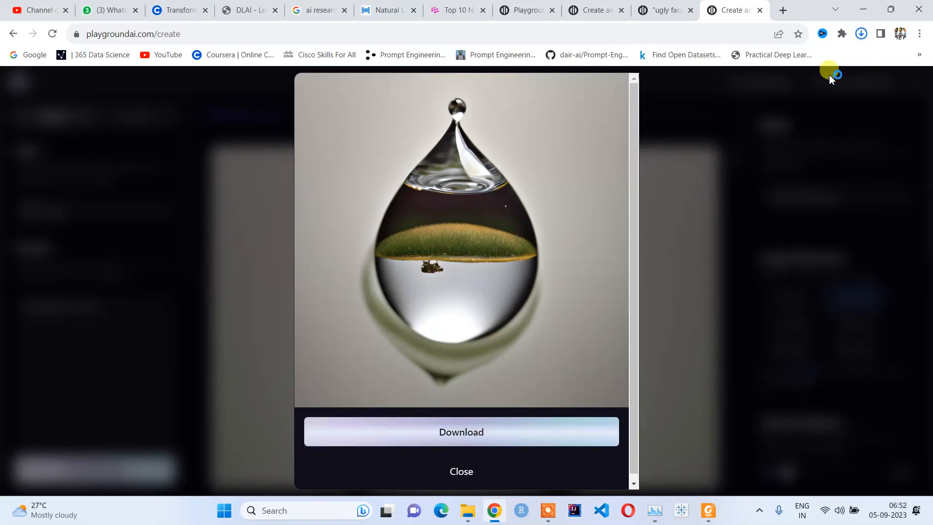
left_click(460, 432)
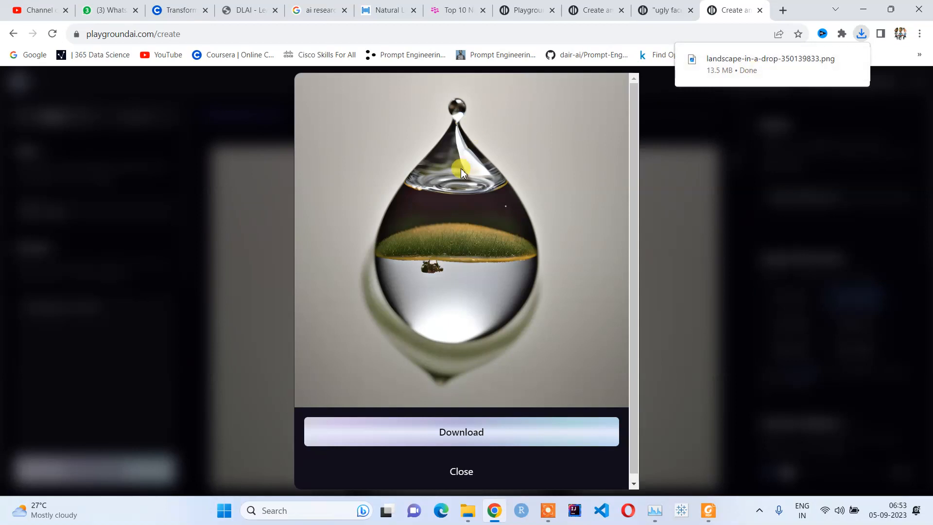
mouse_move(762, 81)
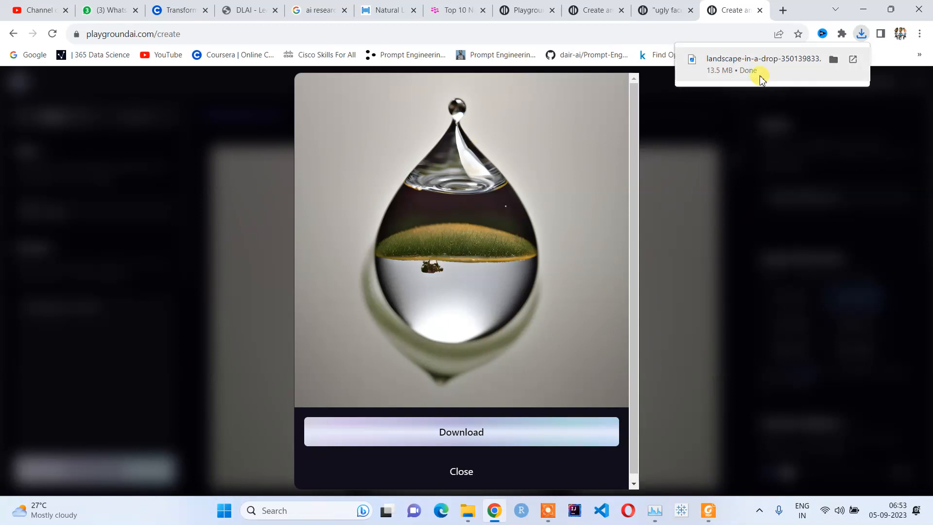
left_click(461, 471)
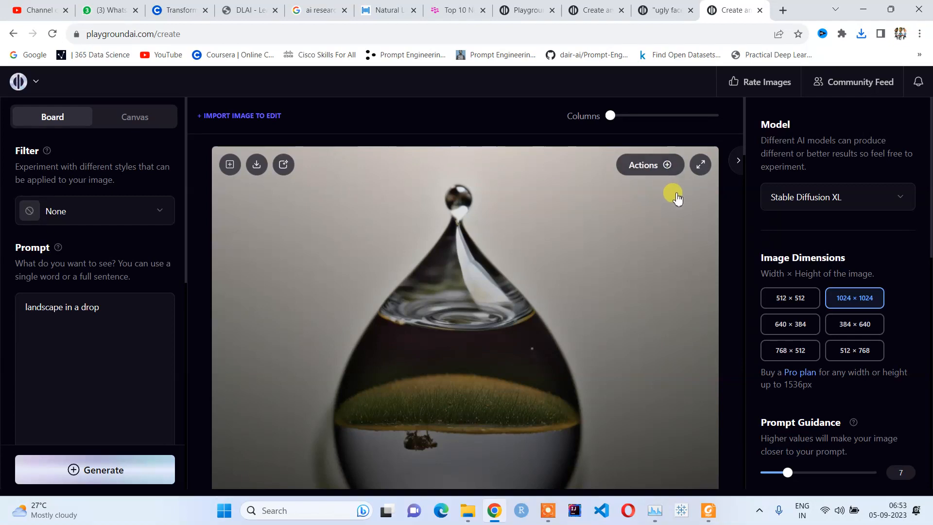